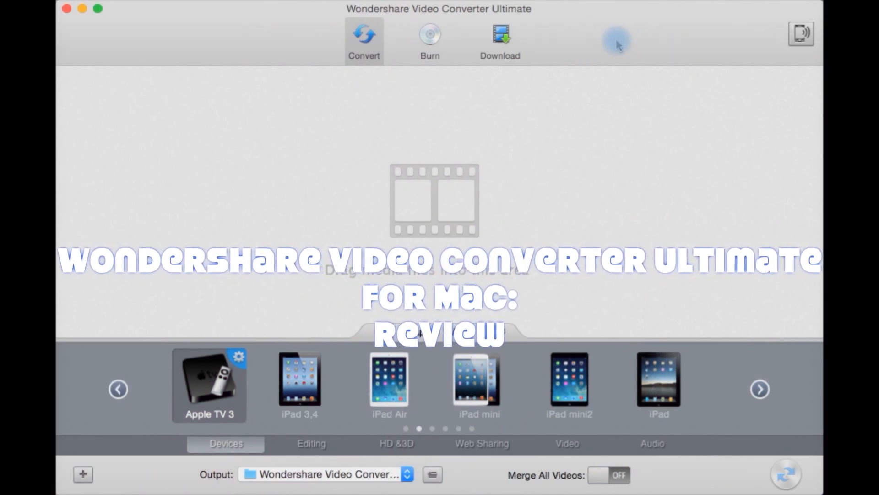
{"action": "mouse_move", "coordinate": [408, 133]}
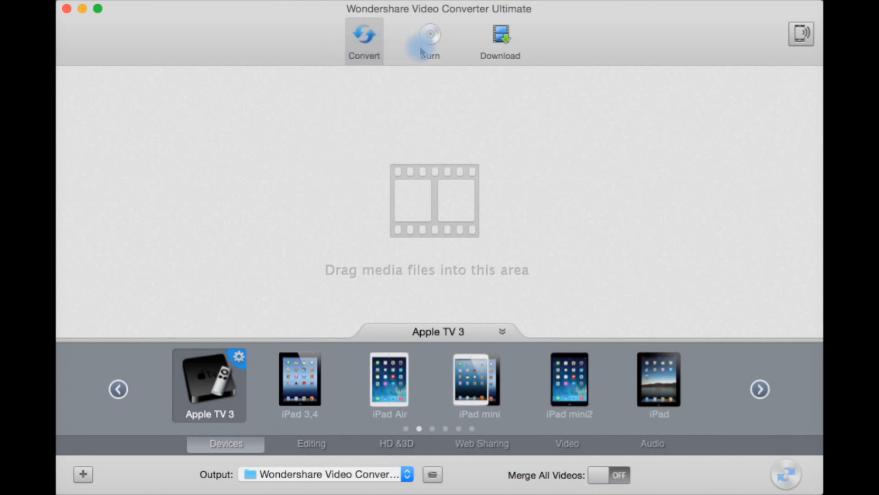
{"action": "mouse_move", "coordinate": [364, 37]}
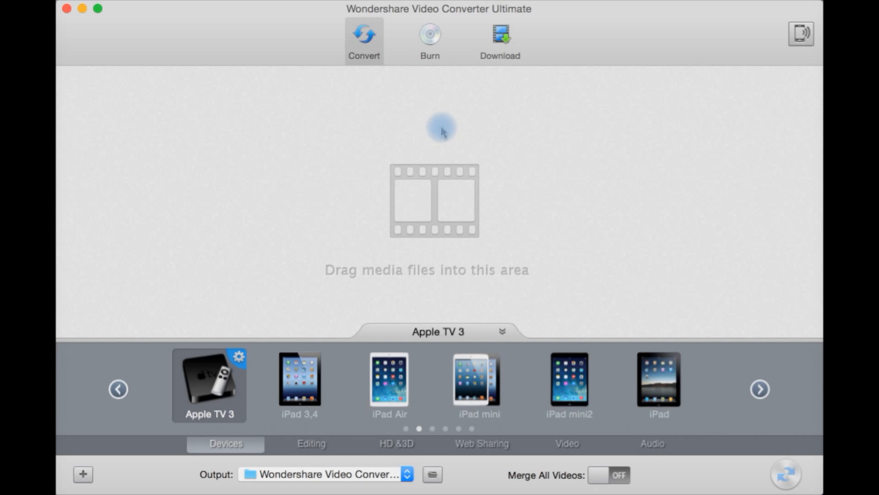
{"action": "mouse_move", "coordinate": [438, 246]}
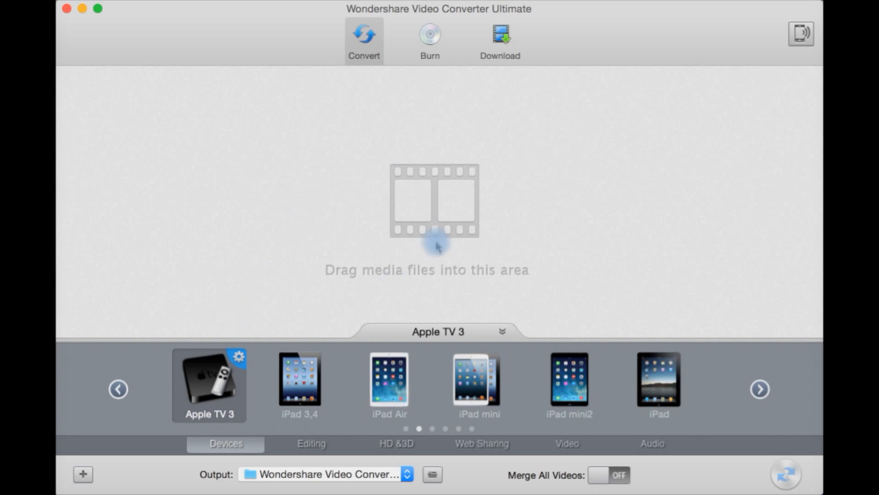
{"action": "mouse_move", "coordinate": [330, 231]}
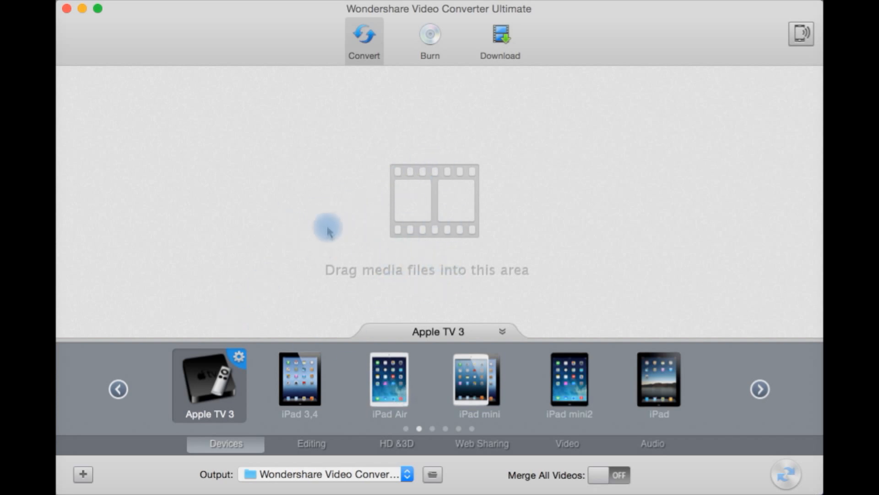
{"action": "mouse_move", "coordinate": [241, 326]}
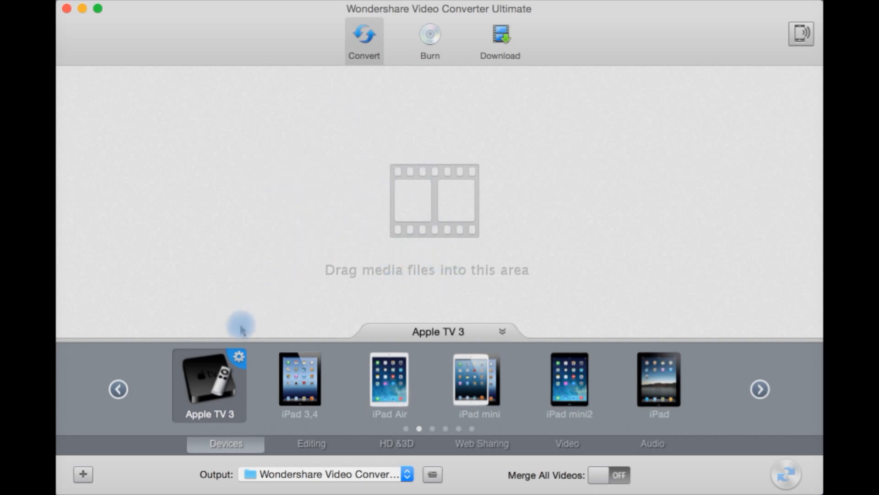
{"action": "mouse_move", "coordinate": [547, 370]}
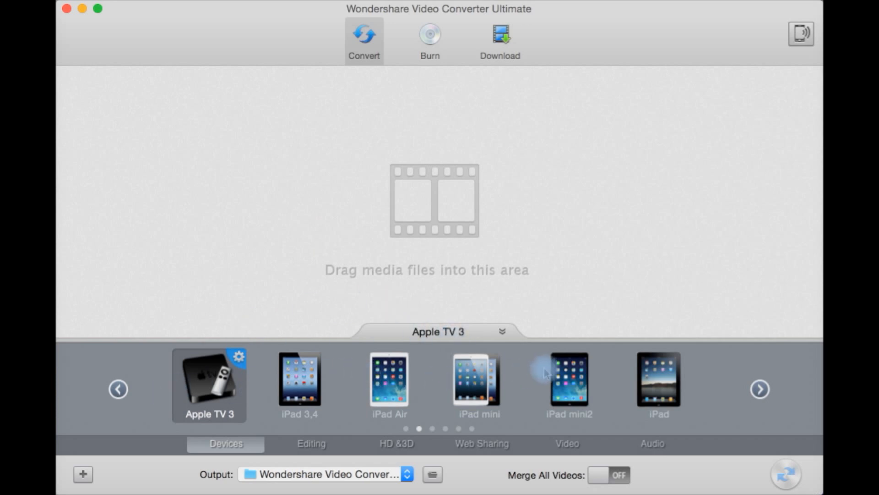
{"action": "mouse_move", "coordinate": [314, 443]}
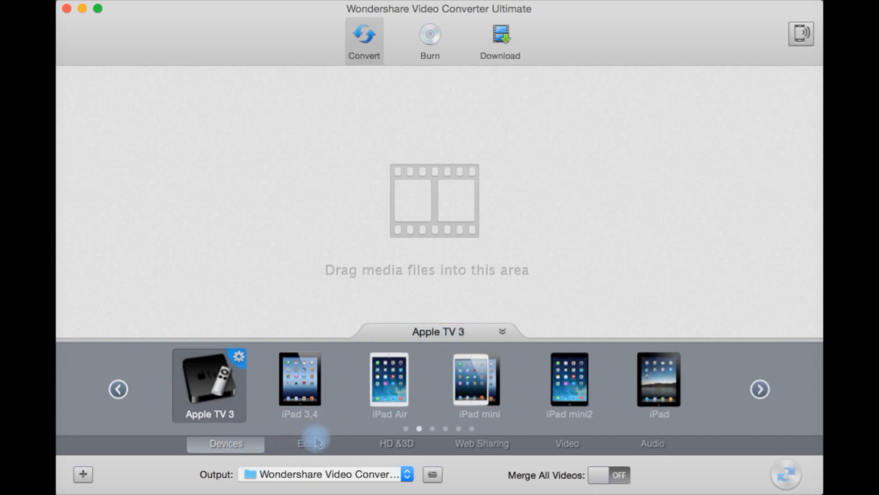
Step: Browse the Editing, HD & 3D, Web Sharing and Video preset categories, ending on Audio presets (MP3, M4A, WAV)
{"action": "left_click", "coordinate": [311, 443]}
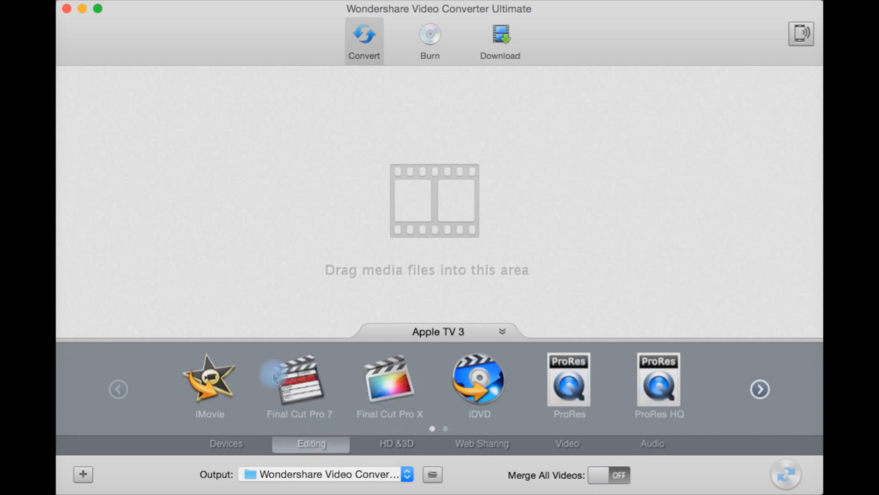
{"action": "left_click", "coordinate": [396, 443]}
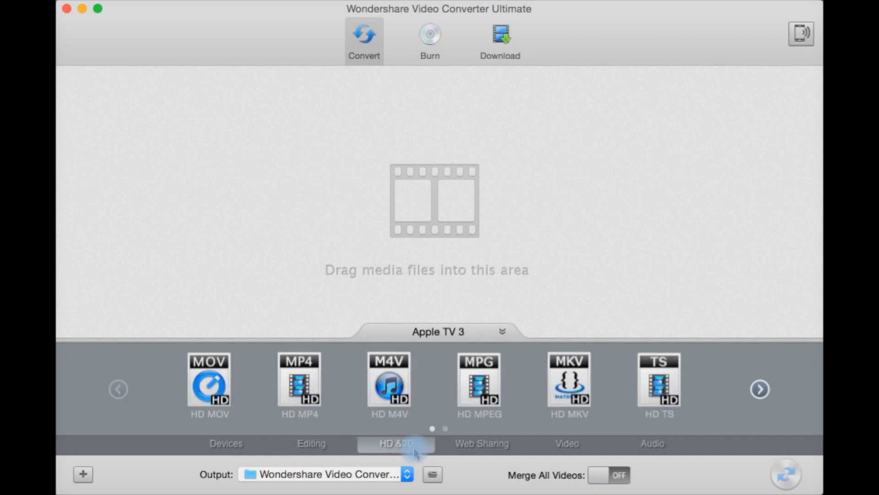
{"action": "left_click", "coordinate": [481, 443]}
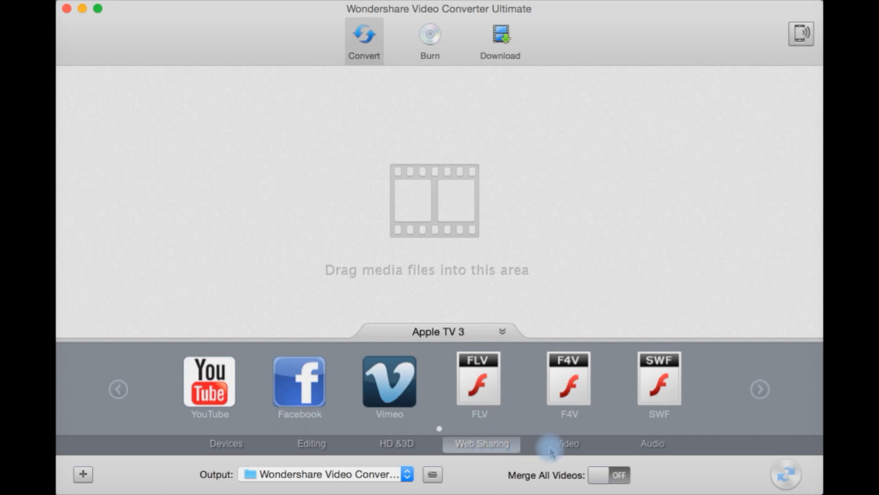
{"action": "left_click", "coordinate": [566, 443]}
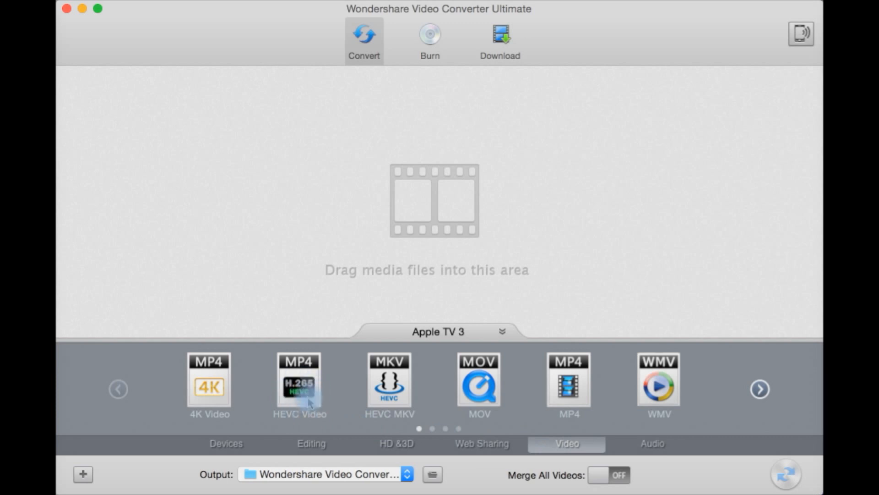
{"action": "mouse_move", "coordinate": [325, 391]}
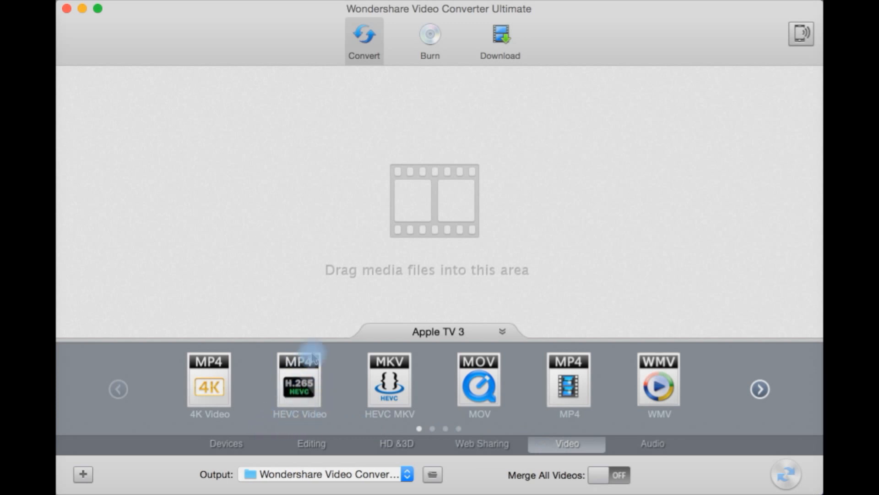
{"action": "mouse_move", "coordinate": [308, 431]}
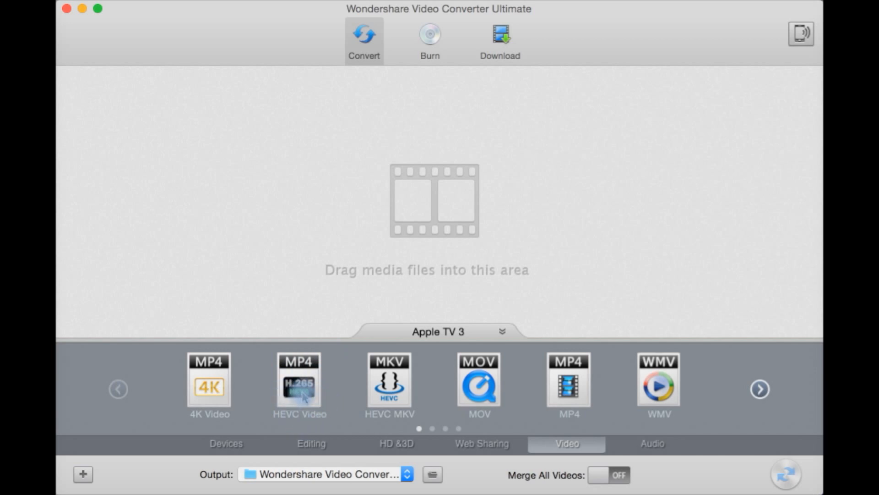
{"action": "mouse_move", "coordinate": [328, 432]}
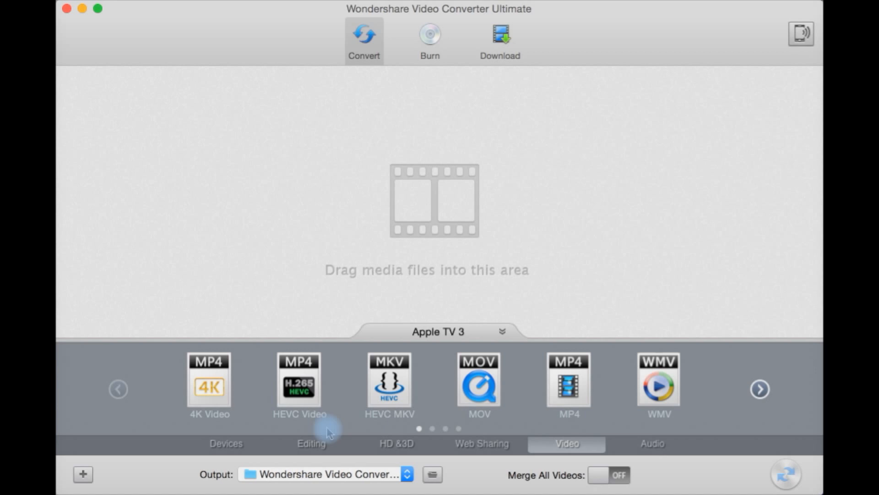
{"action": "mouse_move", "coordinate": [375, 439]}
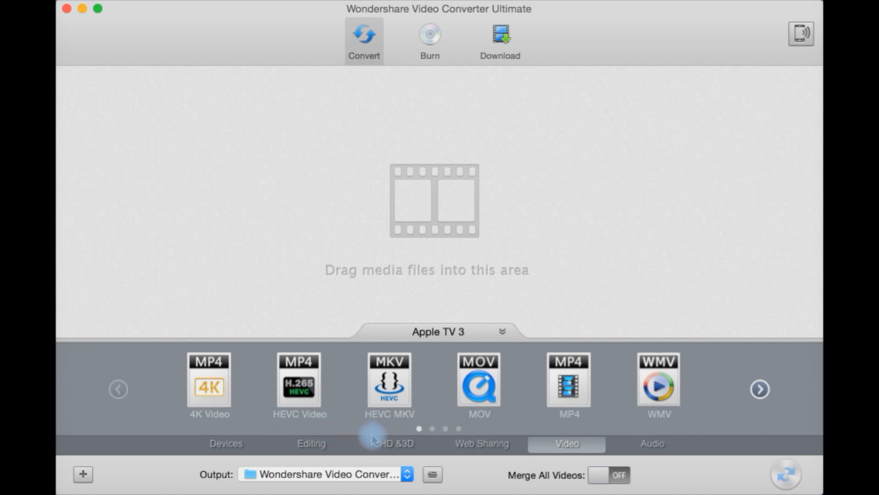
{"action": "mouse_move", "coordinate": [581, 431]}
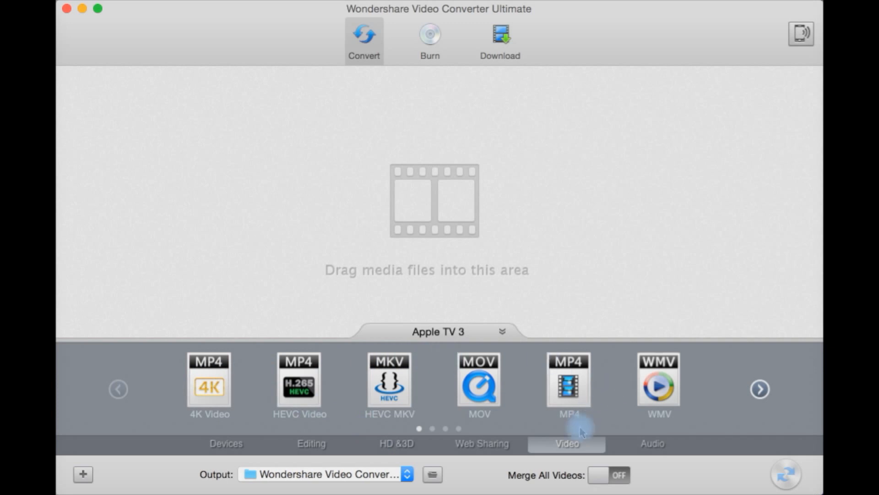
{"action": "left_click", "coordinate": [651, 444]}
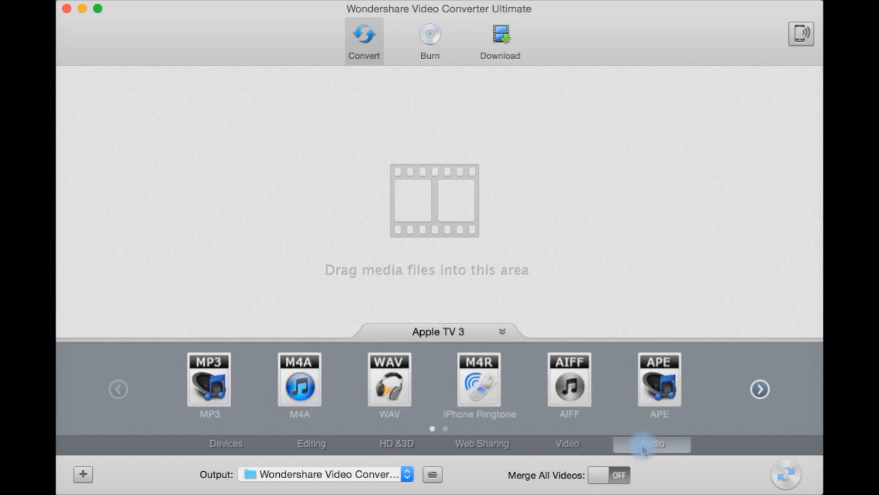
{"action": "mouse_move", "coordinate": [611, 397]}
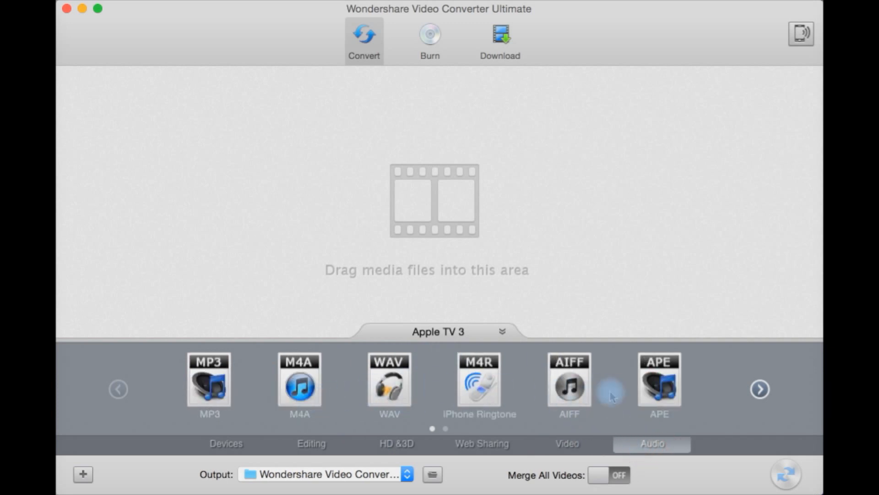
{"action": "mouse_move", "coordinate": [328, 457]}
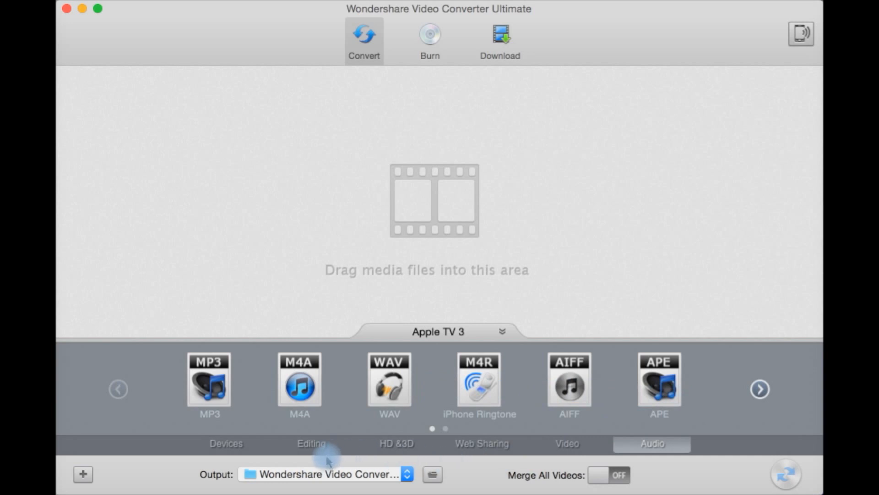
{"action": "mouse_move", "coordinate": [239, 446]}
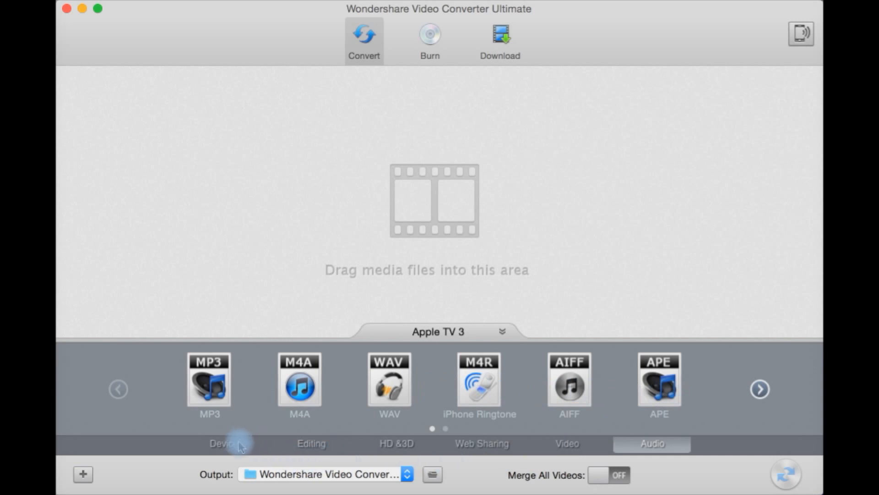
Step: Return to the Devices category and page through its carousel, keeping Apple TV 3 as the output preset
{"action": "left_click", "coordinate": [223, 444]}
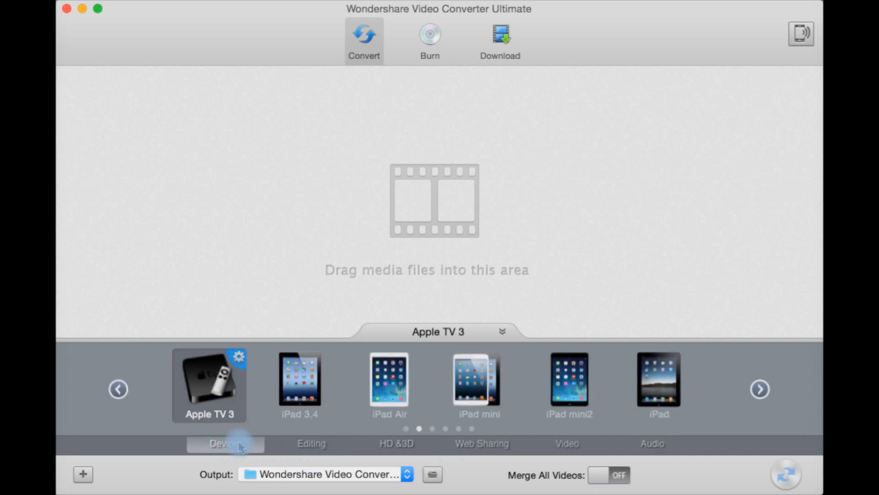
{"action": "mouse_move", "coordinate": [238, 409]}
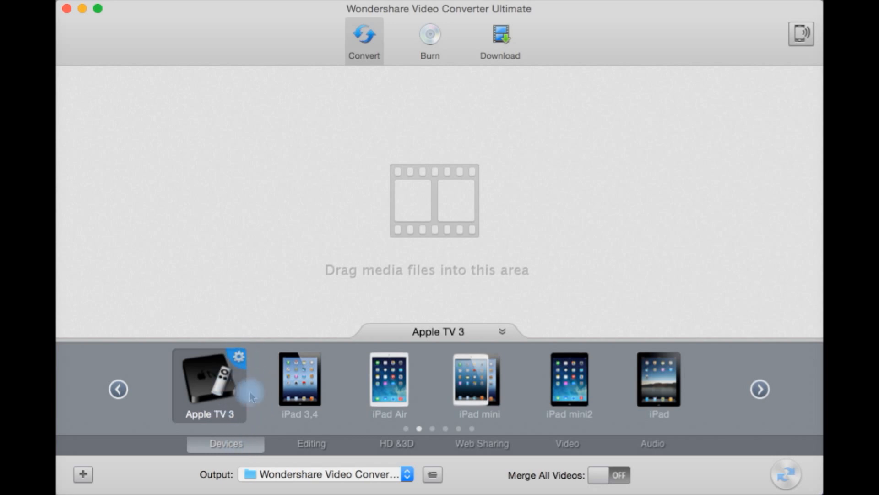
{"action": "mouse_move", "coordinate": [367, 399]}
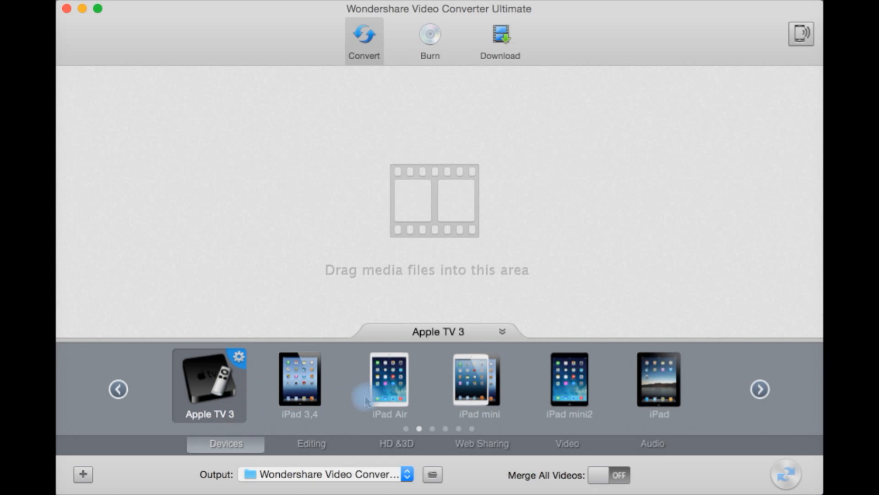
{"action": "mouse_move", "coordinate": [753, 422]}
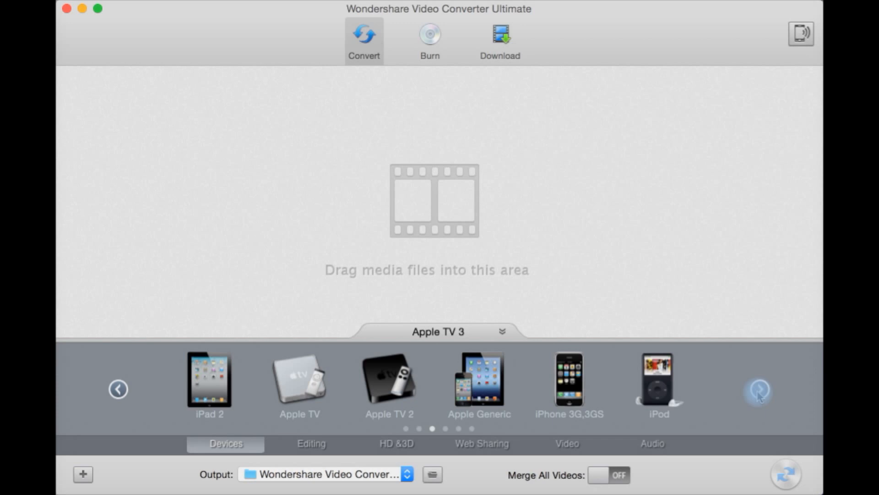
{"action": "left_click", "coordinate": [759, 388]}
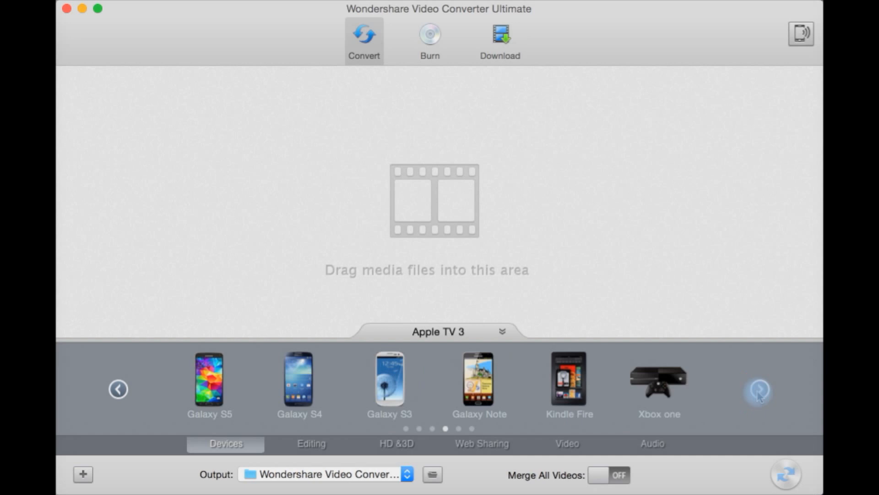
{"action": "left_click", "coordinate": [758, 388]}
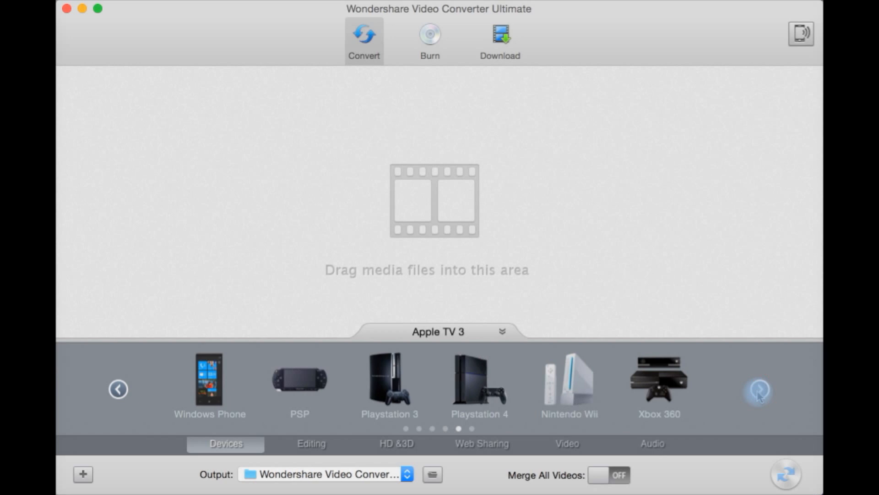
{"action": "left_click", "coordinate": [758, 388]}
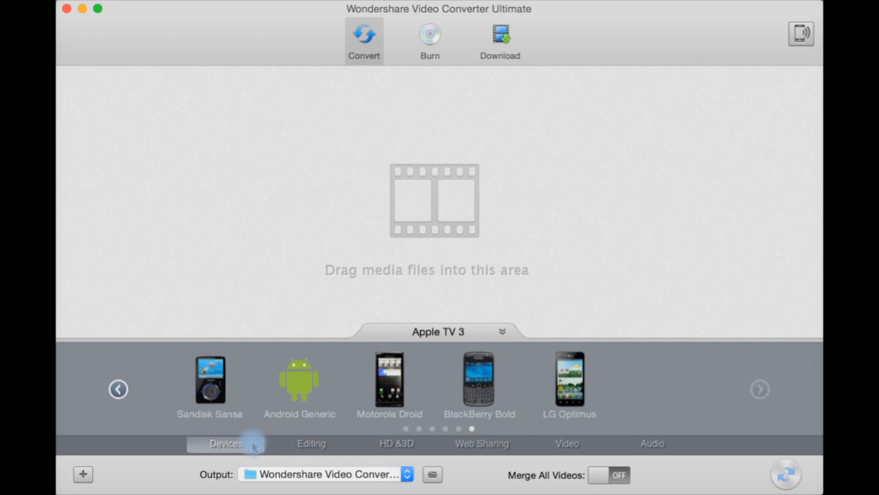
{"action": "left_click", "coordinate": [118, 389]}
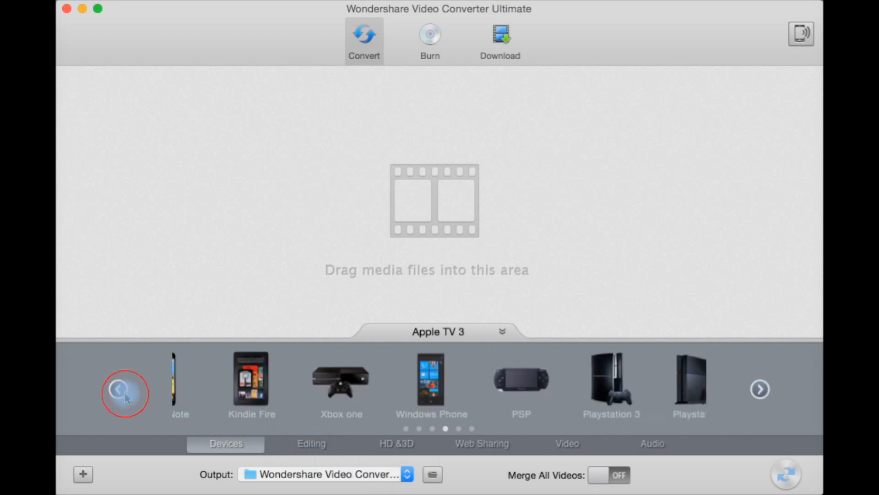
{"action": "left_click", "coordinate": [118, 388]}
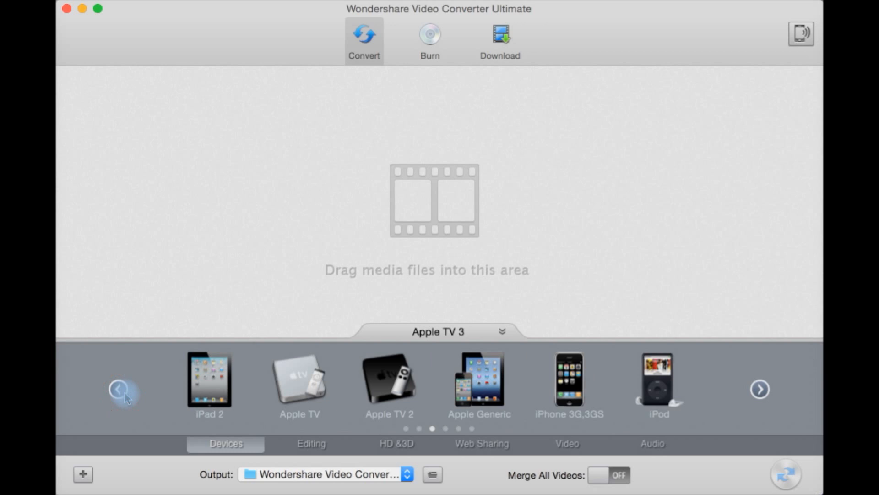
Step: Page the device carousel back to where Apple TV 3 sits beside the iPad models
{"action": "left_click", "coordinate": [118, 388]}
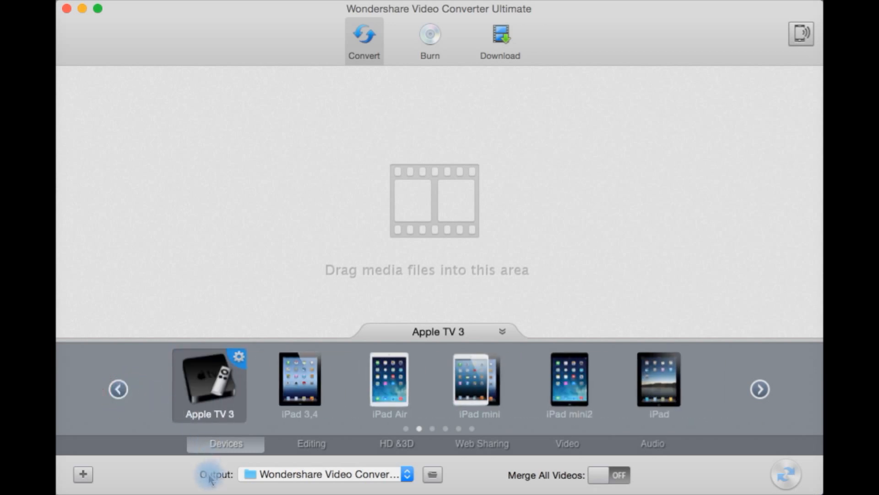
{"action": "mouse_move", "coordinate": [391, 479]}
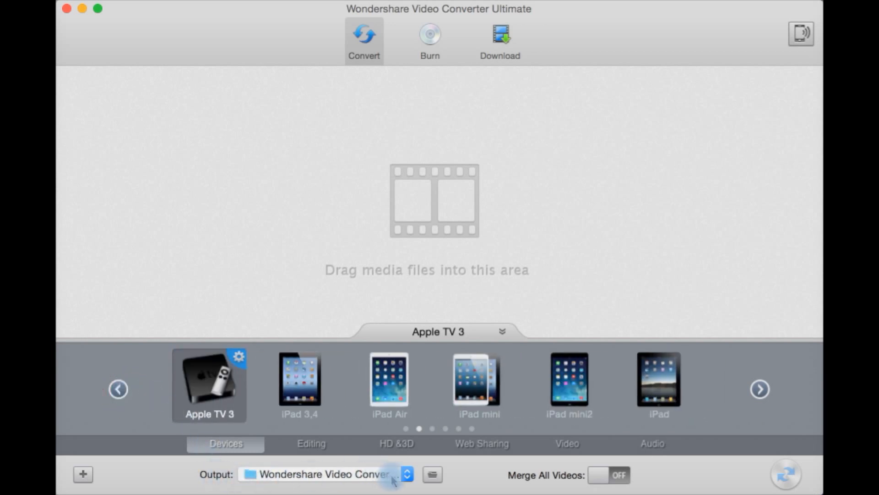
{"action": "mouse_move", "coordinate": [235, 483]}
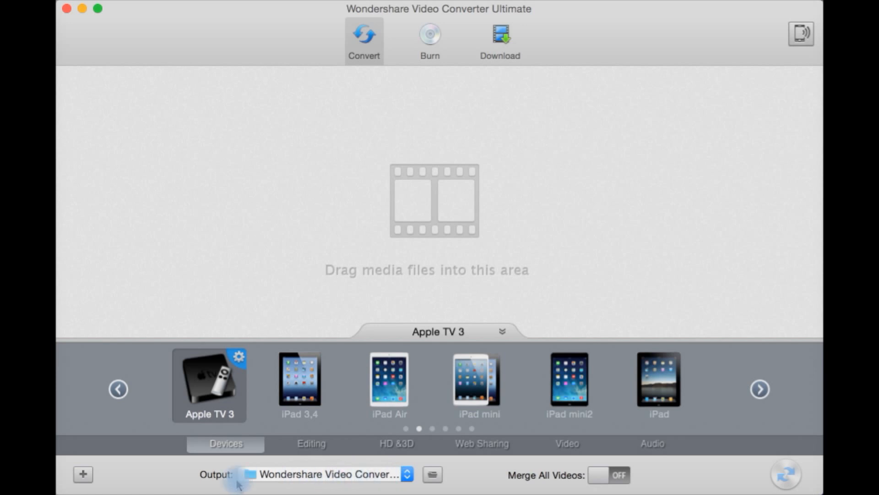
{"action": "mouse_move", "coordinate": [541, 479]}
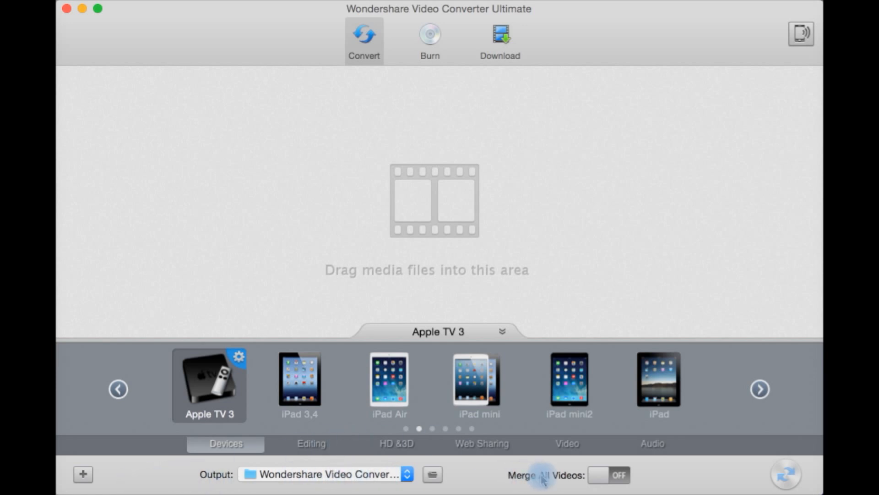
{"action": "mouse_move", "coordinate": [455, 259]}
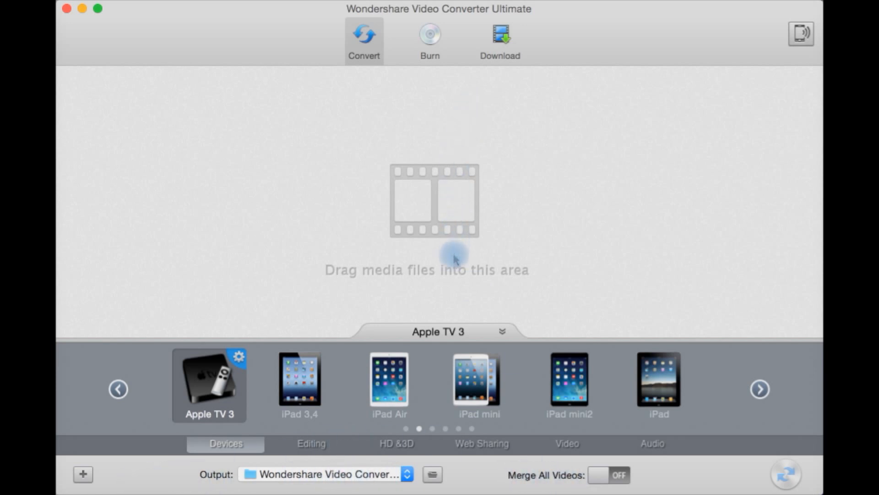
{"action": "mouse_move", "coordinate": [602, 476]}
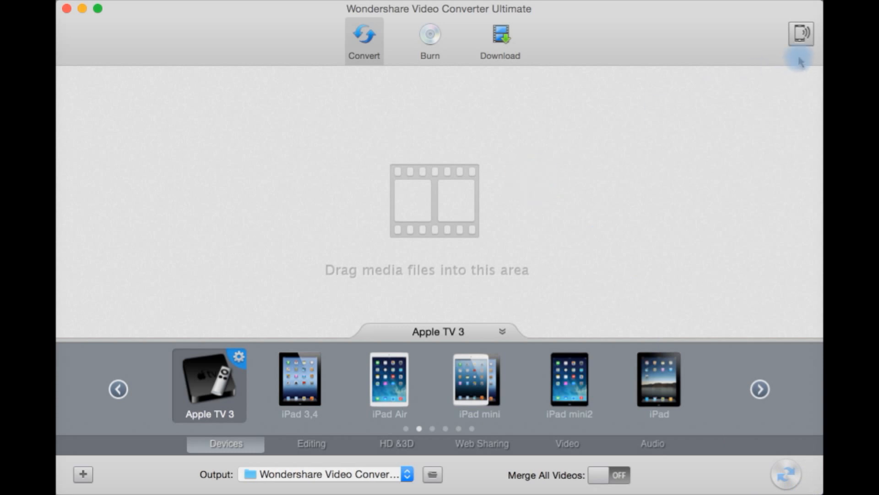
{"action": "left_click", "coordinate": [801, 33]}
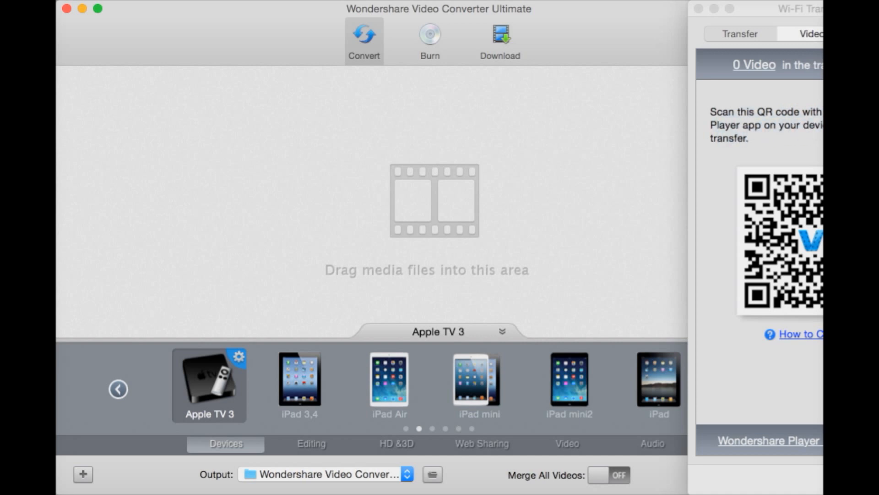
{"action": "mouse_move", "coordinate": [794, 140]}
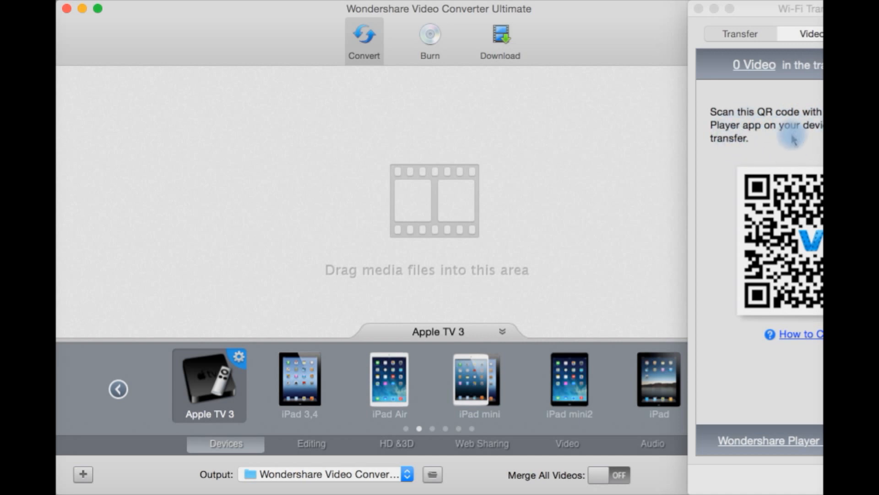
{"action": "mouse_move", "coordinate": [771, 96]}
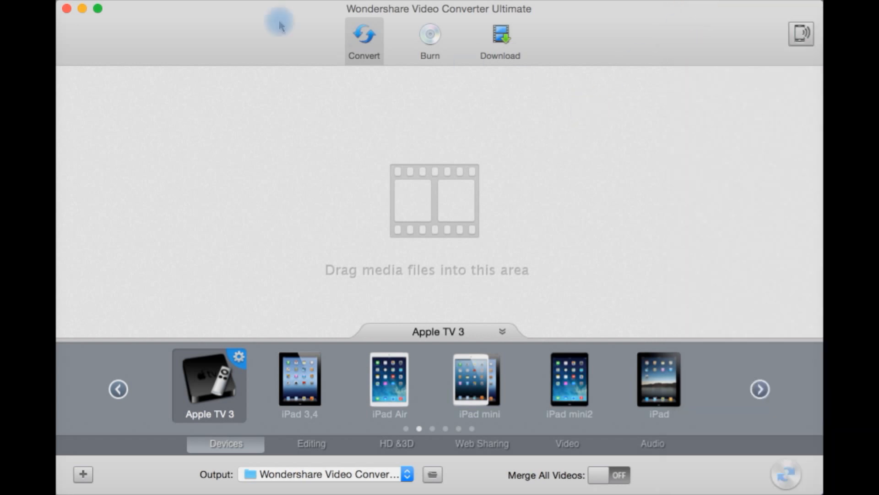
{"action": "mouse_move", "coordinate": [196, 58]}
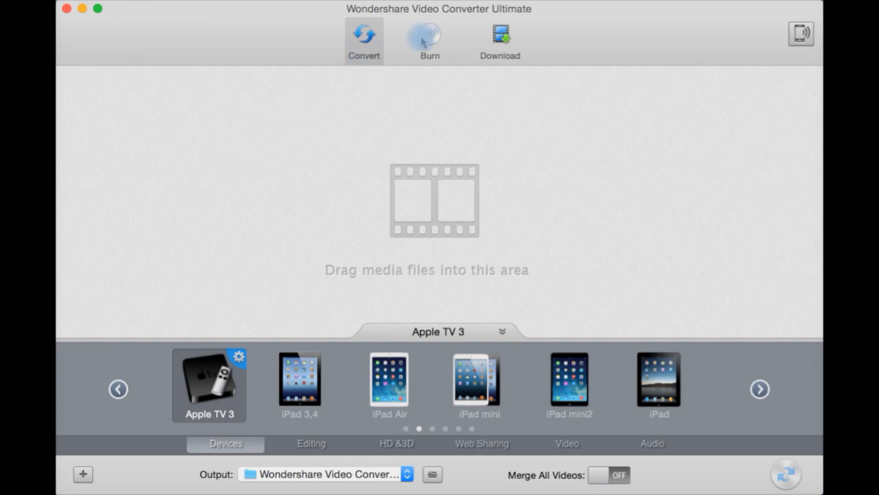
Step: Switch to the Burn feature, with Sunflower menu template and DVD Disc as destination
{"action": "left_click", "coordinate": [430, 39]}
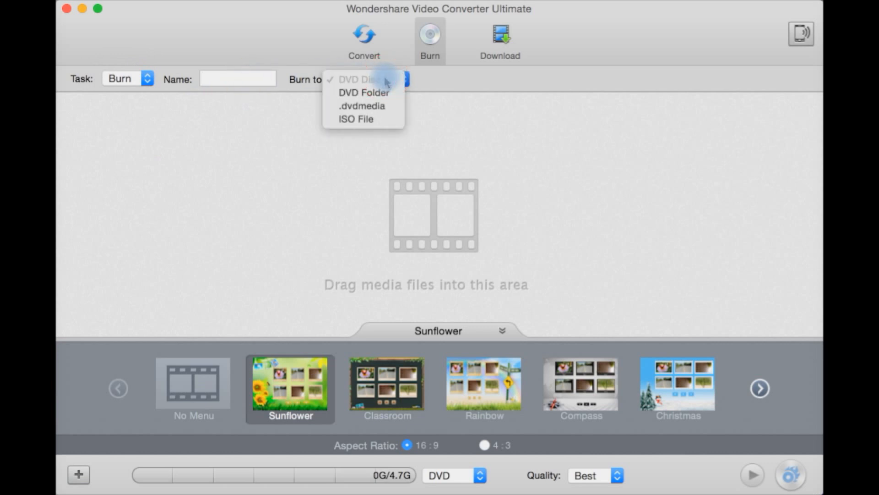
{"action": "mouse_move", "coordinate": [379, 87]}
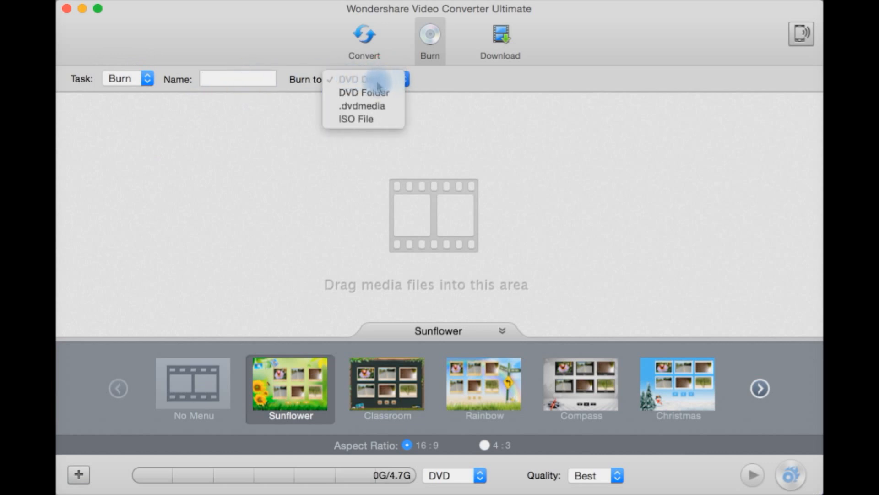
{"action": "mouse_move", "coordinate": [364, 93]}
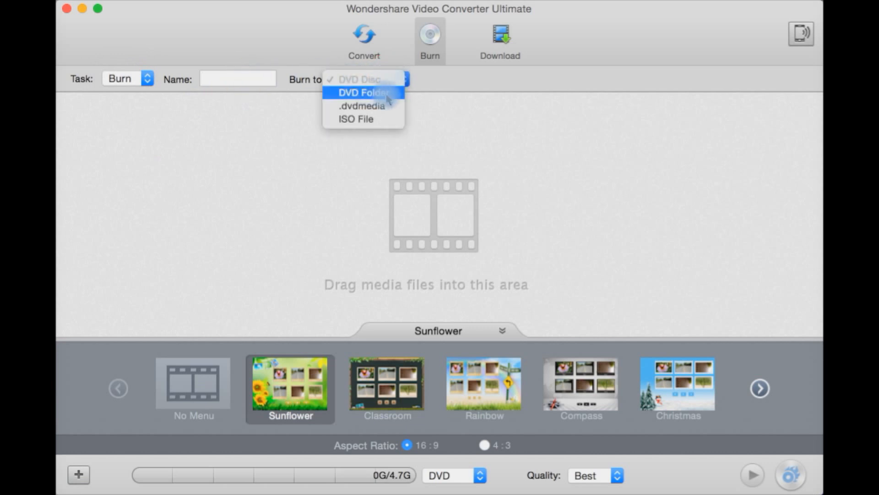
{"action": "mouse_move", "coordinate": [362, 106]}
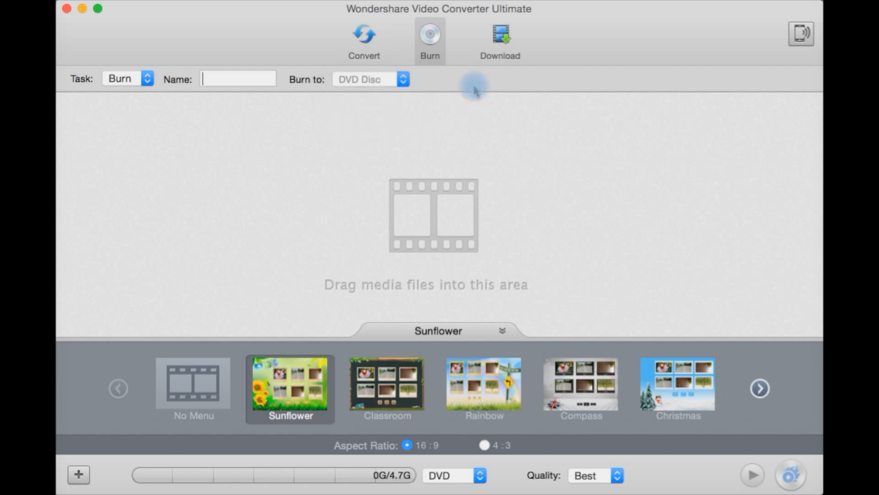
{"action": "mouse_move", "coordinate": [434, 132]}
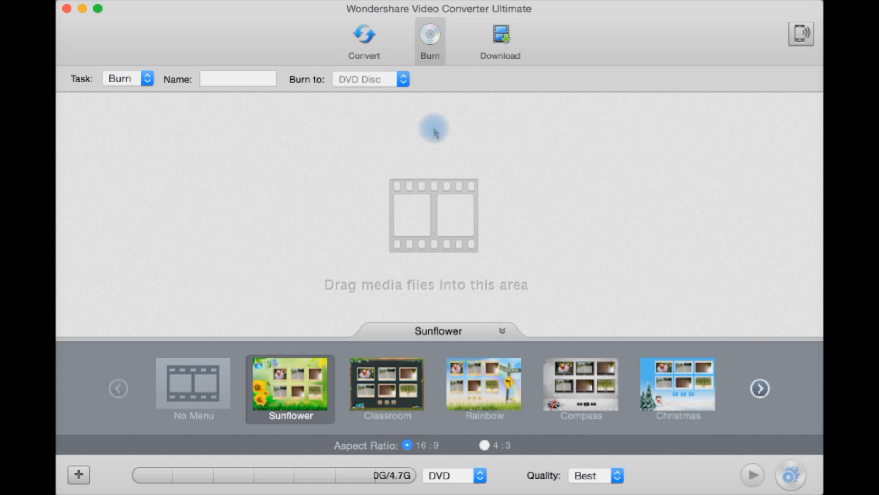
{"action": "mouse_move", "coordinate": [415, 283]}
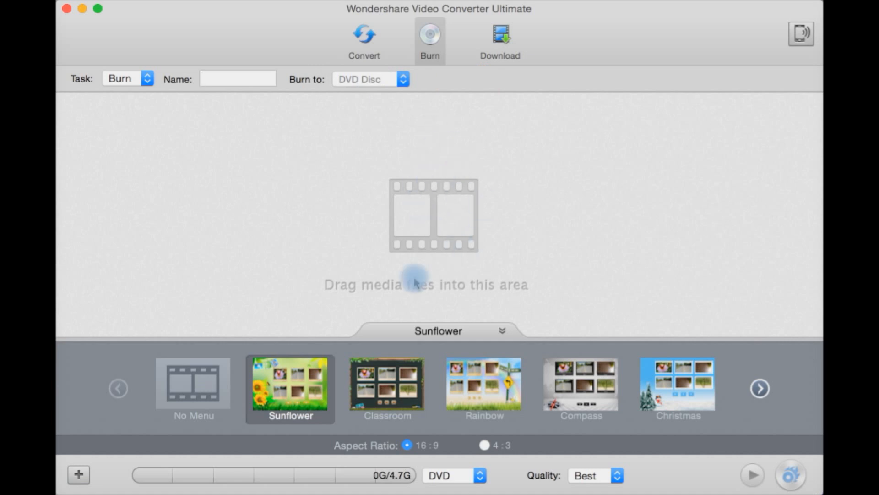
Step: Choose No Menu as the DVD template, browse the other templates, and keep the 16:9 aspect ratio
{"action": "left_click", "coordinate": [193, 386]}
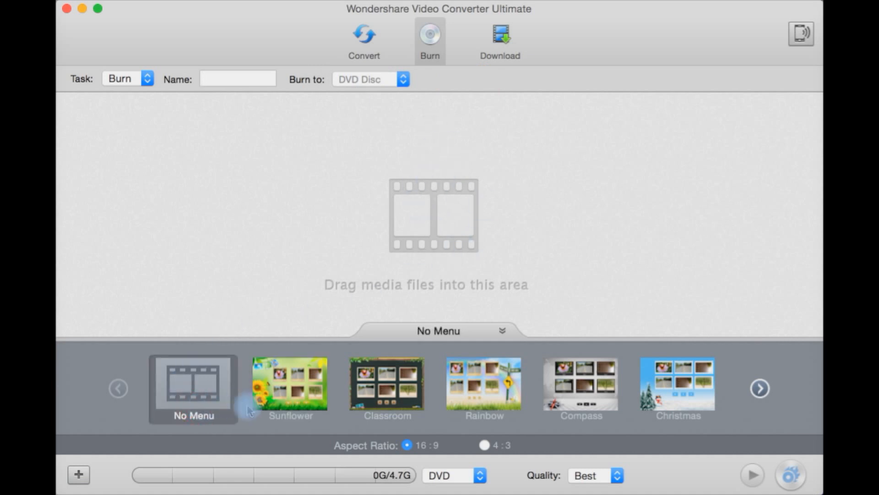
{"action": "mouse_move", "coordinate": [703, 401]}
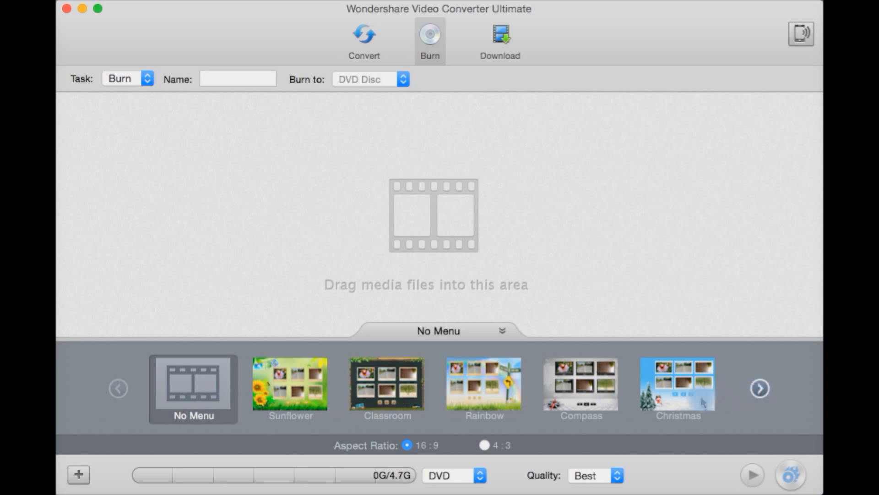
{"action": "mouse_move", "coordinate": [760, 389]}
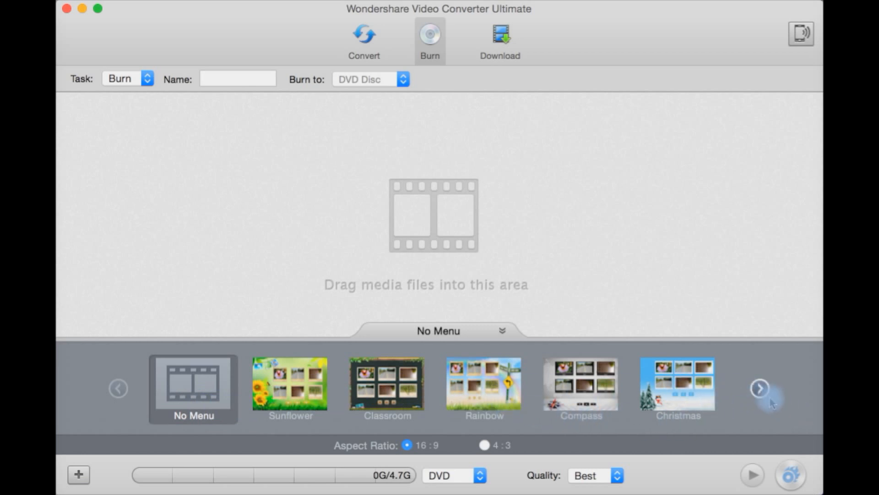
{"action": "left_click", "coordinate": [759, 388]}
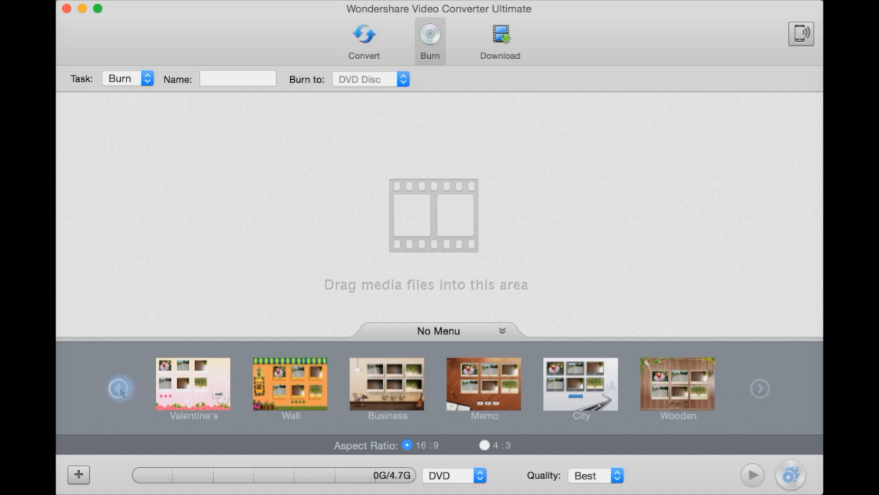
{"action": "left_click", "coordinate": [119, 388]}
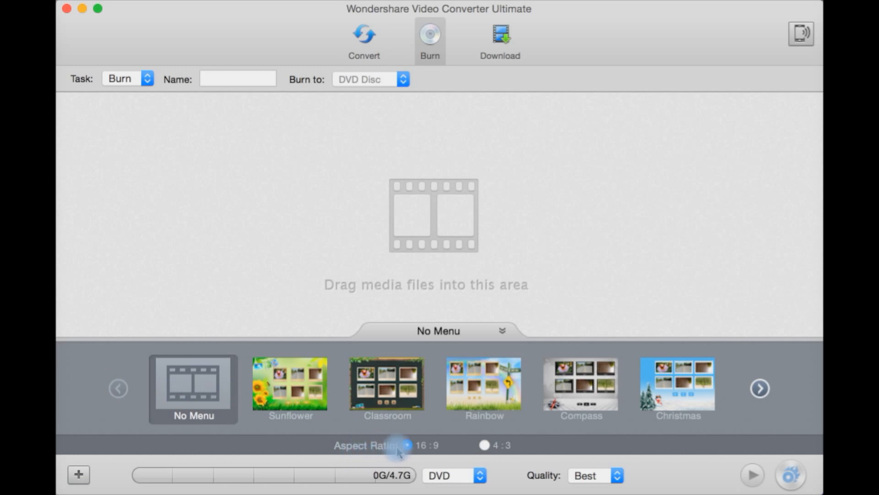
{"action": "left_click", "coordinate": [407, 445]}
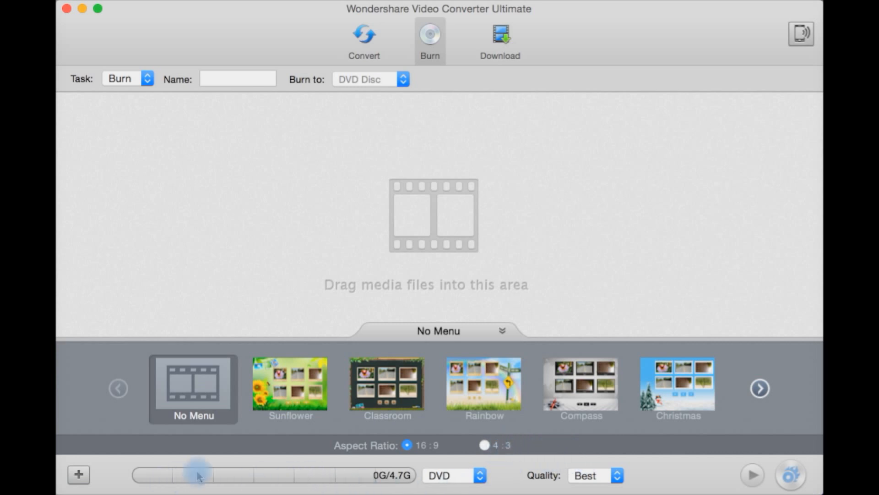
{"action": "mouse_move", "coordinate": [399, 204]}
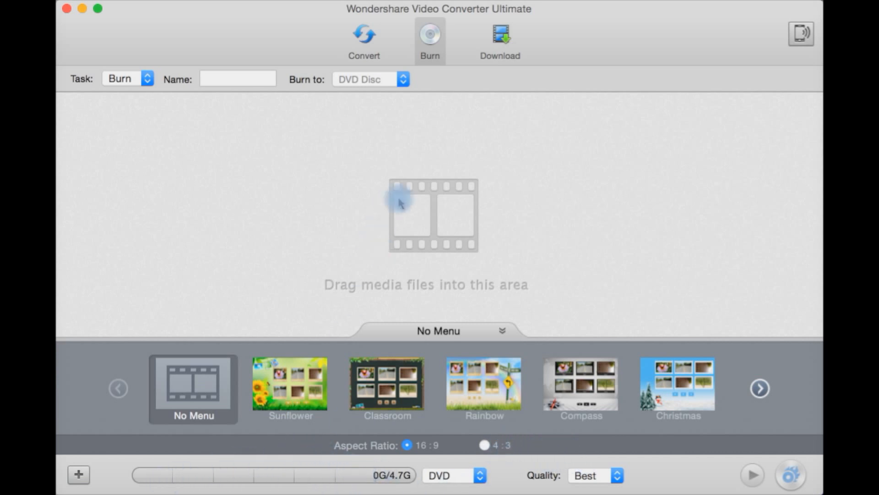
{"action": "mouse_move", "coordinate": [385, 475]}
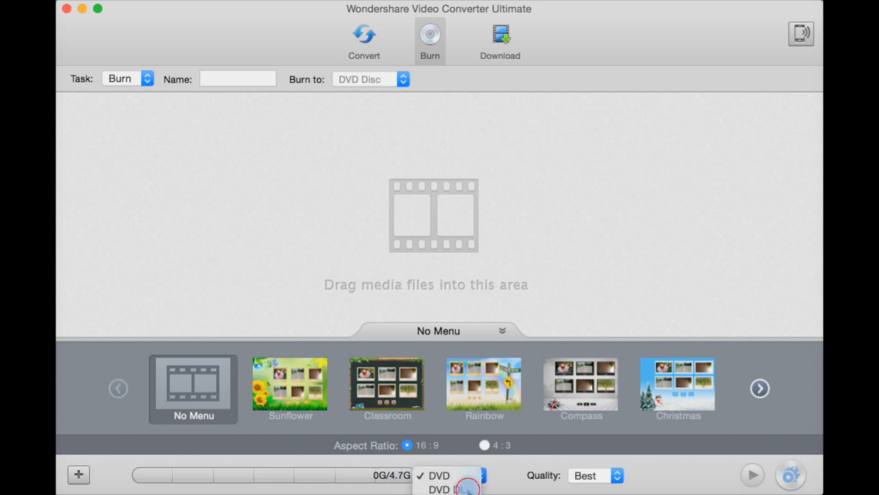
{"action": "left_click", "coordinate": [446, 488]}
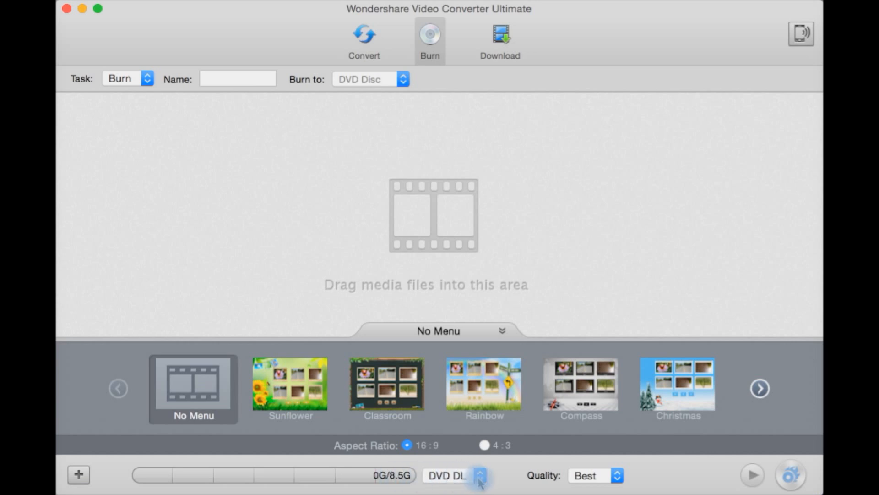
{"action": "left_click", "coordinate": [479, 479]}
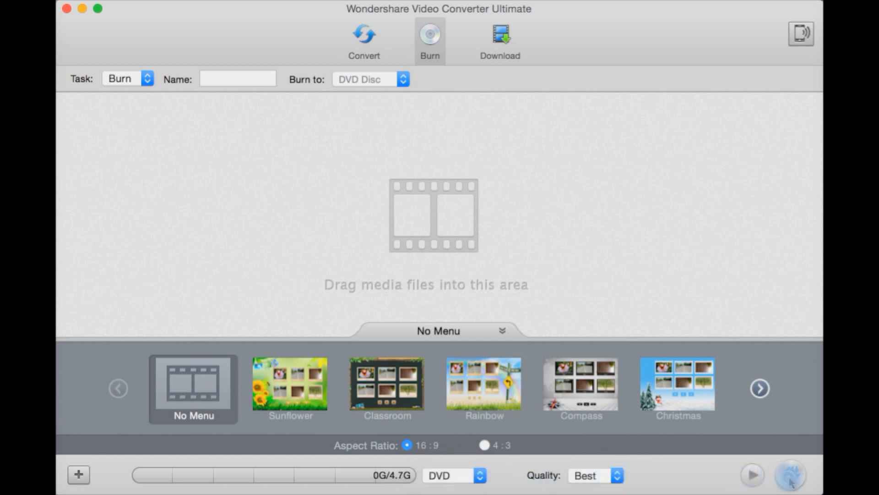
{"action": "left_click", "coordinate": [501, 36]}
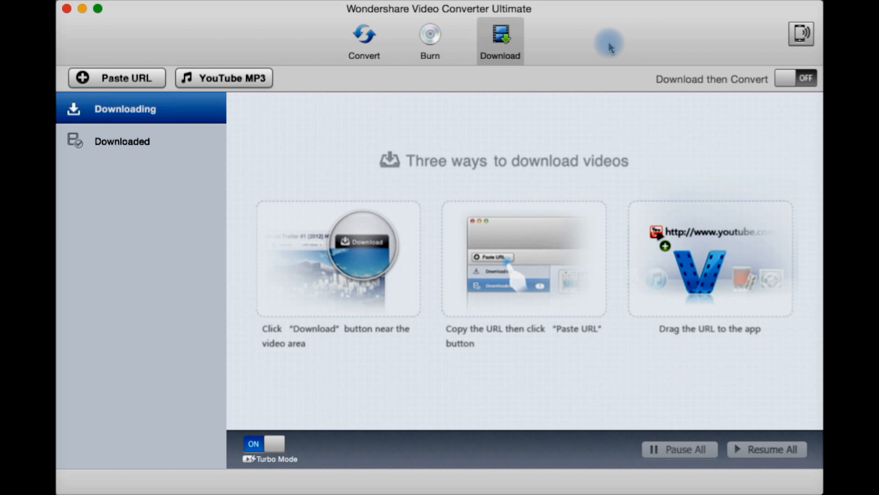
{"action": "mouse_move", "coordinate": [574, 177]}
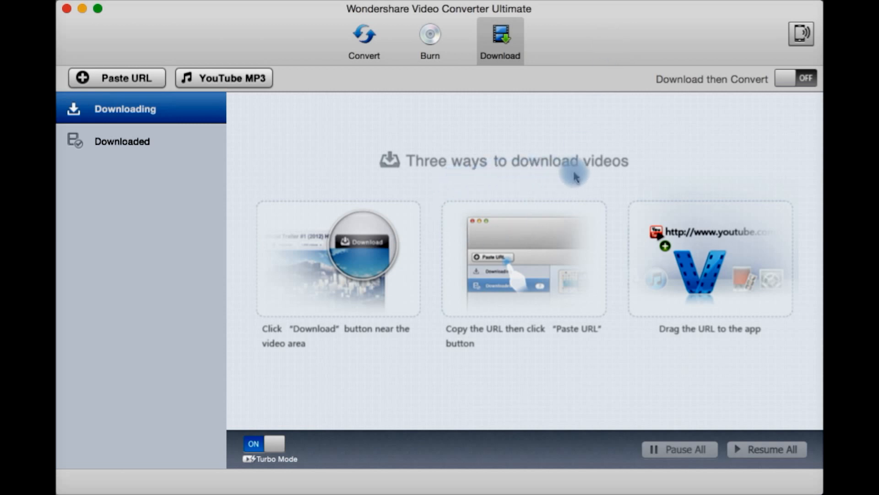
{"action": "mouse_move", "coordinate": [384, 352]}
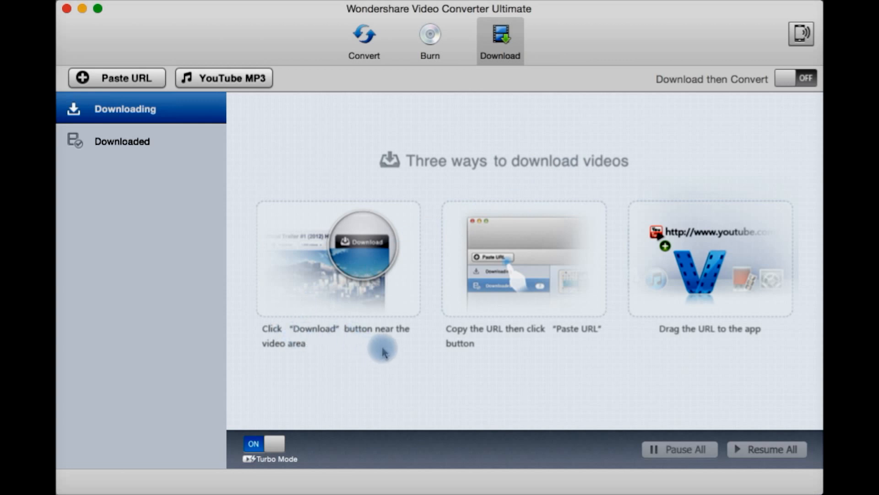
{"action": "mouse_move", "coordinate": [473, 310]}
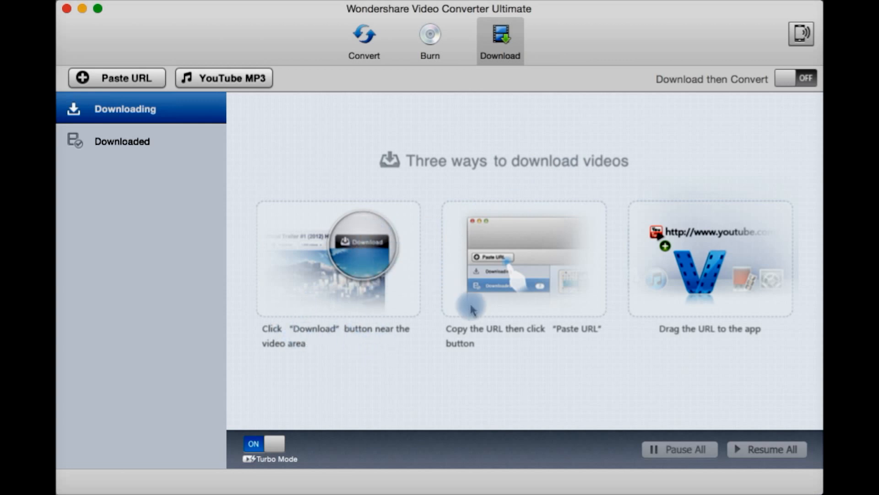
{"action": "mouse_move", "coordinate": [267, 126]}
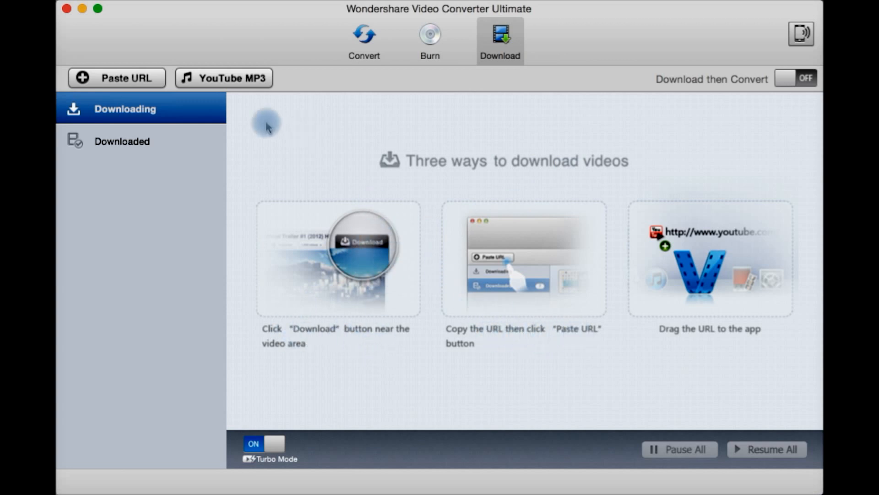
{"action": "mouse_move", "coordinate": [743, 349]}
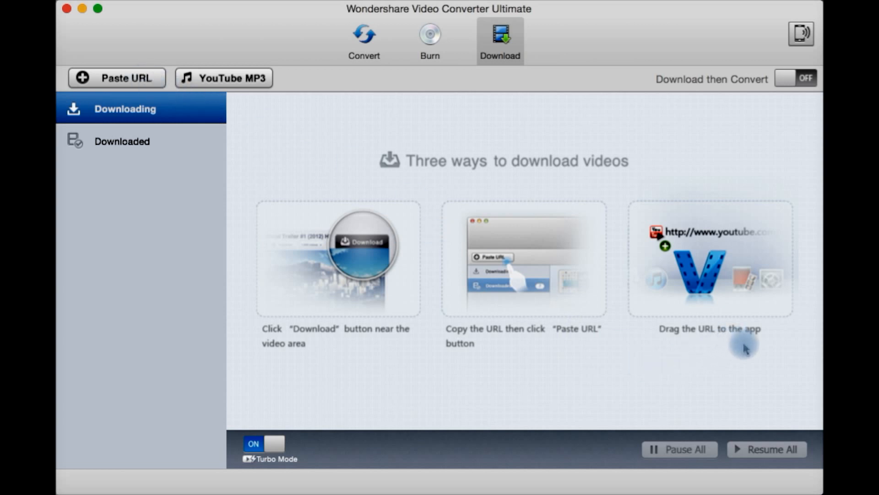
{"action": "mouse_move", "coordinate": [286, 209]}
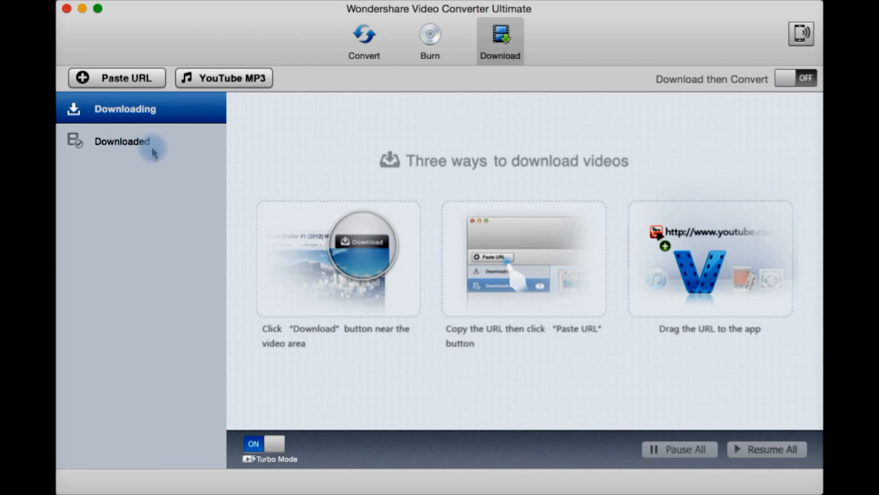
{"action": "mouse_move", "coordinate": [163, 118]}
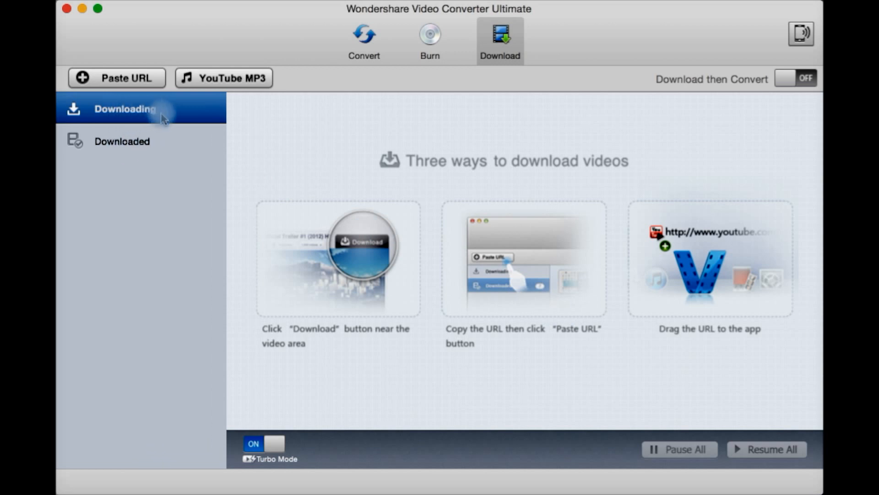
{"action": "mouse_move", "coordinate": [316, 308]}
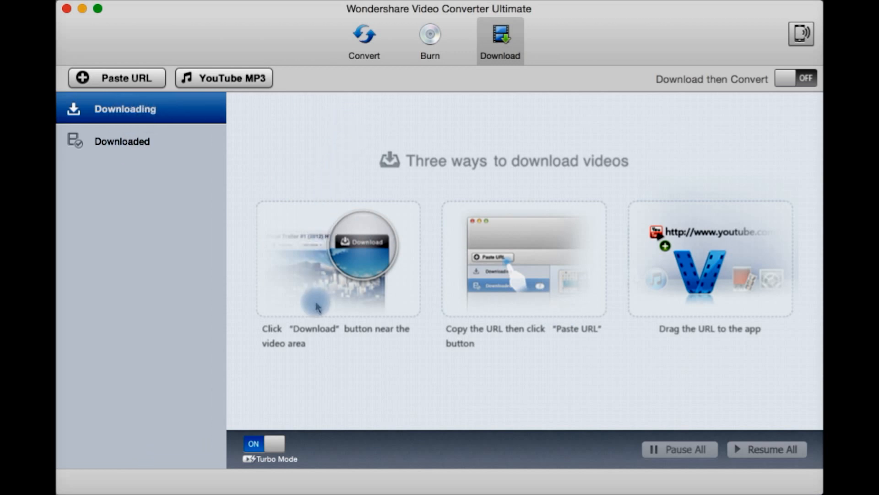
{"action": "mouse_move", "coordinate": [266, 469]}
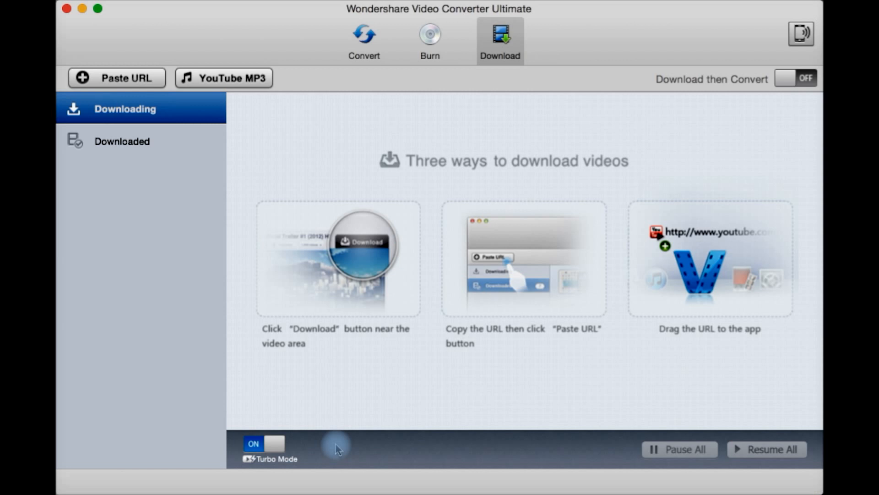
{"action": "mouse_move", "coordinate": [297, 452]}
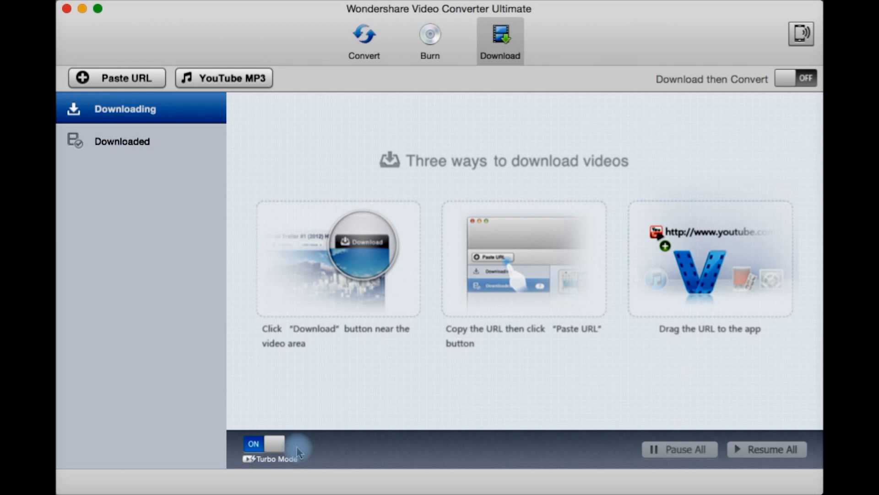
{"action": "mouse_move", "coordinate": [353, 459]}
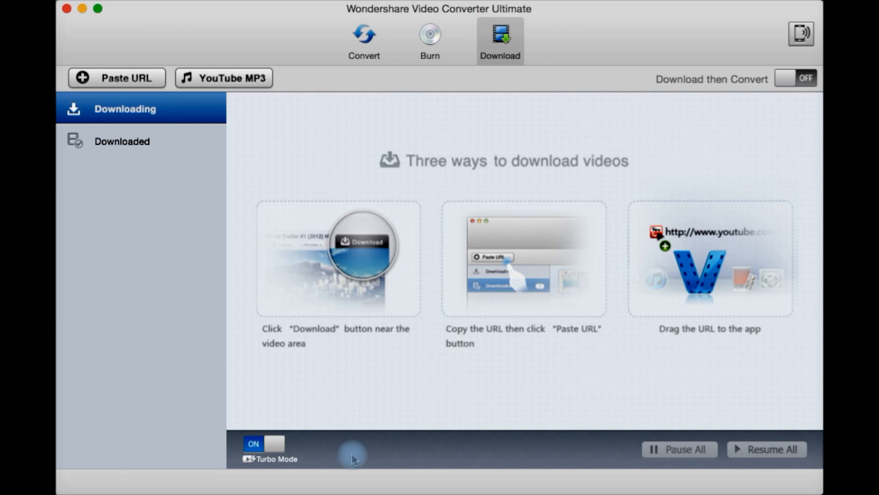
{"action": "mouse_move", "coordinate": [592, 417]}
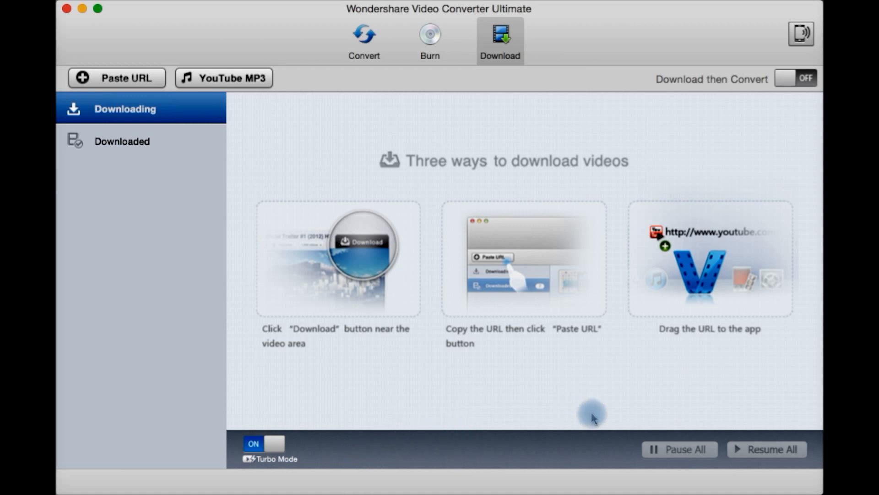
{"action": "mouse_move", "coordinate": [730, 87]}
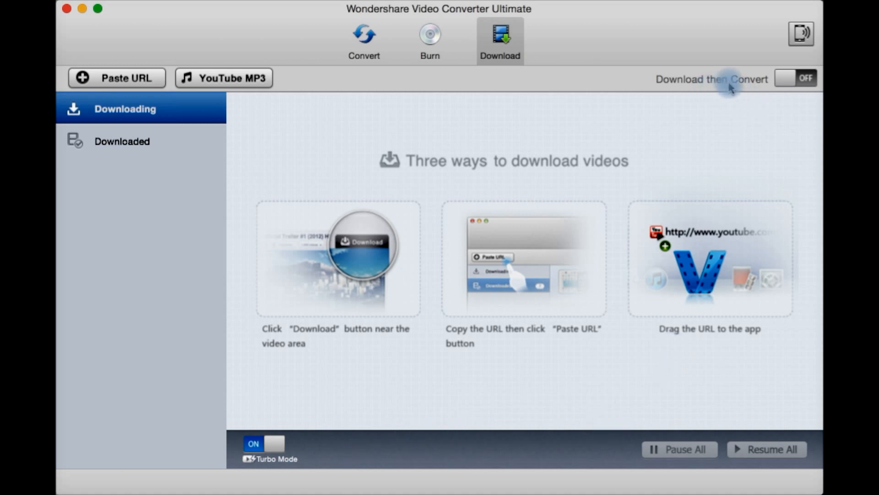
{"action": "mouse_move", "coordinate": [786, 92]}
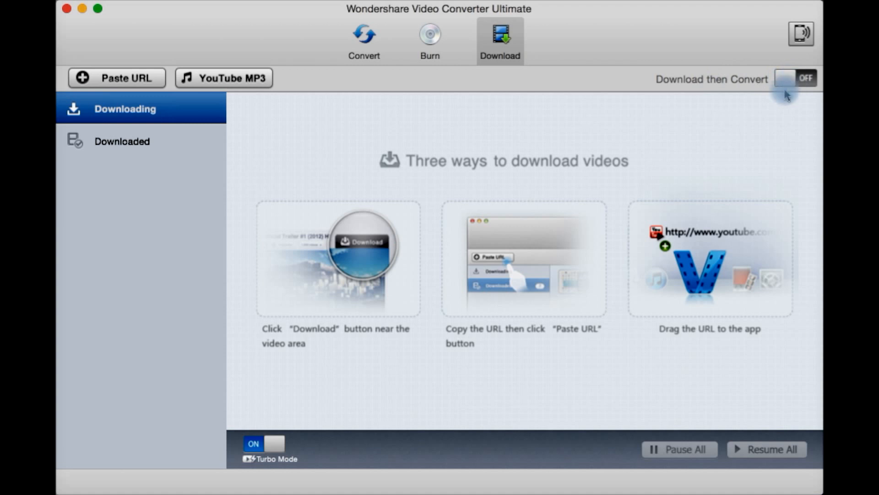
{"action": "mouse_move", "coordinate": [699, 463]}
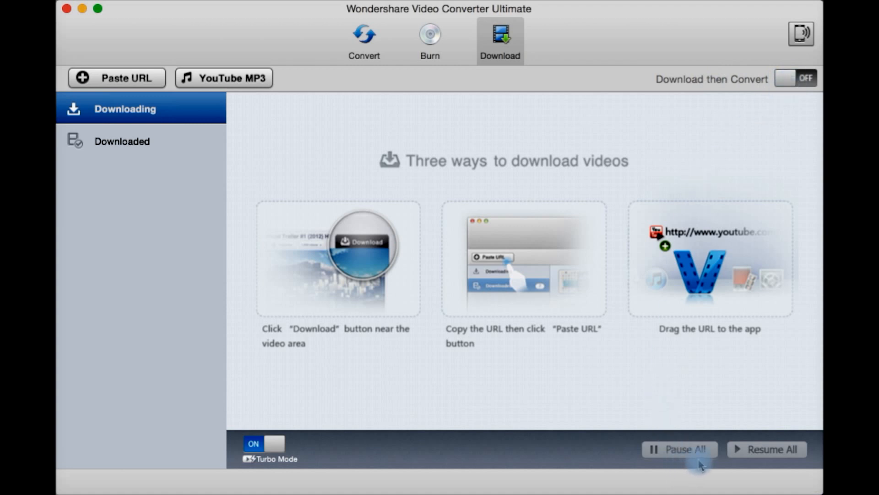
{"action": "mouse_move", "coordinate": [306, 181]}
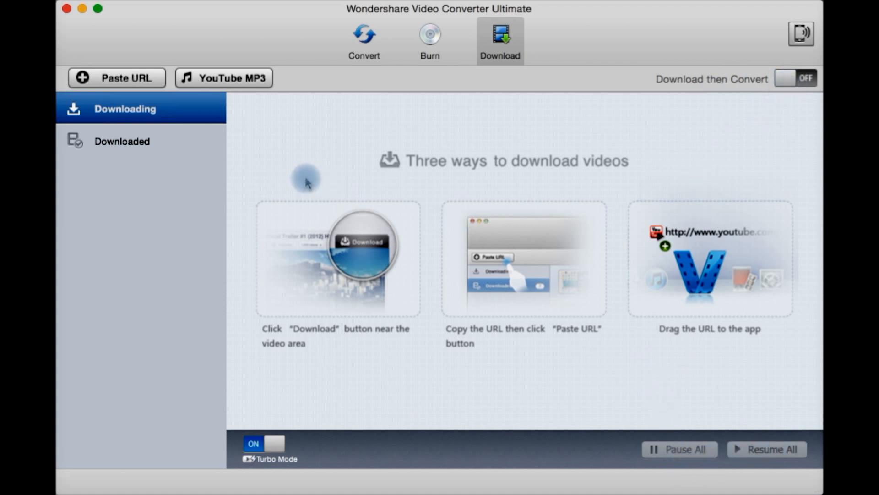
{"action": "mouse_move", "coordinate": [240, 99]}
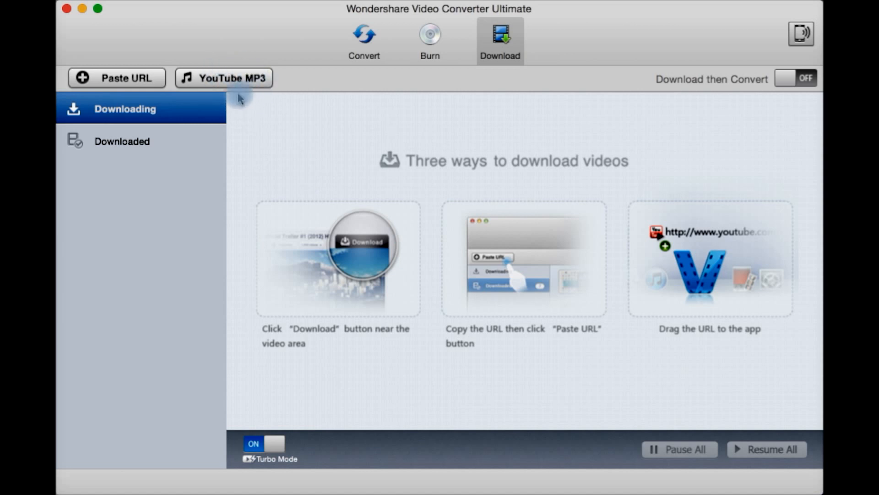
{"action": "mouse_move", "coordinate": [176, 264]}
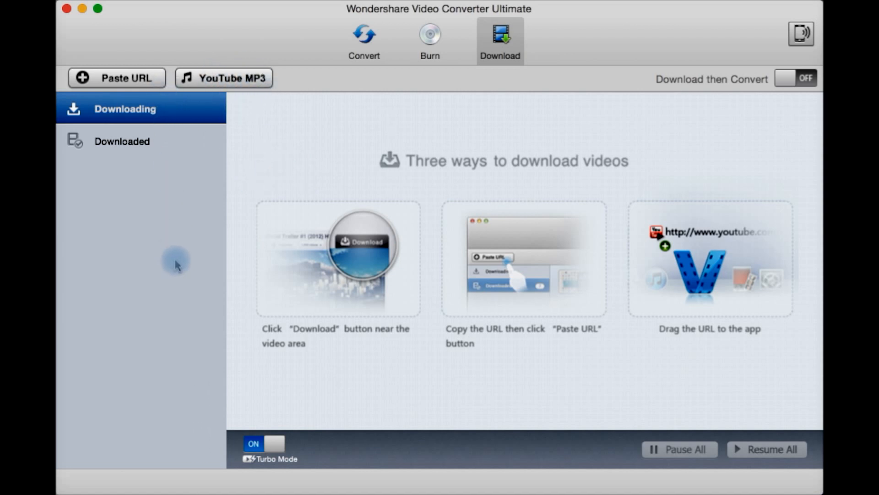
{"action": "mouse_move", "coordinate": [201, 278]}
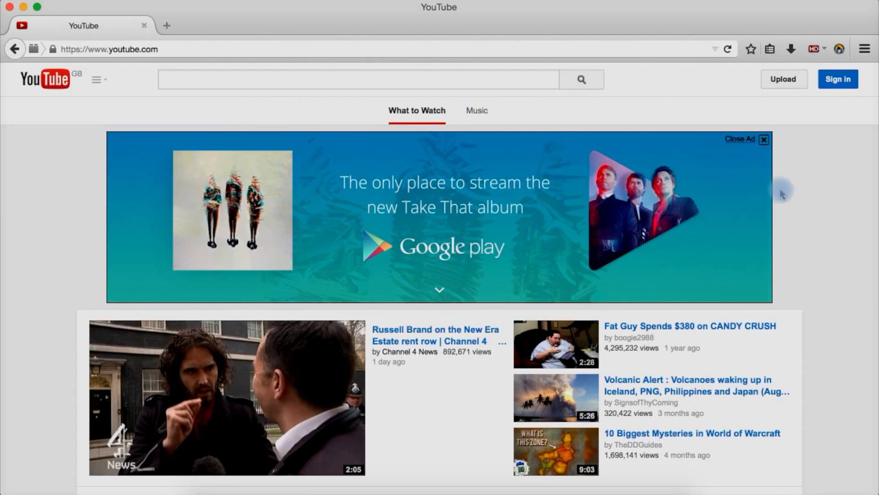
Step: Dismiss the YouTube ad banner and open the 'Fat Guy Spends $380 on CANDY CRUSH' video
{"action": "left_click", "coordinate": [763, 139]}
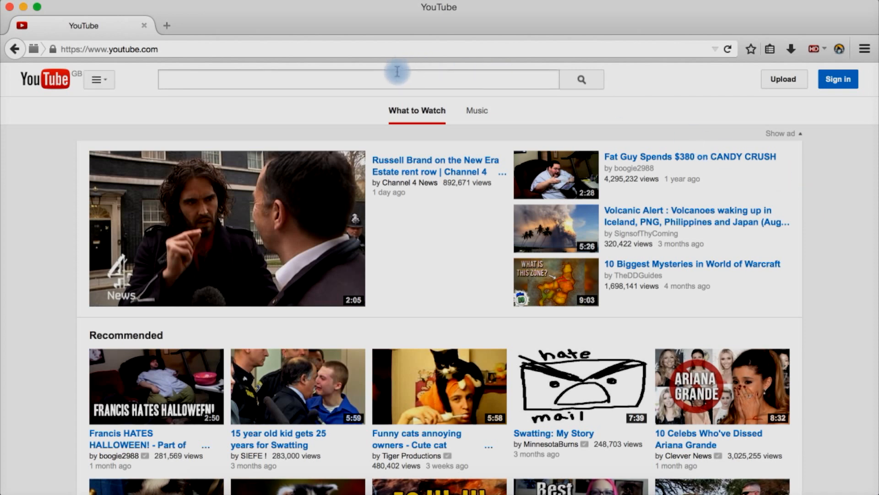
{"action": "mouse_move", "coordinate": [650, 159]}
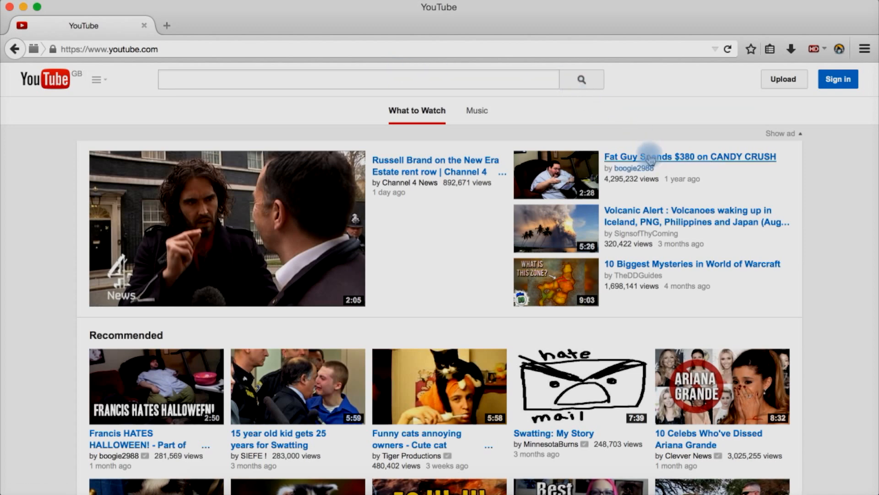
{"action": "mouse_move", "coordinate": [676, 163]}
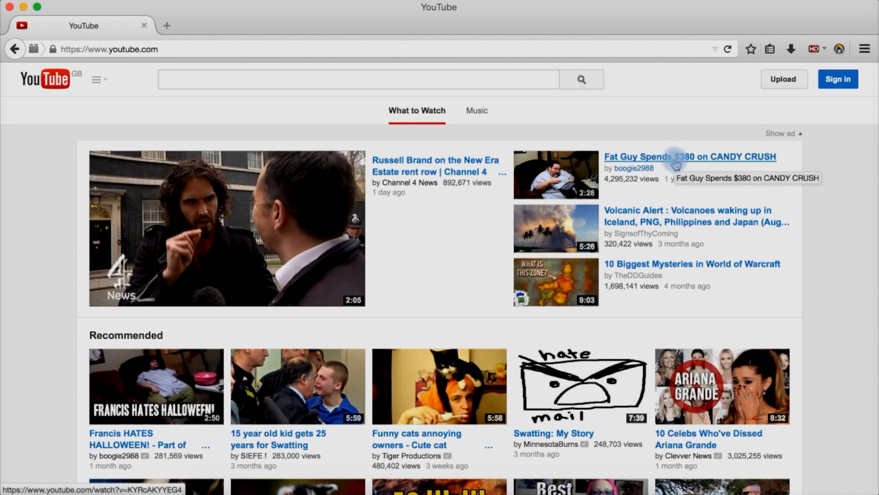
{"action": "left_click", "coordinate": [689, 157]}
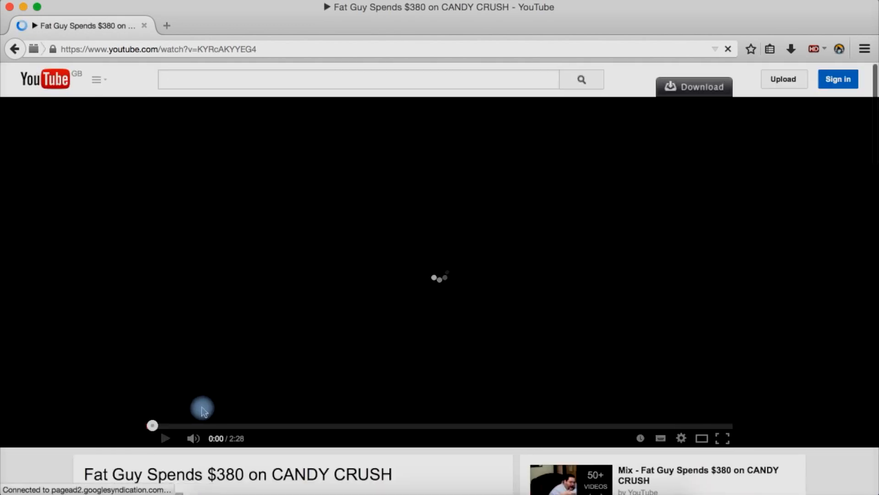
Step: Download the video at 1080p into Video Converter Ultimate, remembering that choice for wsytd links
{"action": "left_click", "coordinate": [166, 438]}
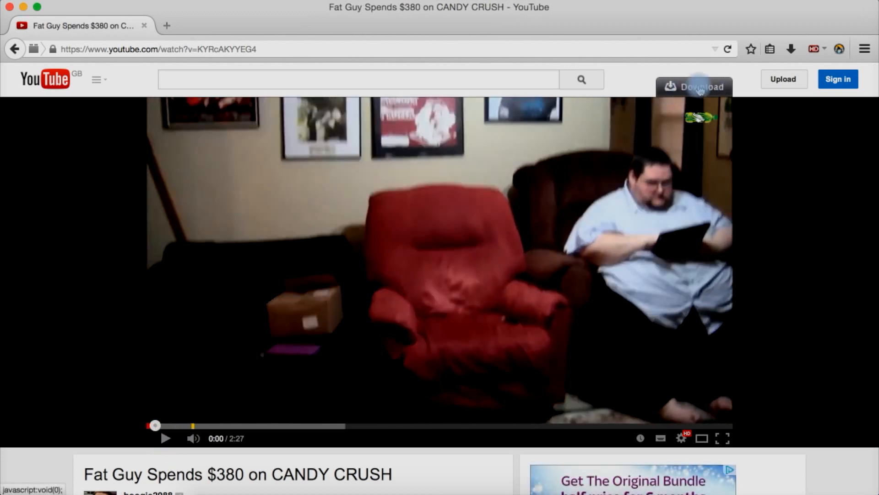
{"action": "left_click", "coordinate": [694, 86]}
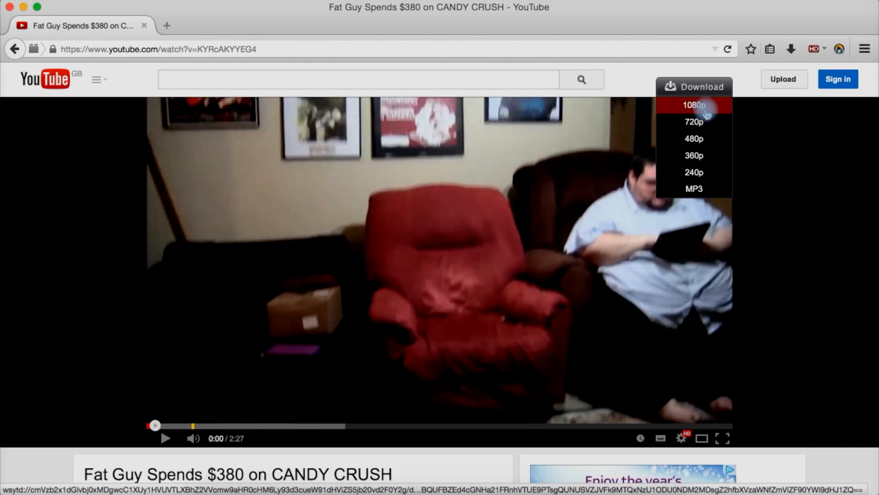
{"action": "mouse_move", "coordinate": [694, 122]}
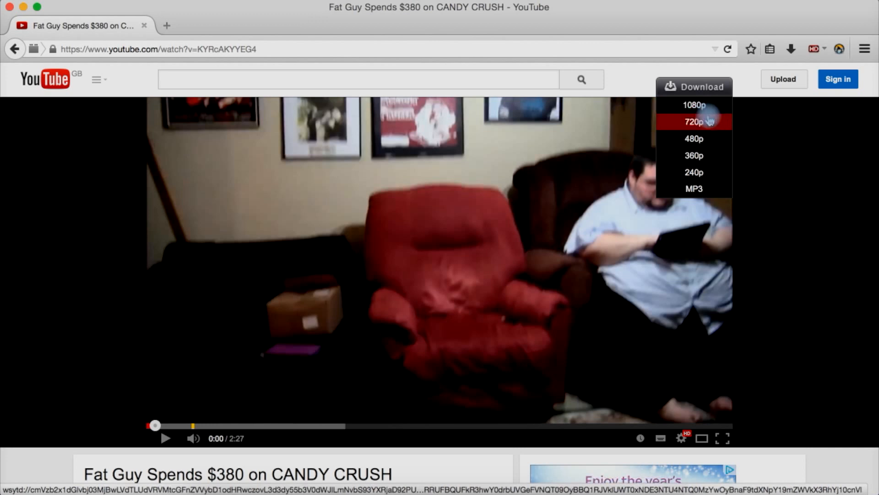
{"action": "mouse_move", "coordinate": [694, 156]}
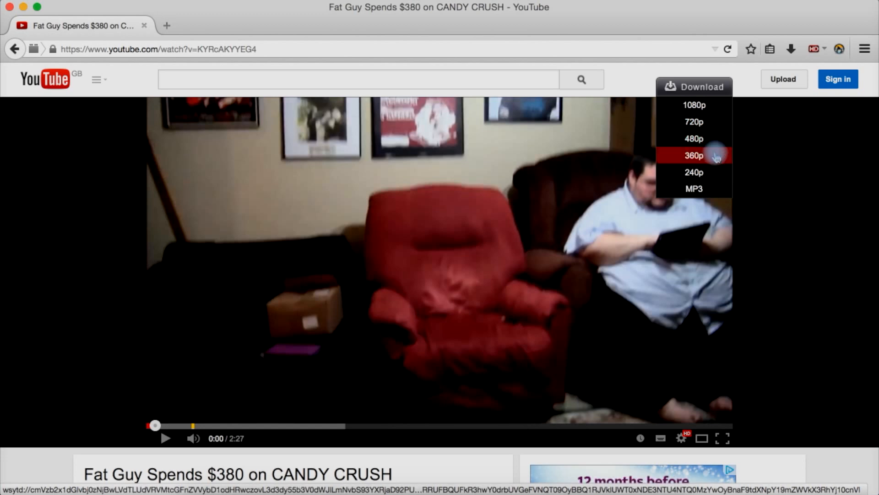
{"action": "mouse_move", "coordinate": [694, 189]}
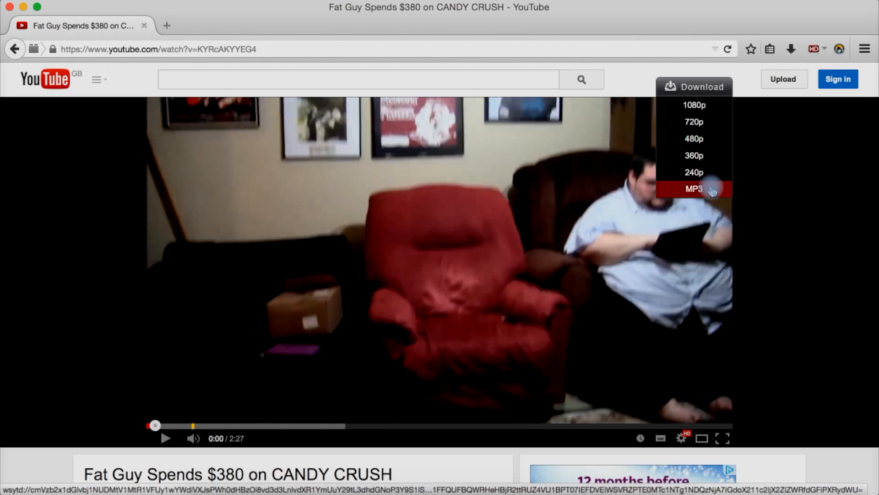
{"action": "mouse_move", "coordinate": [693, 104]}
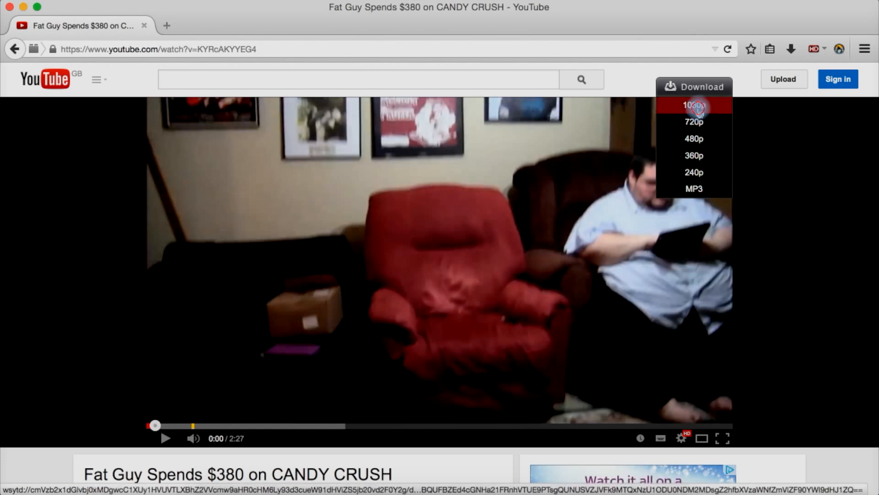
{"action": "left_click", "coordinate": [694, 104]}
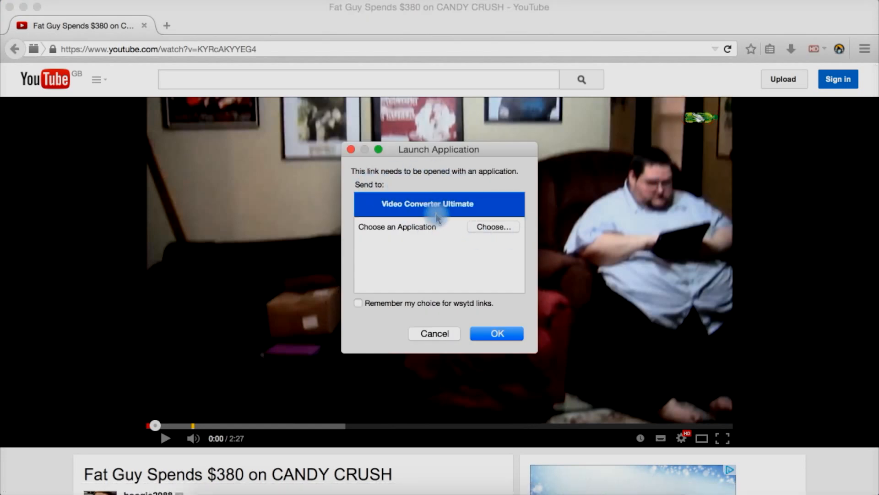
{"action": "left_click", "coordinate": [358, 303]}
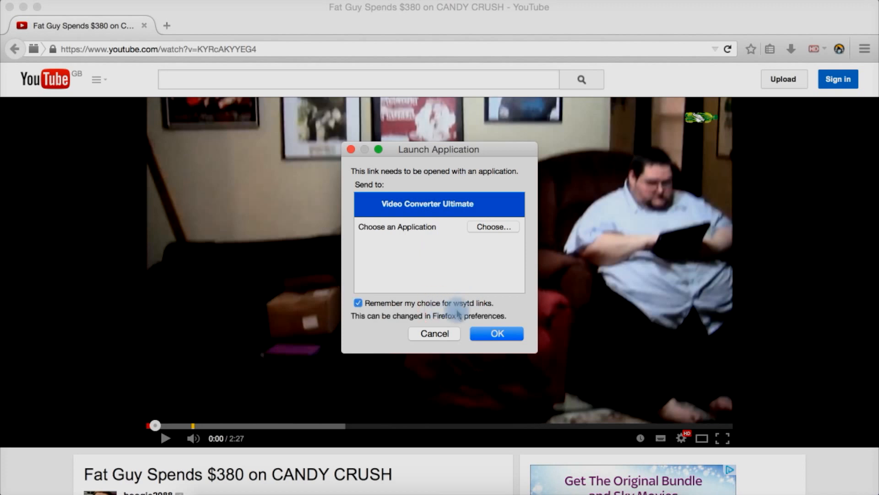
{"action": "left_click", "coordinate": [496, 334]}
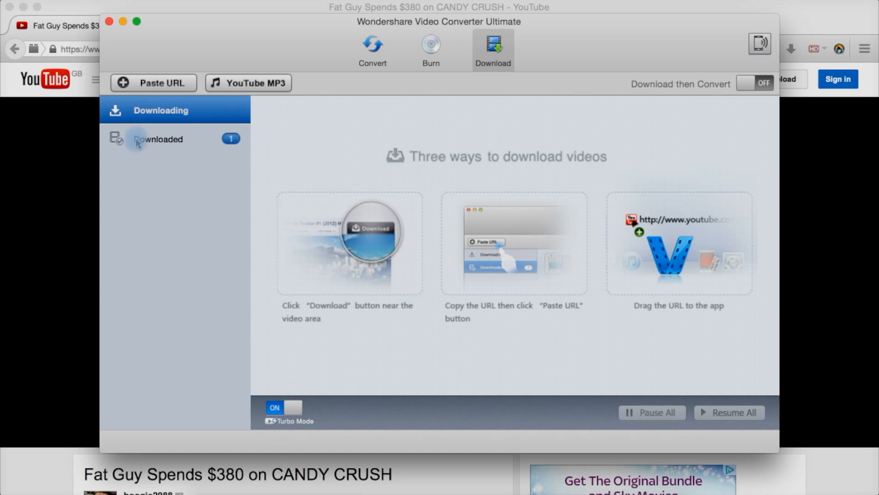
Step: Show the Downloaded list with the CANDY CRUSH video: 2:27, 60.3 MB, MP4, 1080p
{"action": "left_click", "coordinate": [160, 139]}
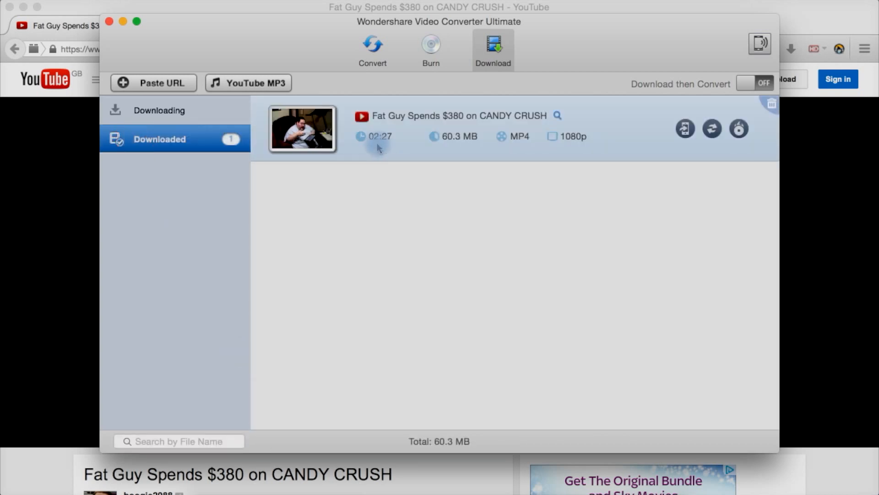
{"action": "mouse_move", "coordinate": [394, 142]}
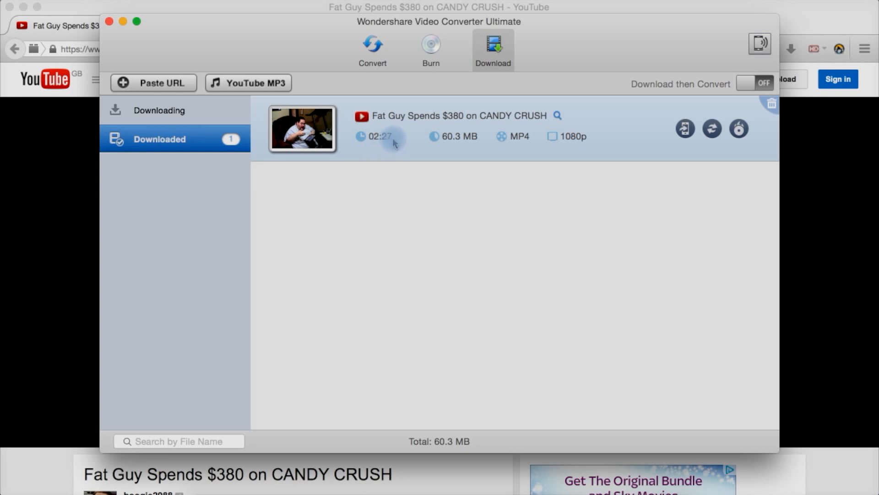
{"action": "mouse_move", "coordinate": [463, 148]}
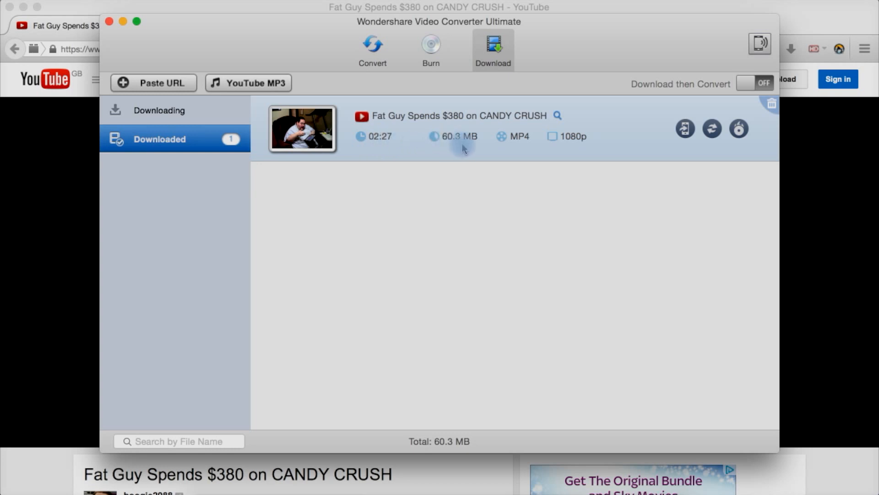
{"action": "mouse_move", "coordinate": [509, 145]}
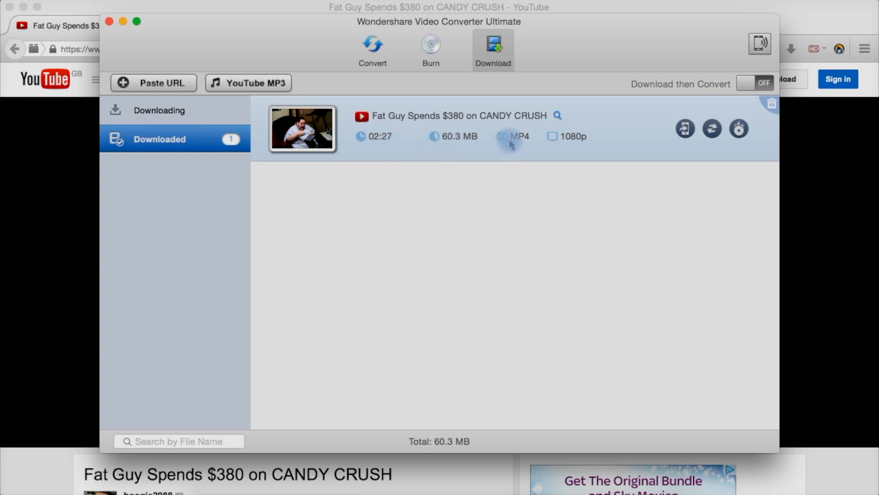
{"action": "mouse_move", "coordinate": [568, 141]}
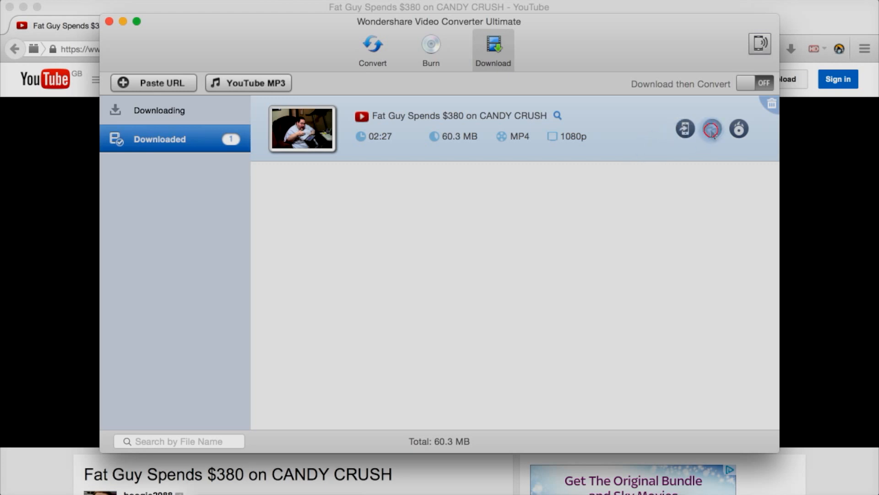
Step: Send the downloaded video to conversion with No Subtitle and review the audio track options
{"action": "left_click", "coordinate": [713, 129]}
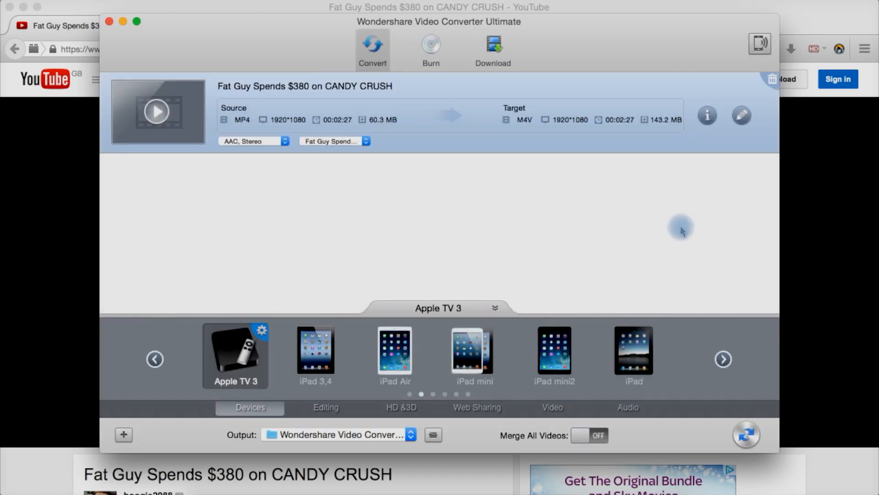
{"action": "mouse_move", "coordinate": [491, 188]}
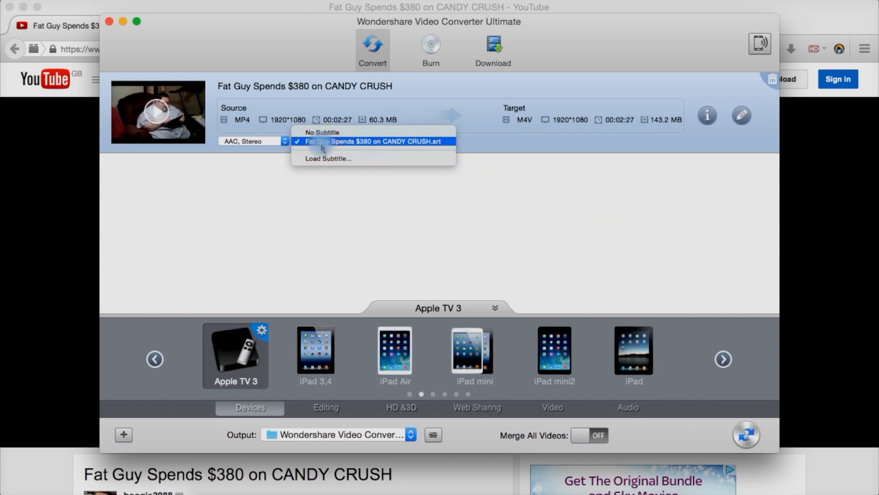
{"action": "mouse_move", "coordinate": [438, 150]}
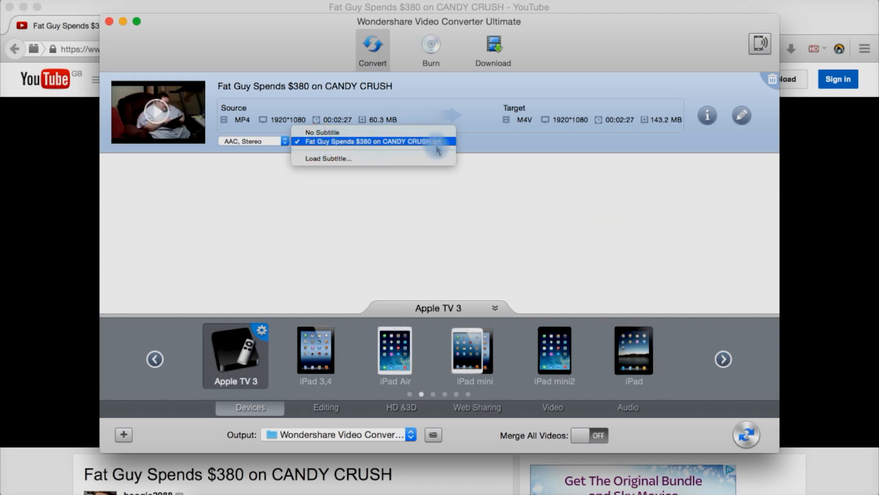
{"action": "left_click", "coordinate": [321, 132]}
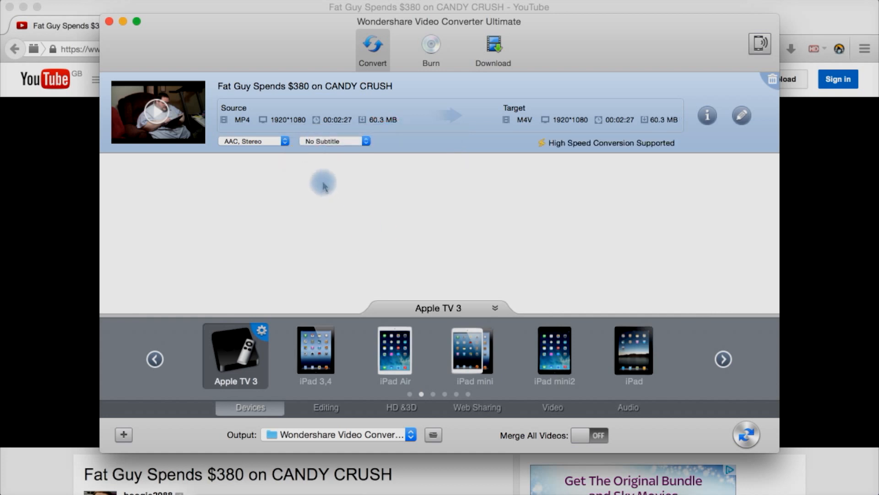
{"action": "mouse_move", "coordinate": [603, 149]}
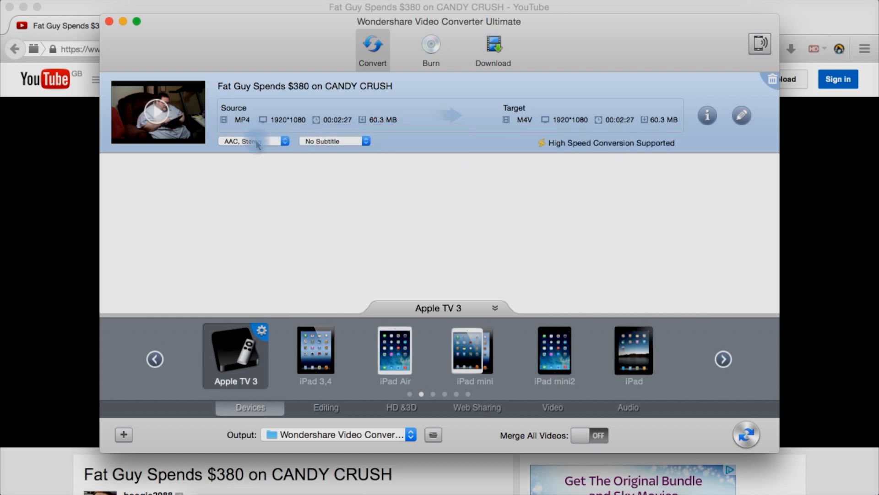
{"action": "left_click", "coordinate": [252, 141]}
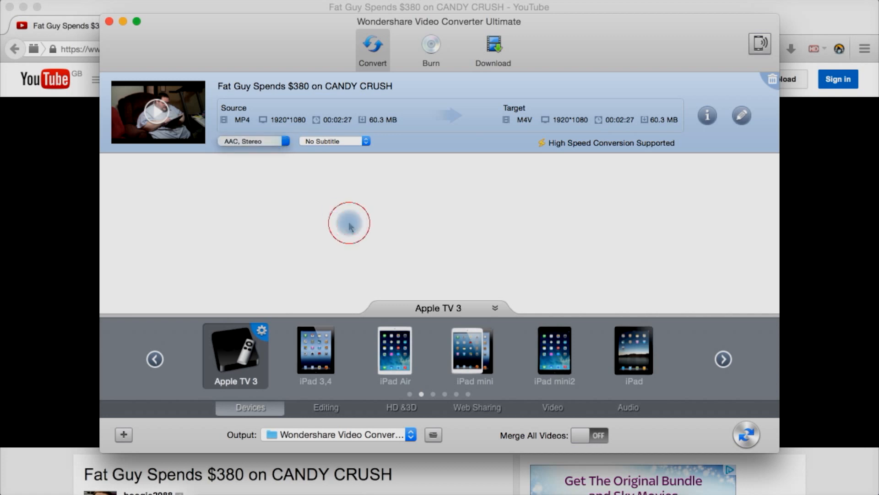
Step: In the metadata editor, set the show name to 'Hocus Pocus' and keep the type as Movies
{"action": "left_click", "coordinate": [741, 115]}
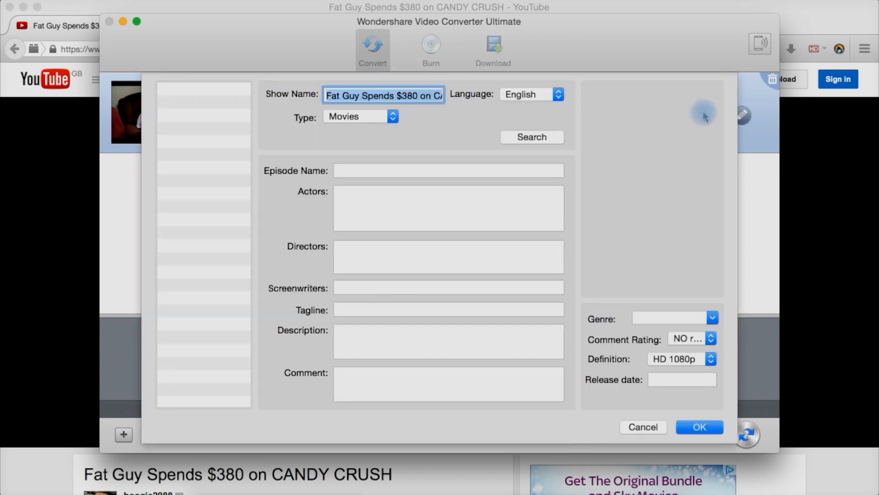
{"action": "mouse_move", "coordinate": [484, 124]}
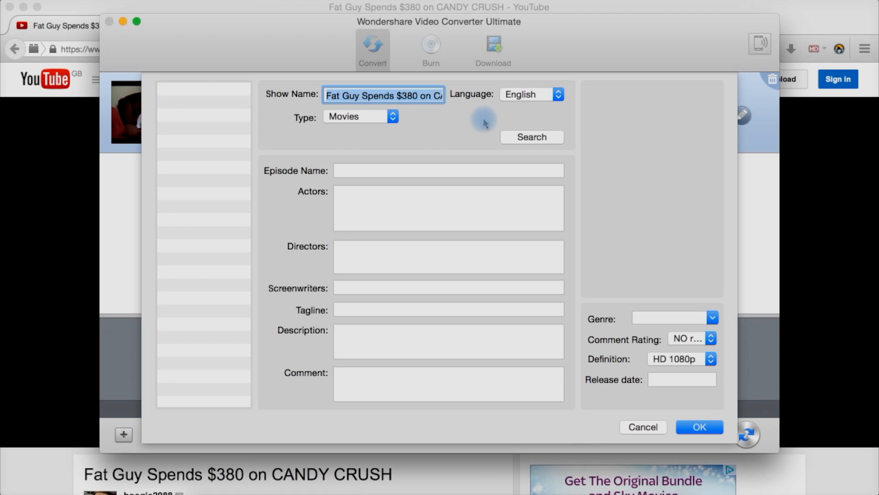
{"action": "type", "text": "Hocus"}
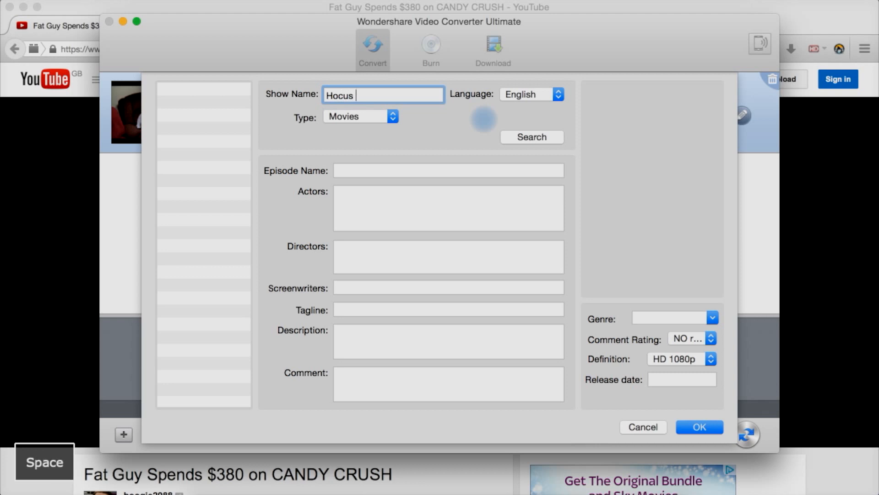
{"action": "type", "text": "Po"}
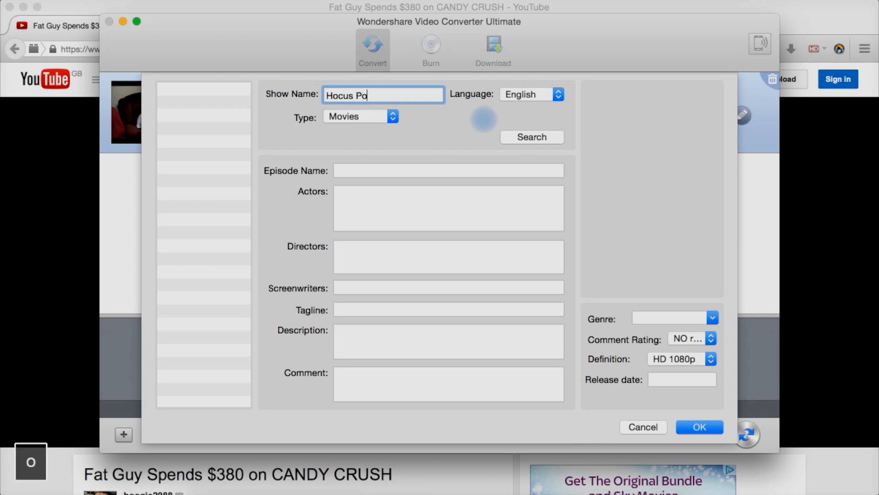
{"action": "type", "text": "cus"}
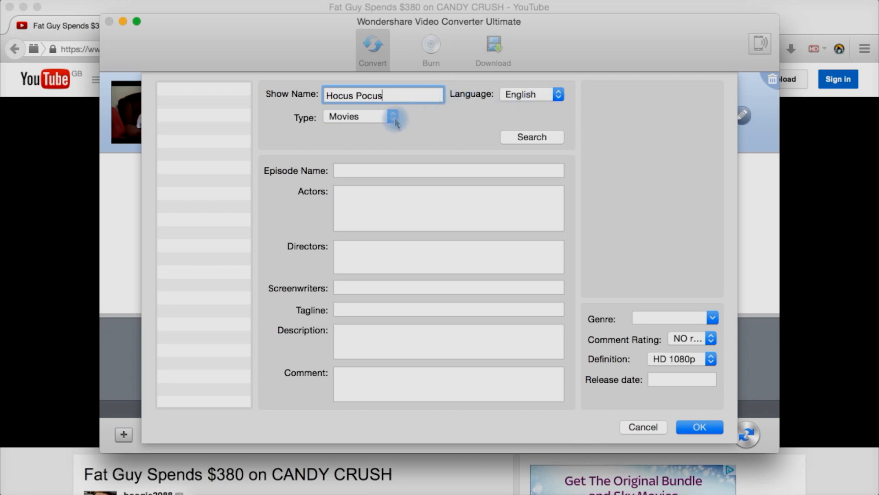
{"action": "left_click", "coordinate": [393, 116]}
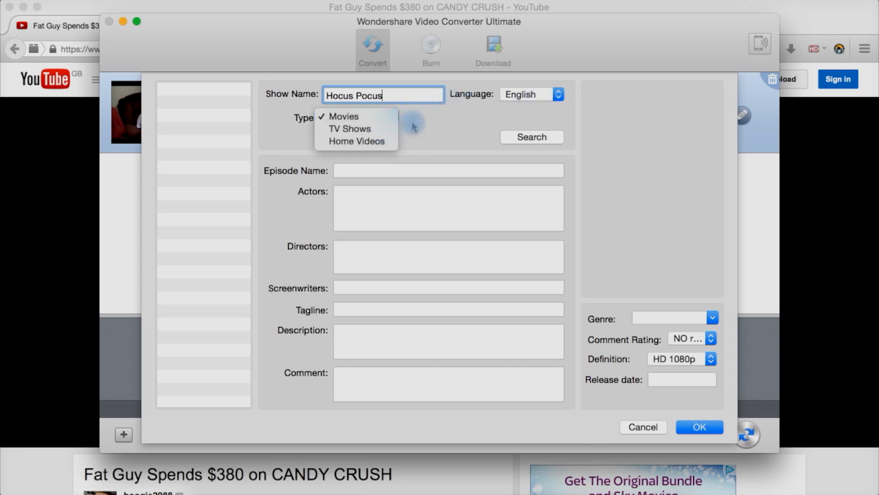
{"action": "left_click", "coordinate": [344, 117]}
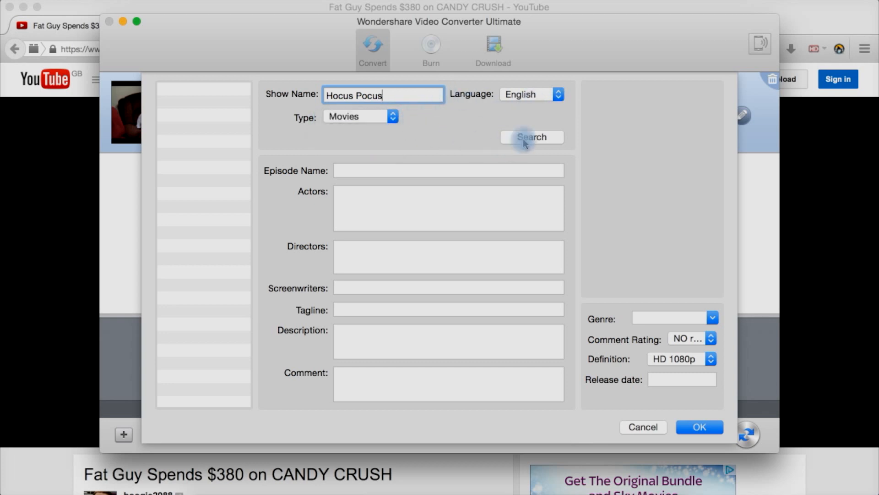
Step: Search the movie database and pick the 1993 Hocus Pocus film over the other matches
{"action": "left_click", "coordinate": [531, 136]}
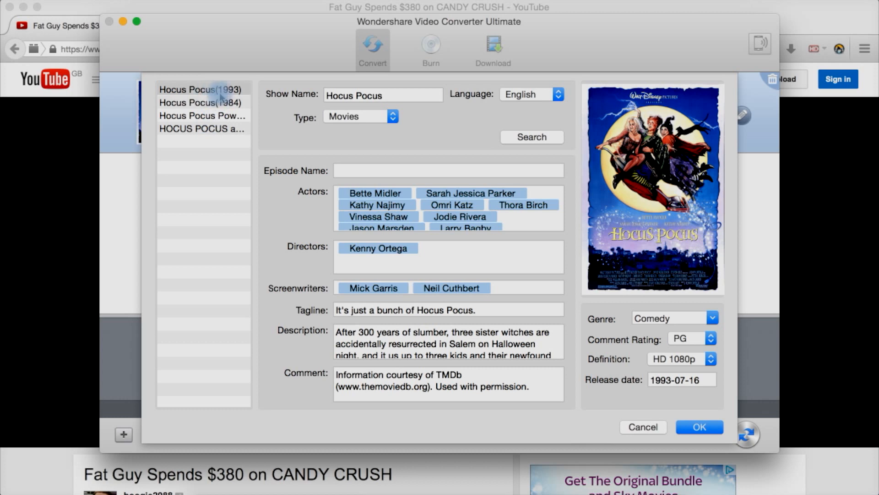
{"action": "left_click", "coordinate": [200, 103]}
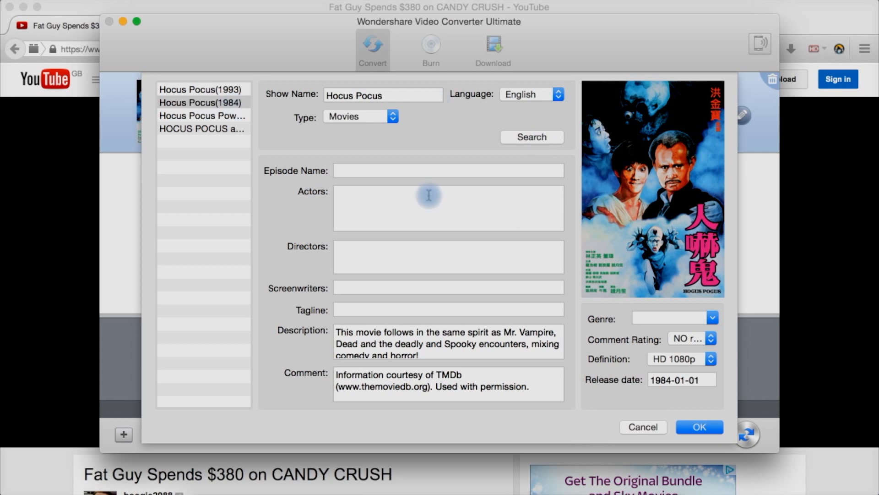
{"action": "left_click", "coordinate": [202, 115]}
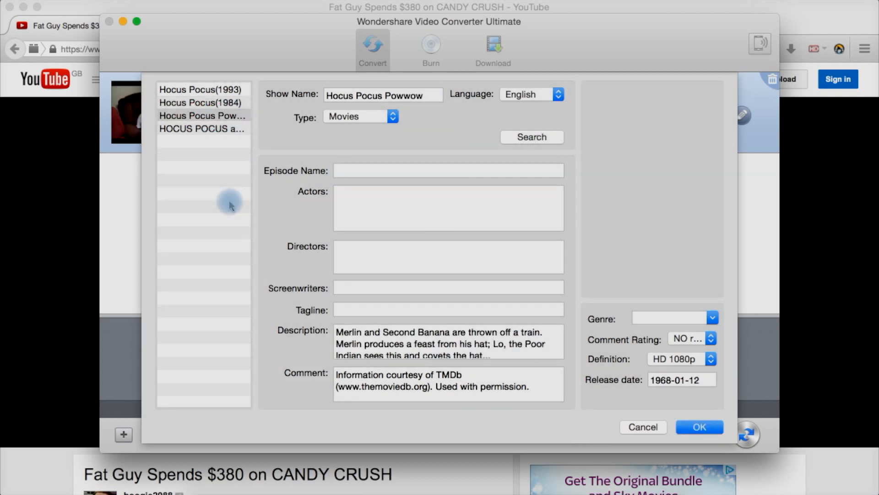
{"action": "left_click", "coordinate": [202, 128]}
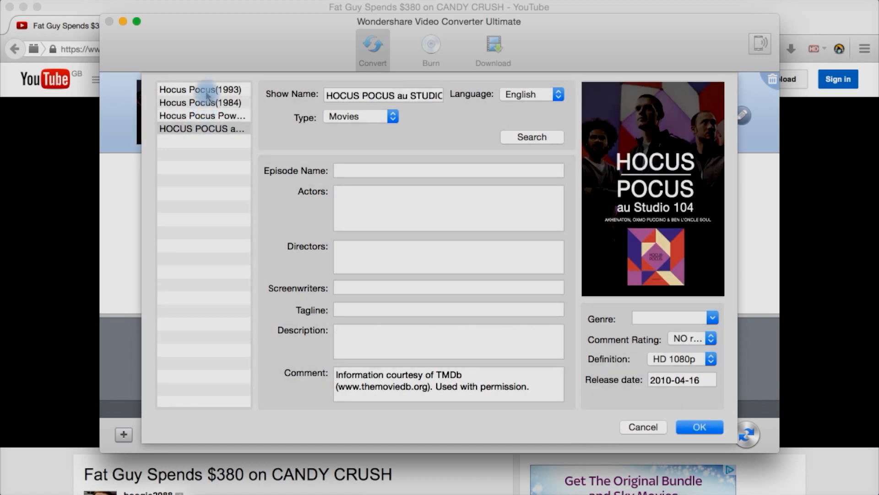
{"action": "left_click", "coordinate": [200, 88]}
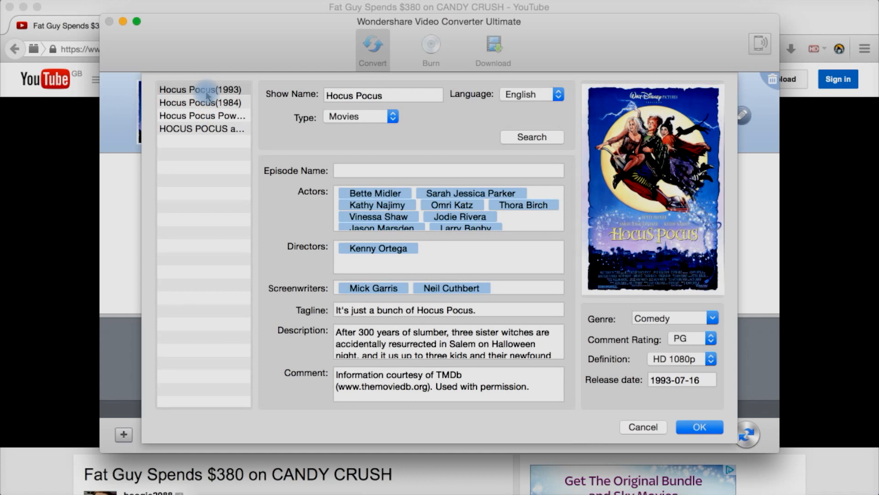
{"action": "mouse_move", "coordinate": [224, 91]}
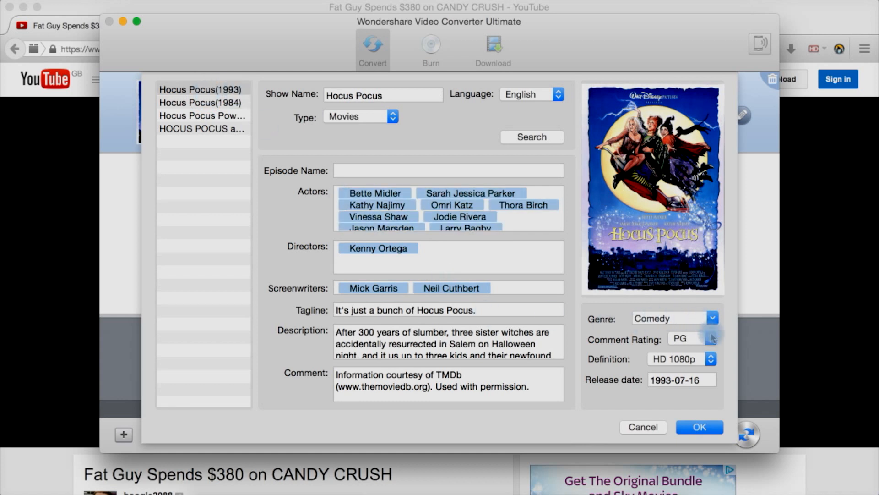
Step: Set the definition to HD 720p and apply the Hocus Pocus details to the queued file
{"action": "left_click", "coordinate": [711, 359]}
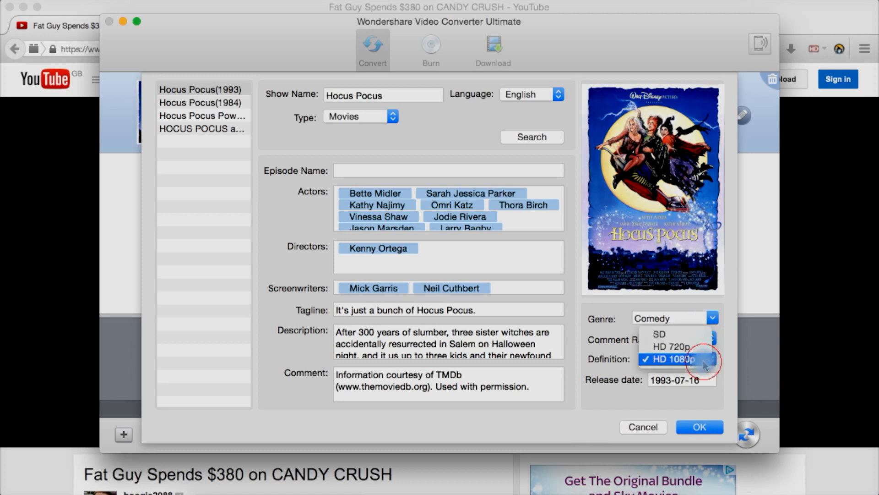
{"action": "mouse_move", "coordinate": [658, 333]}
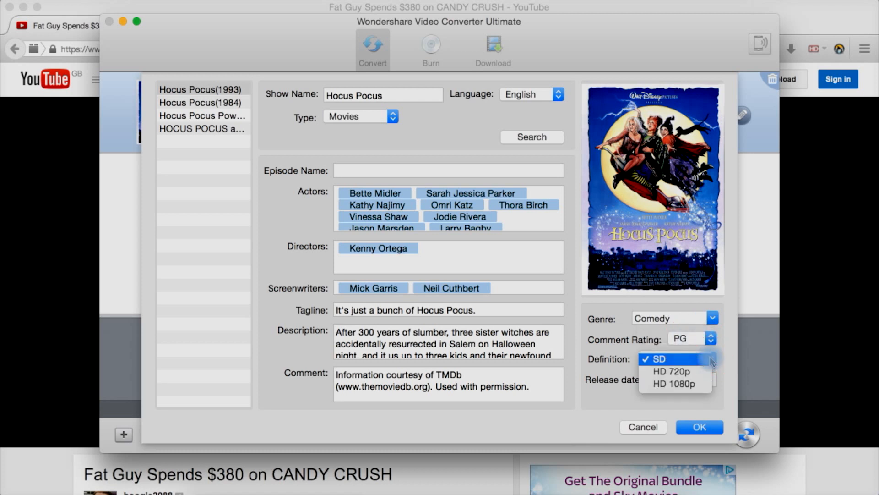
{"action": "left_click", "coordinate": [670, 371]}
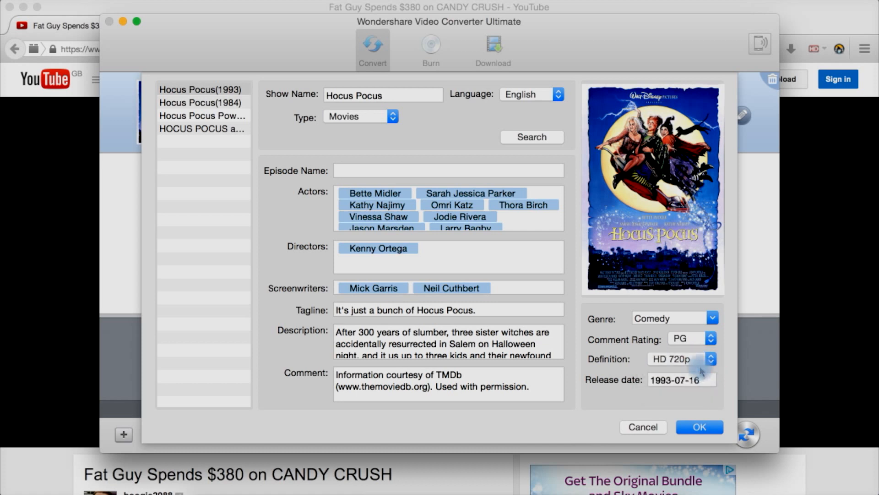
{"action": "left_click", "coordinate": [713, 359]}
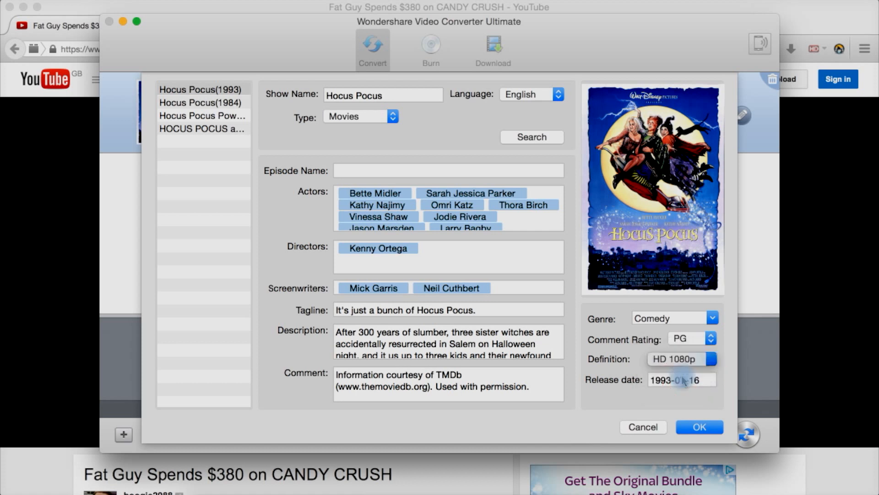
{"action": "left_click", "coordinate": [699, 427]}
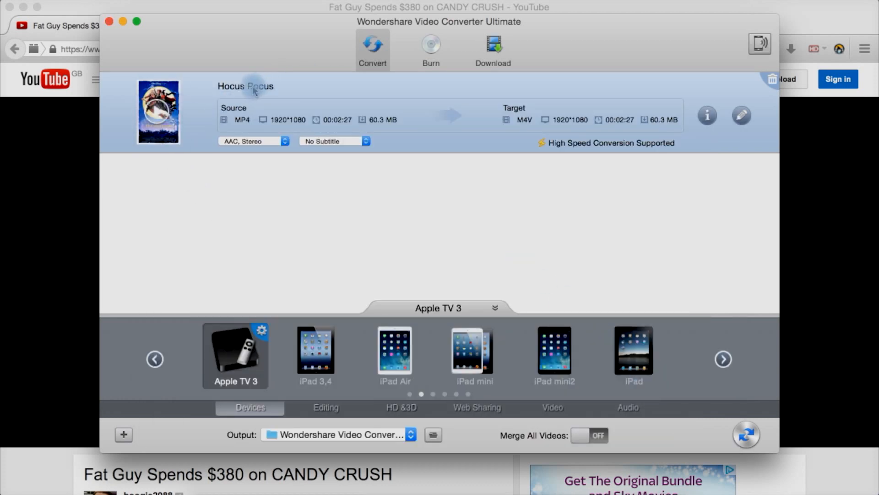
{"action": "mouse_move", "coordinate": [336, 97]}
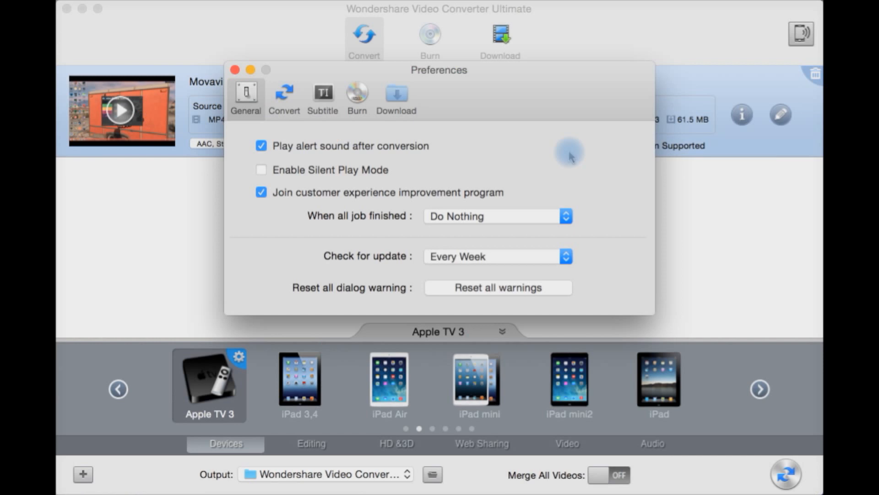
{"action": "mouse_move", "coordinate": [394, 161]}
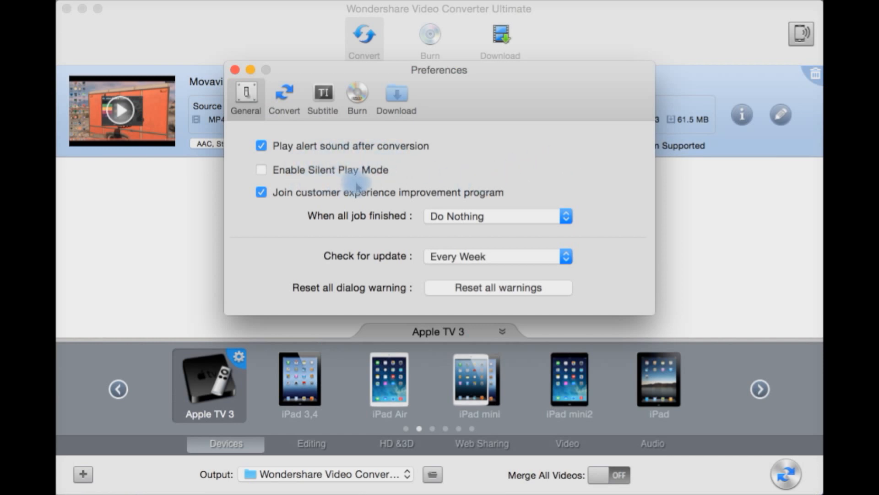
{"action": "mouse_move", "coordinate": [331, 198]}
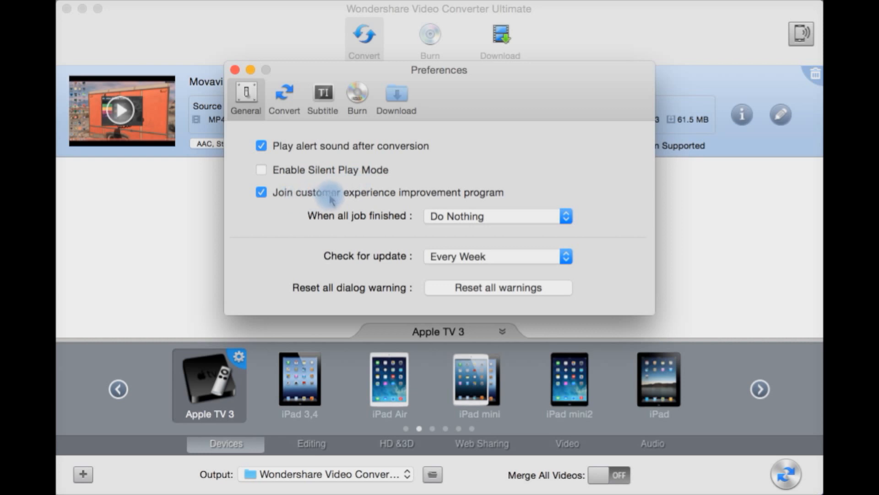
{"action": "mouse_move", "coordinate": [429, 202]}
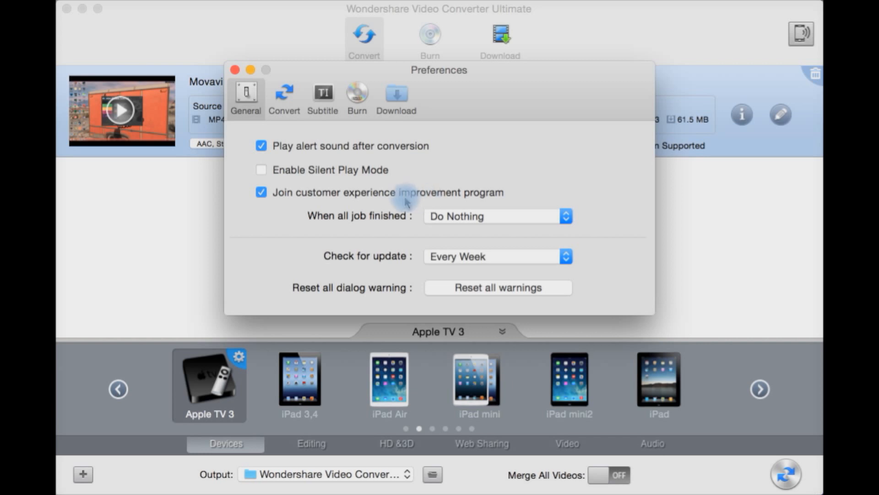
{"action": "mouse_move", "coordinate": [393, 230]}
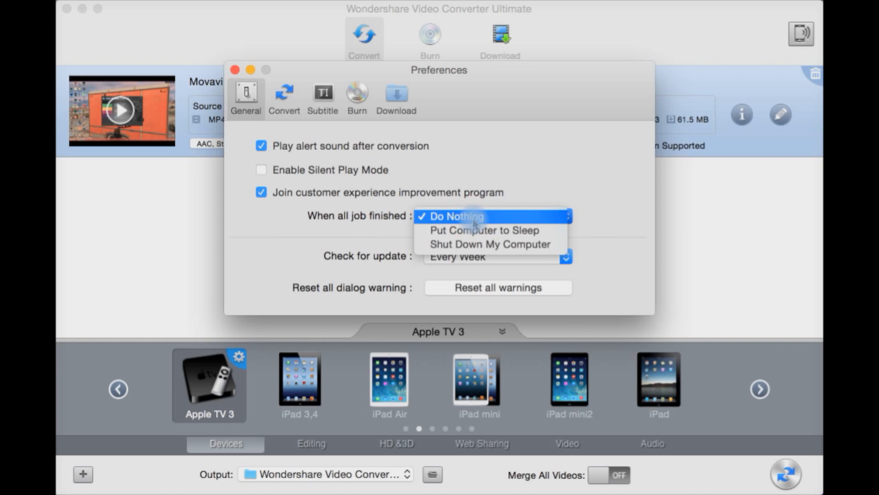
{"action": "left_click", "coordinate": [455, 216]}
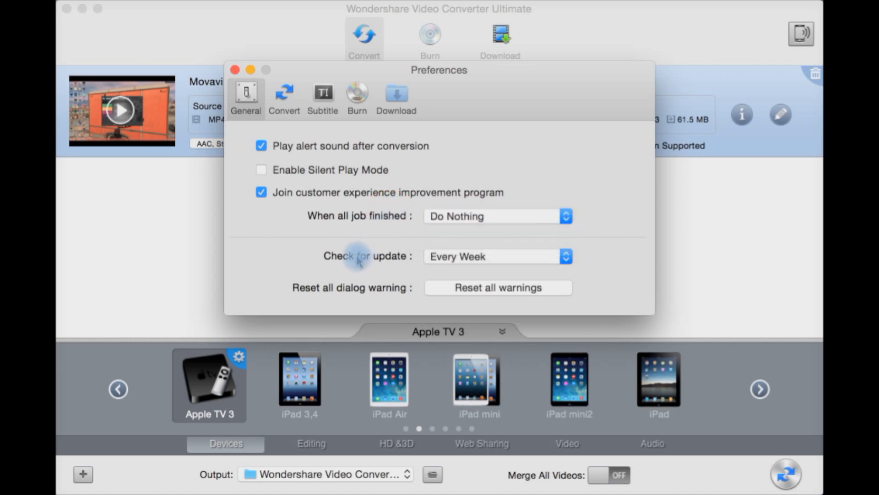
{"action": "left_click", "coordinate": [565, 257]}
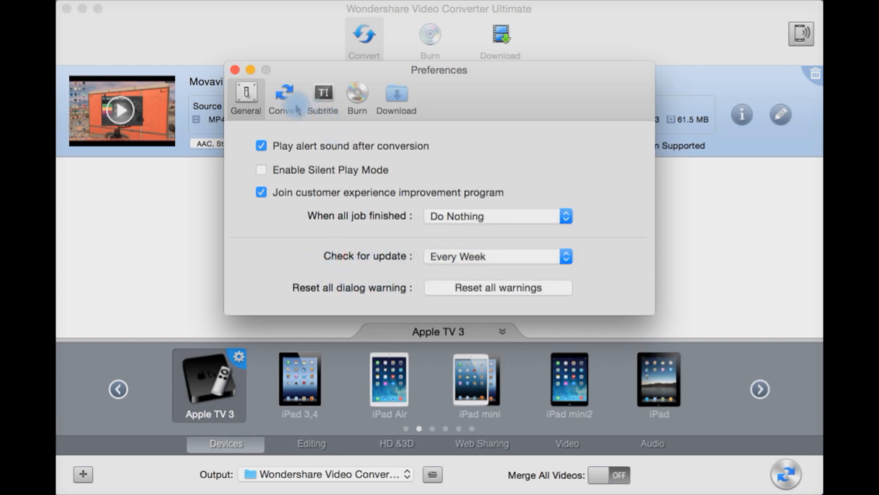
Step: Keep conversion preferences at All Title DVD loading and 2 CPU cores, then move to Subtitle preferences
{"action": "left_click", "coordinate": [283, 98]}
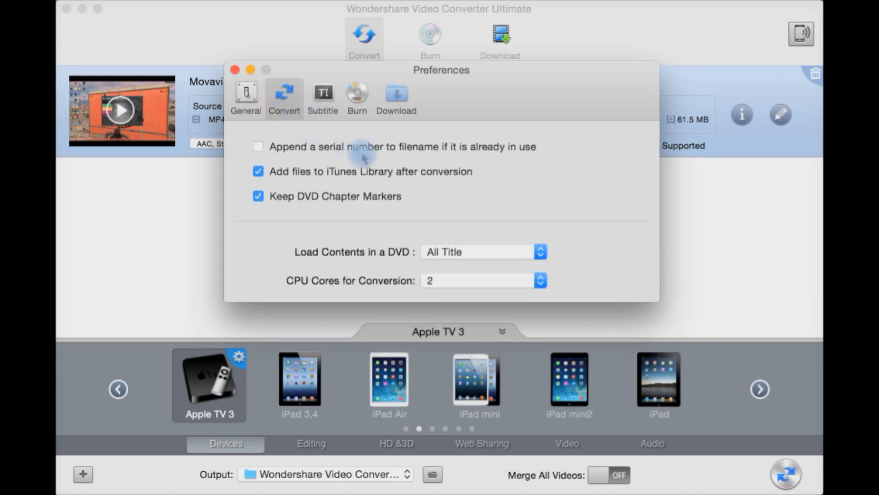
{"action": "mouse_move", "coordinate": [346, 192]}
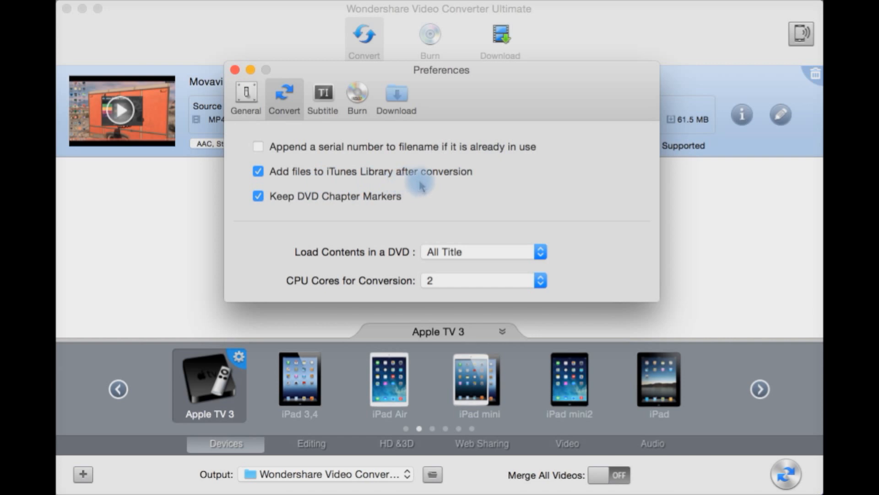
{"action": "mouse_move", "coordinate": [325, 204]}
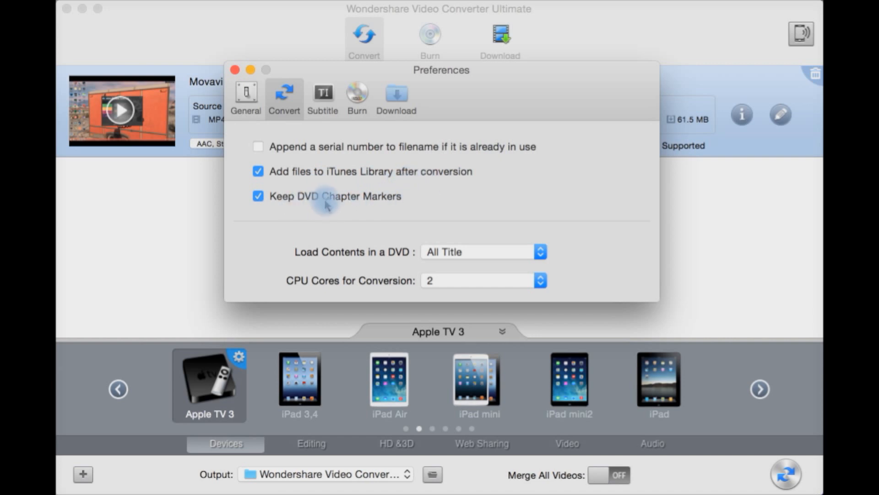
{"action": "mouse_move", "coordinate": [338, 236]}
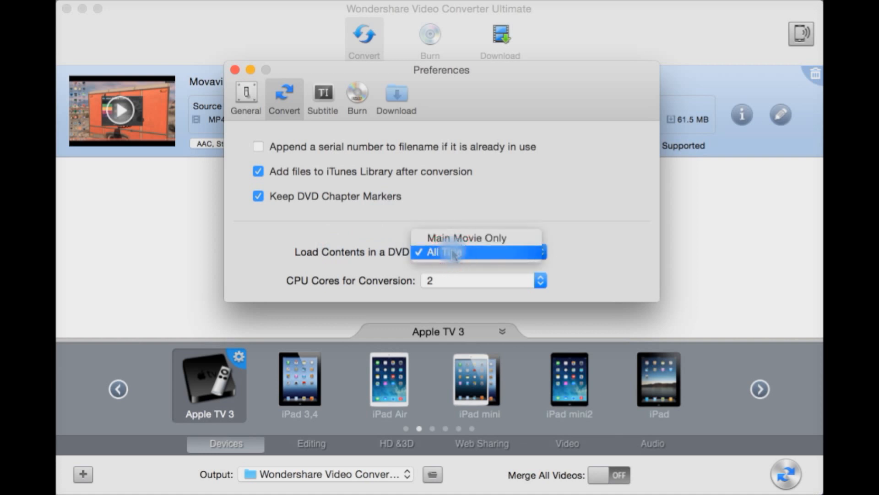
{"action": "left_click", "coordinate": [443, 252]}
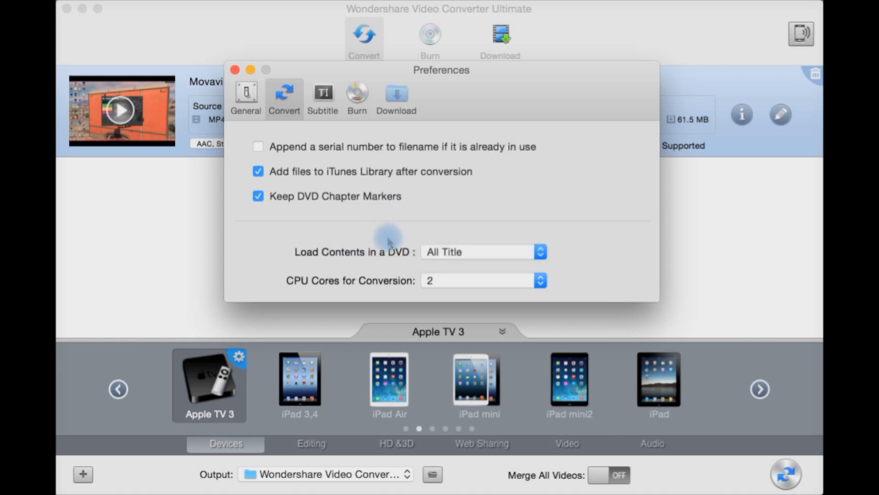
{"action": "mouse_move", "coordinate": [379, 296]}
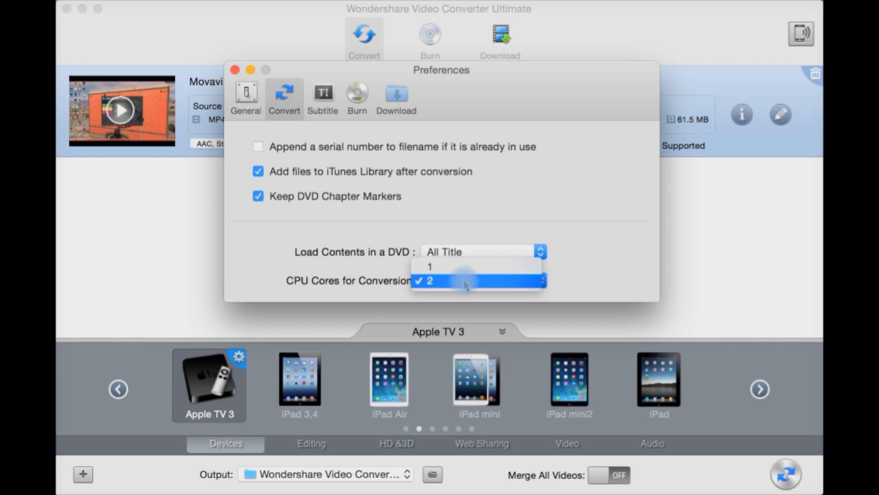
{"action": "left_click", "coordinate": [428, 280]}
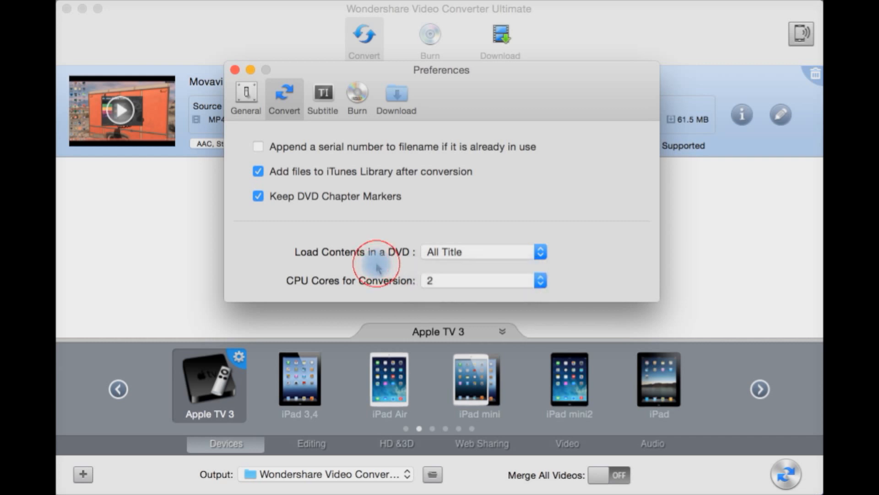
{"action": "mouse_move", "coordinate": [409, 289]}
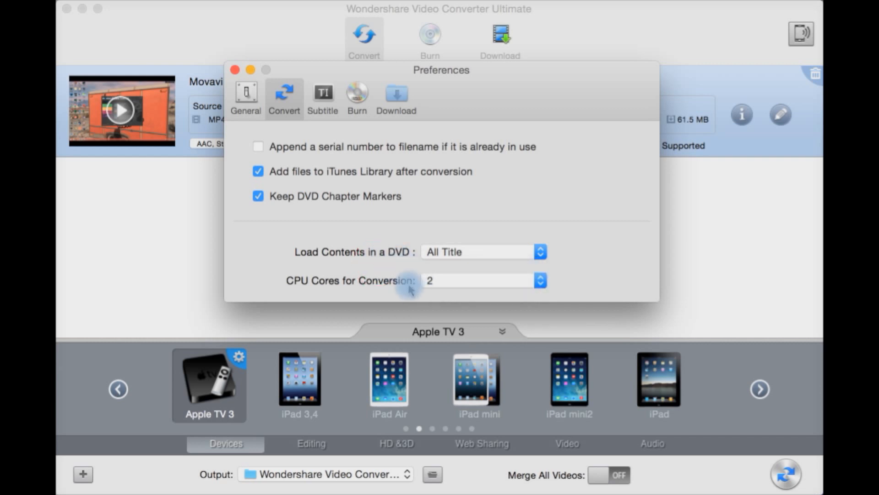
{"action": "left_click", "coordinate": [322, 95]}
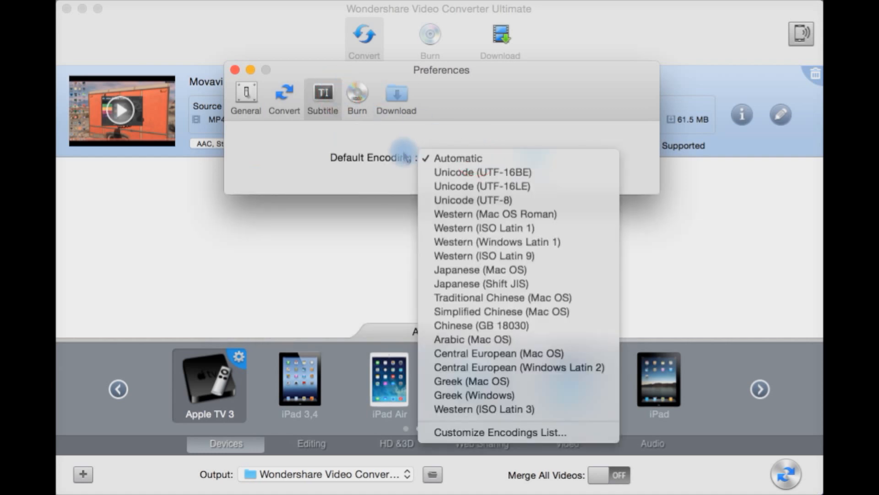
Step: Leave subtitle encoding on Automatic and show the Burn preferences
{"action": "left_click", "coordinate": [458, 158]}
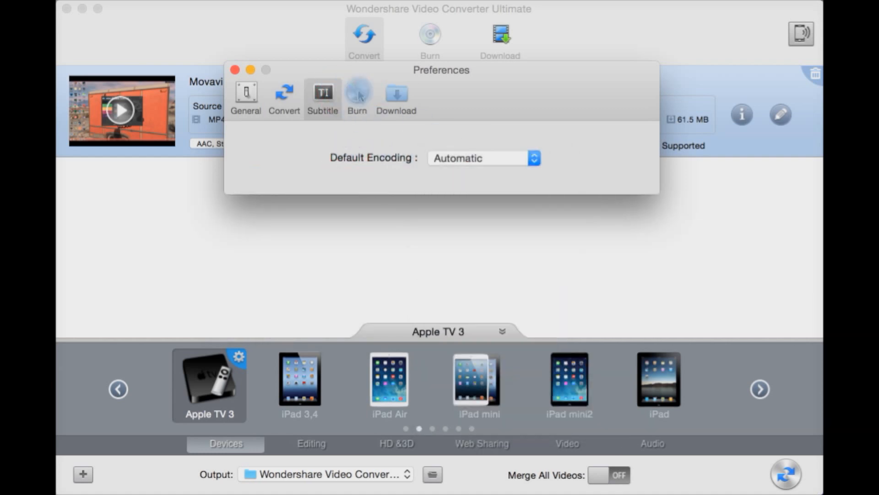
{"action": "left_click", "coordinate": [358, 97]}
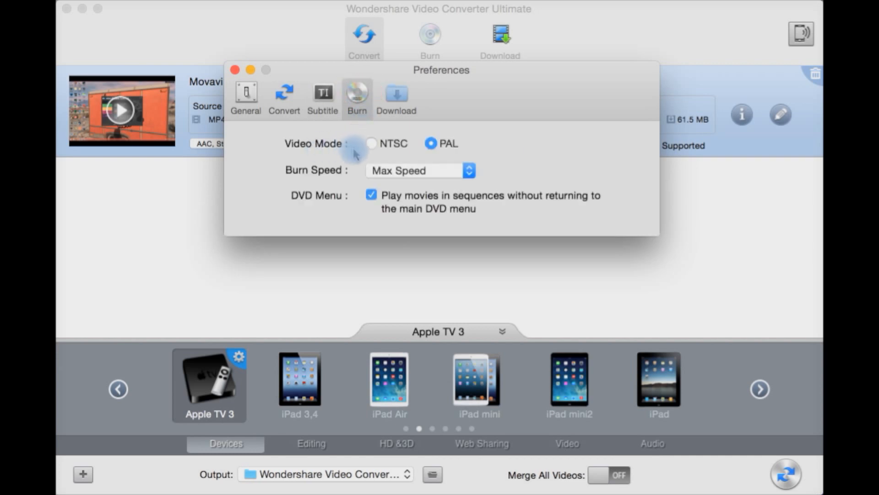
{"action": "mouse_move", "coordinate": [403, 151]}
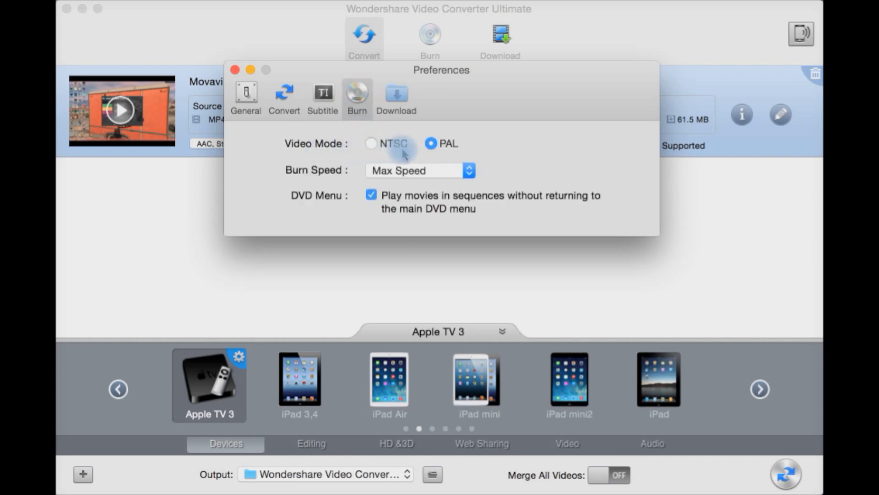
{"action": "mouse_move", "coordinate": [456, 144]}
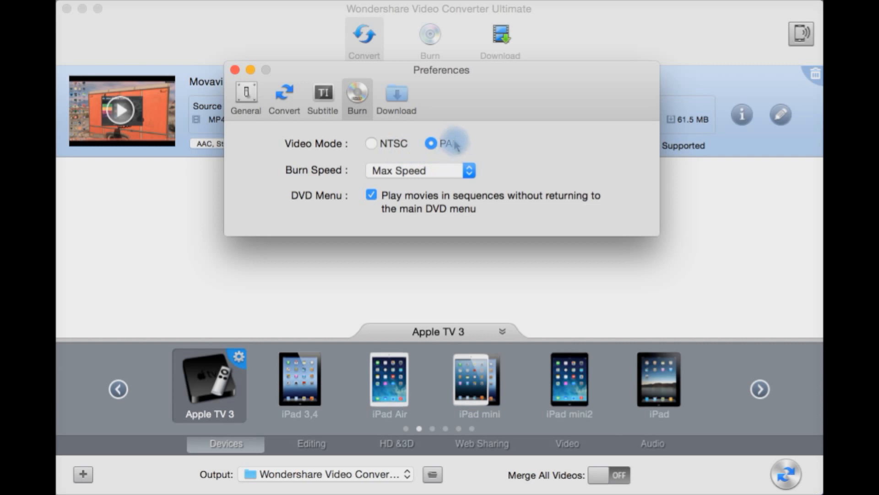
{"action": "mouse_move", "coordinate": [330, 170]}
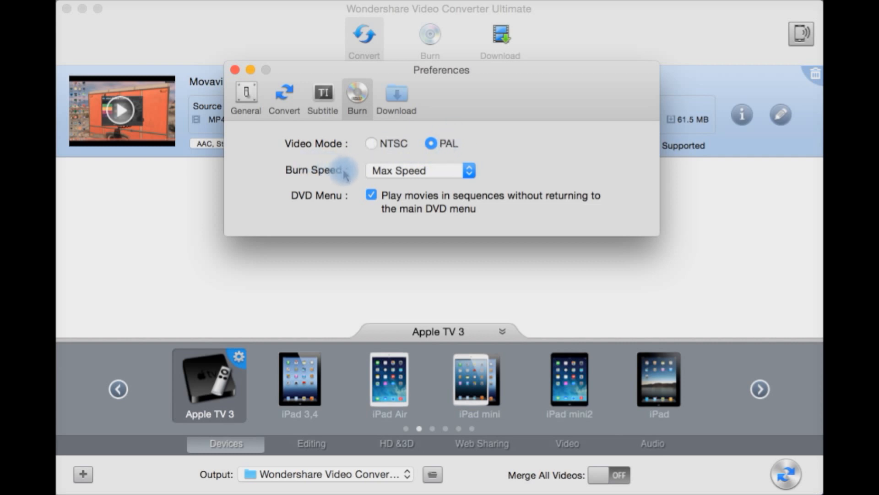
{"action": "mouse_move", "coordinate": [324, 201]}
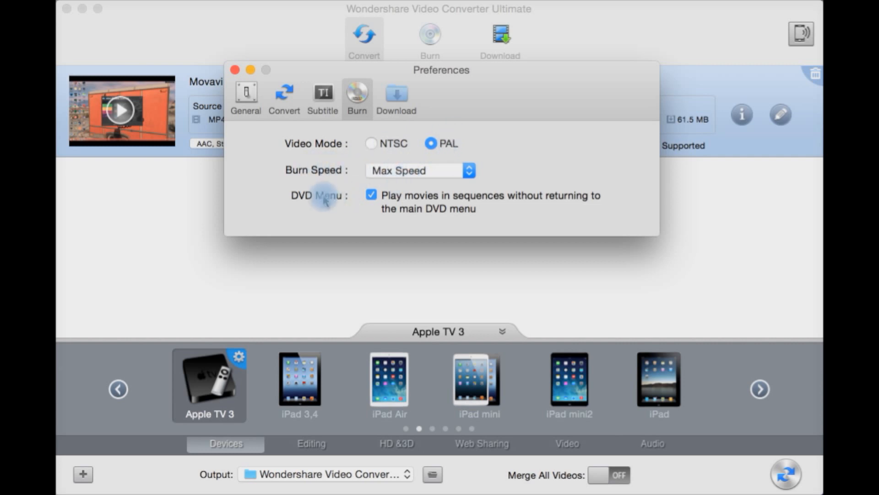
{"action": "mouse_move", "coordinate": [513, 209]}
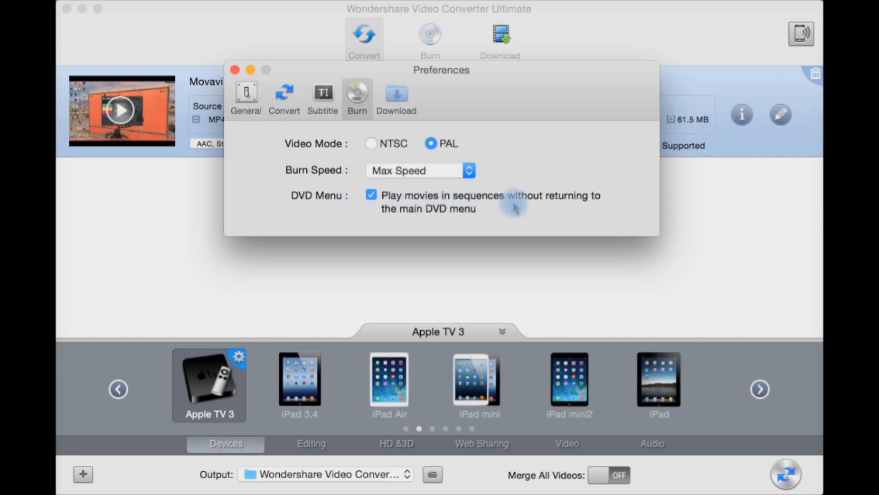
{"action": "mouse_move", "coordinate": [383, 211]}
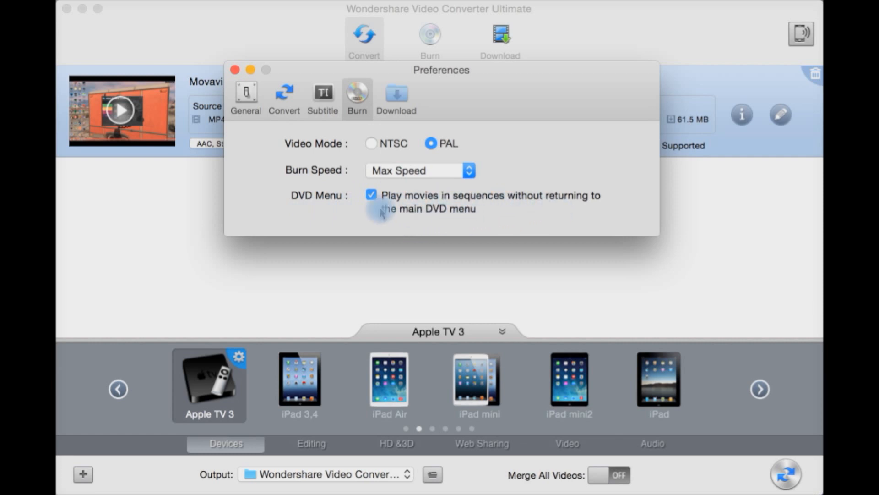
Step: Keep download preferences at 1080P YouTube quality and 3 simultaneous clips, then close Preferences
{"action": "left_click", "coordinate": [396, 98]}
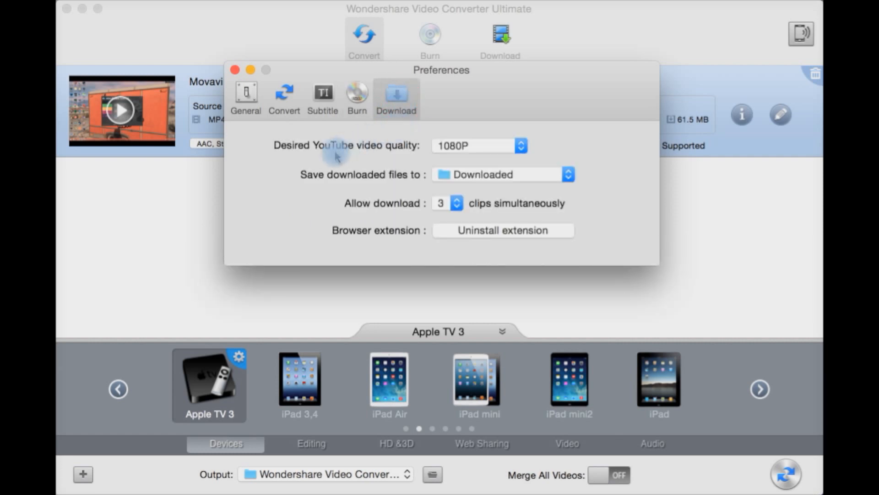
{"action": "mouse_move", "coordinate": [407, 156]}
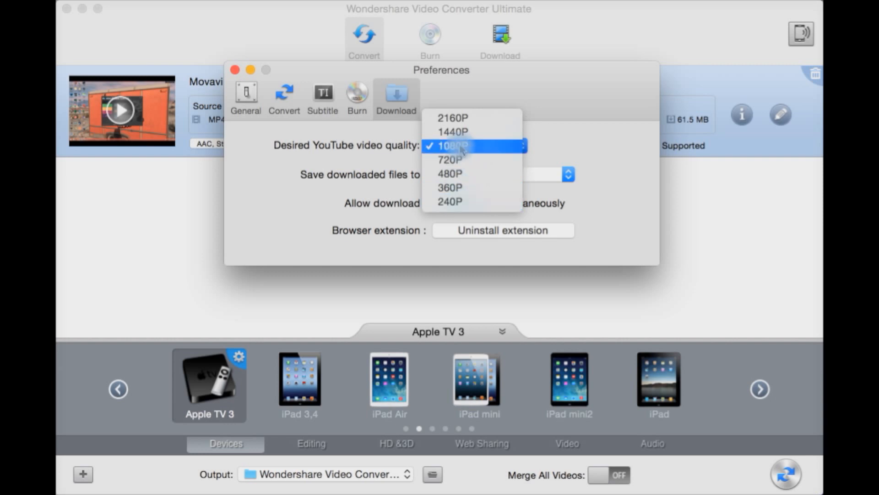
{"action": "mouse_move", "coordinate": [453, 132]}
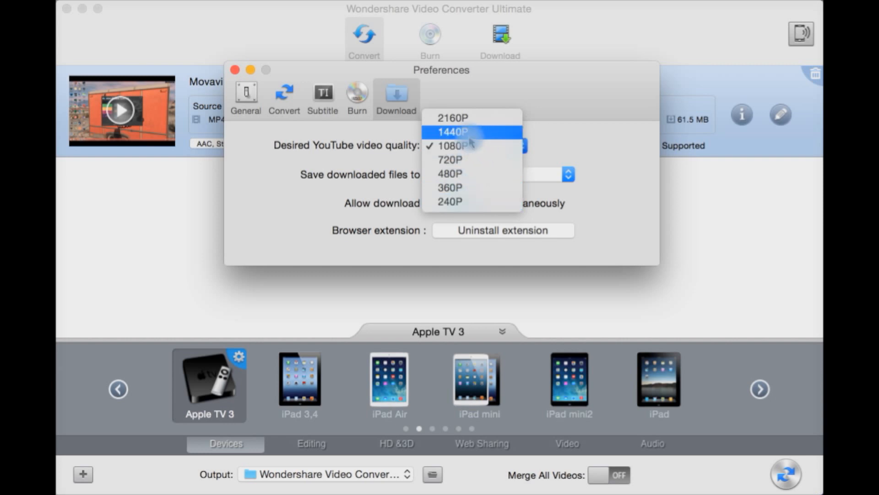
{"action": "mouse_move", "coordinate": [471, 118]}
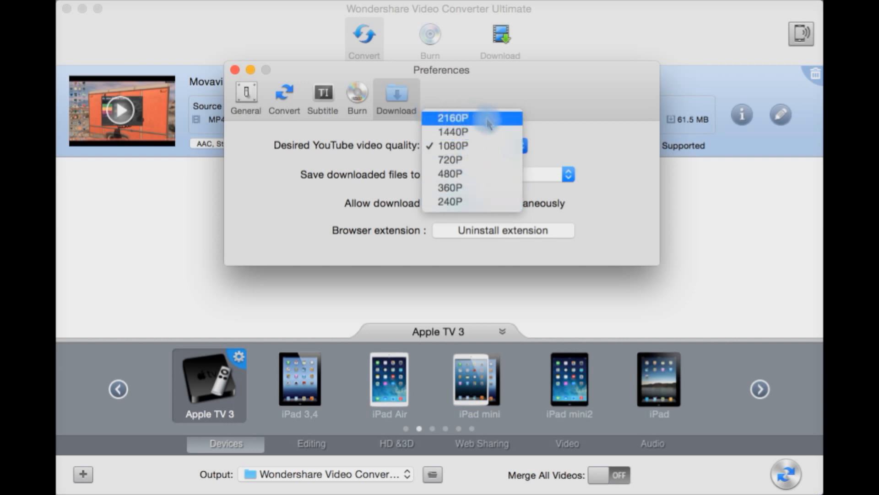
{"action": "left_click", "coordinate": [454, 146]}
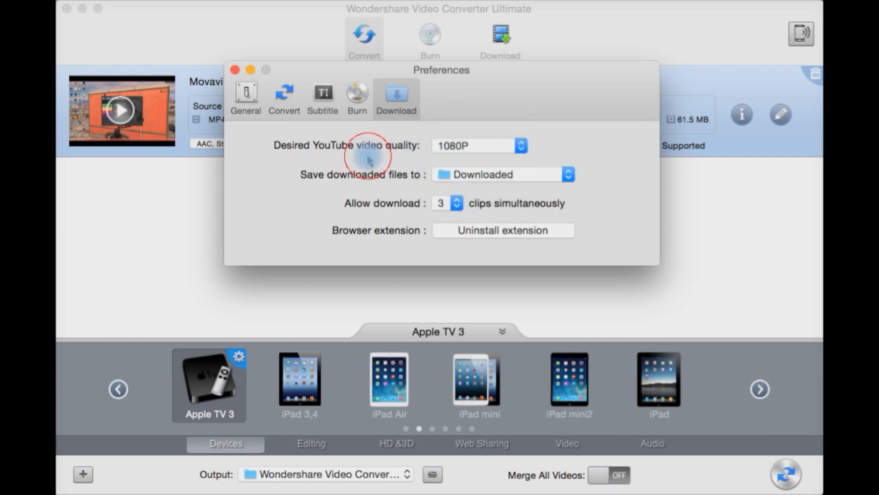
{"action": "mouse_move", "coordinate": [421, 184]}
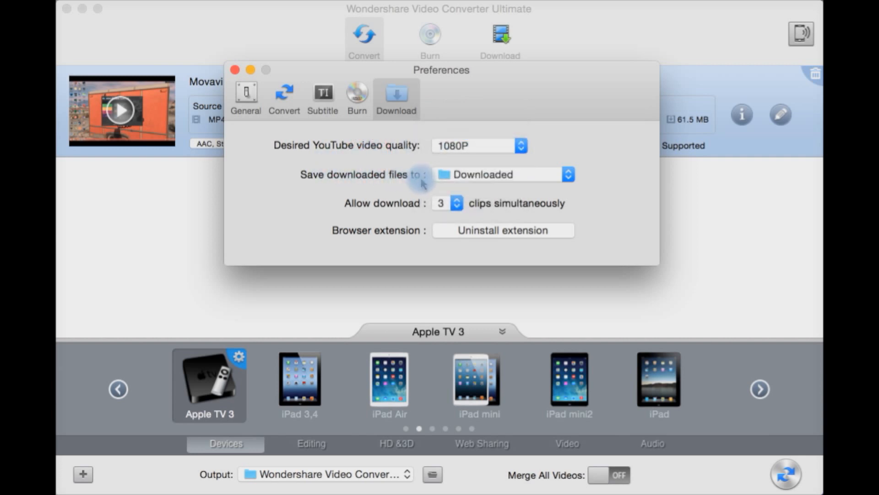
{"action": "mouse_move", "coordinate": [407, 211]}
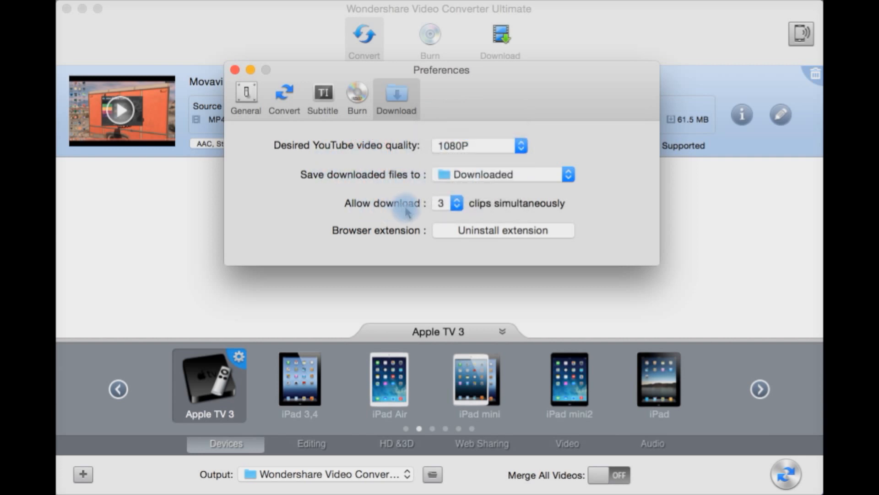
{"action": "mouse_move", "coordinate": [522, 211]}
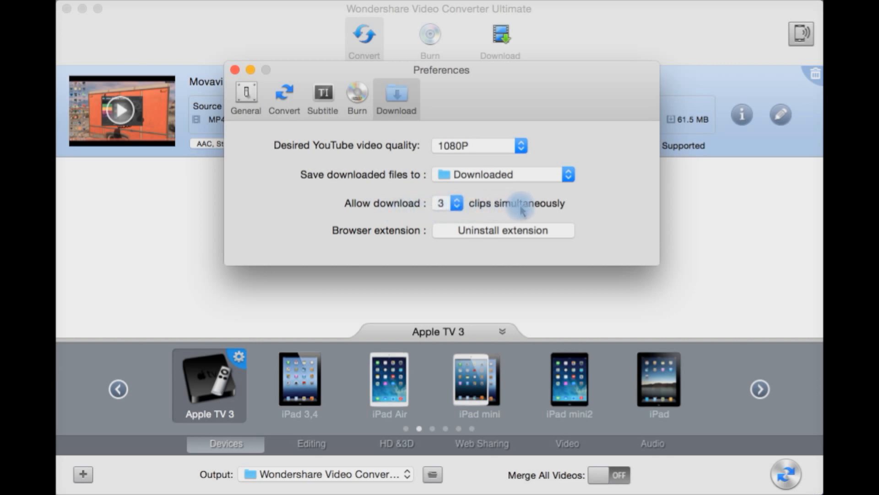
{"action": "left_click", "coordinate": [454, 203]}
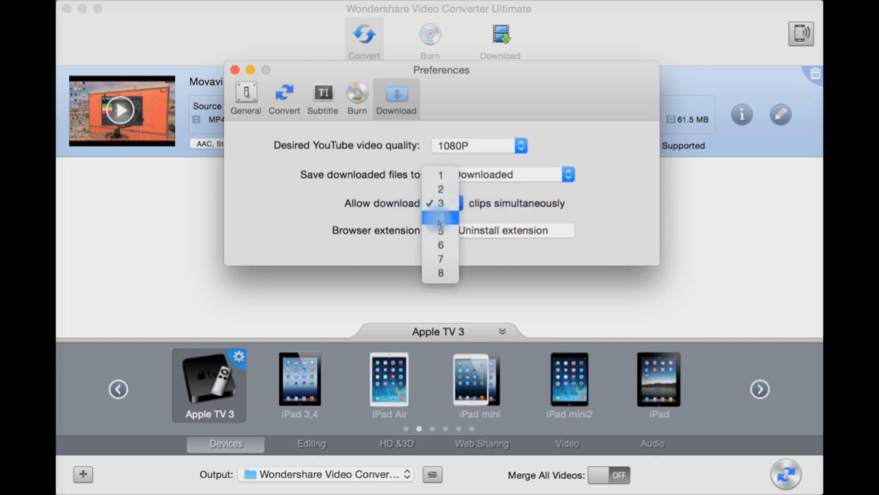
{"action": "left_click", "coordinate": [441, 204]}
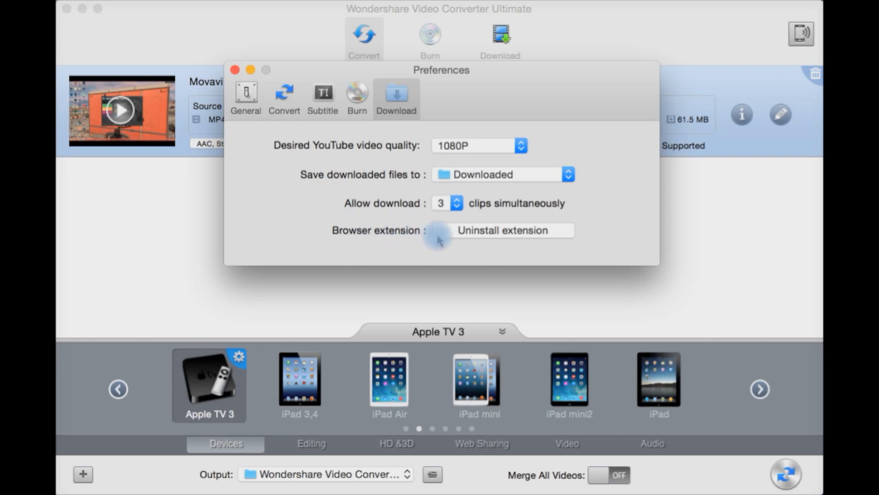
{"action": "mouse_move", "coordinate": [449, 268]}
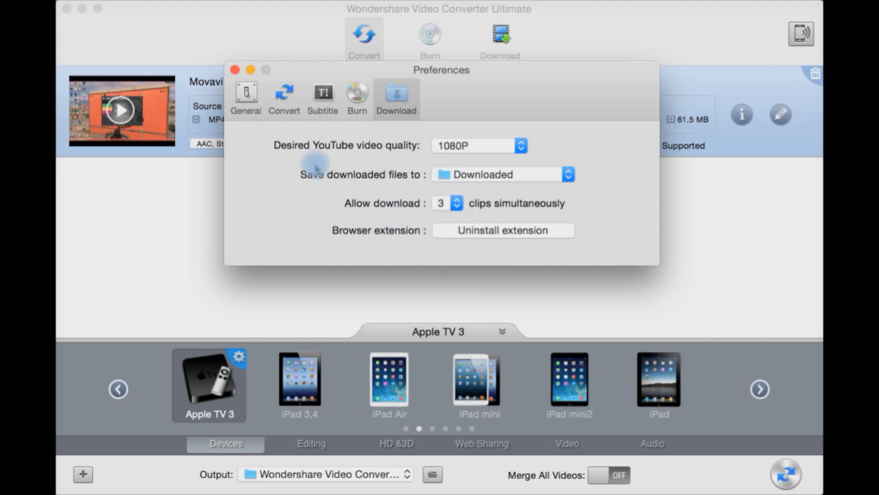
{"action": "left_click", "coordinate": [235, 70]}
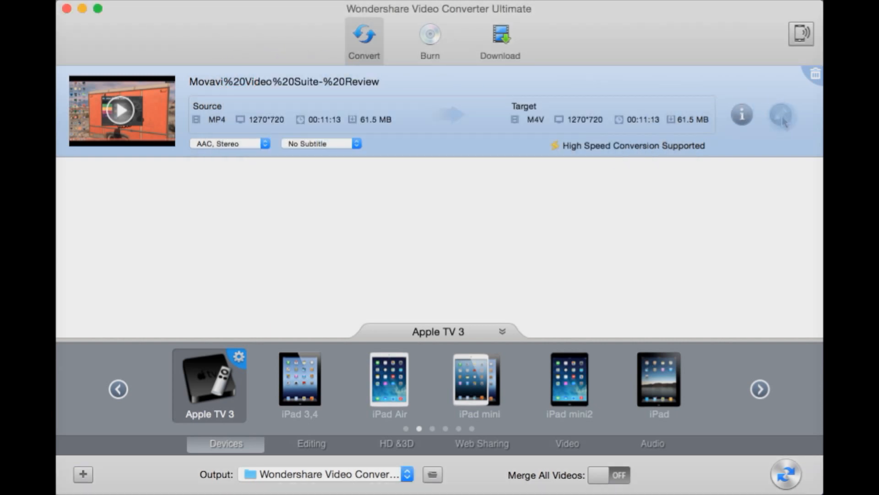
Step: Edit the Movavi review video: pause preview, keep no subtitles and the selected trim section, go to Adjust
{"action": "left_click", "coordinate": [782, 114]}
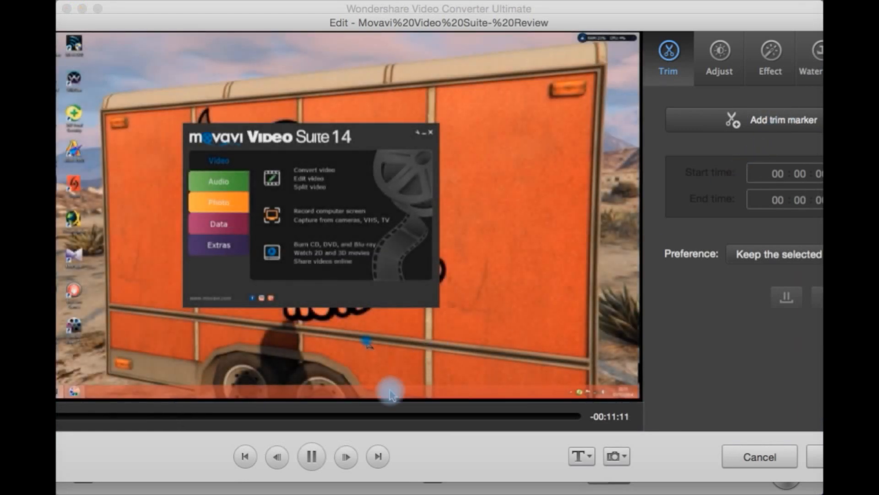
{"action": "left_click", "coordinate": [311, 455]}
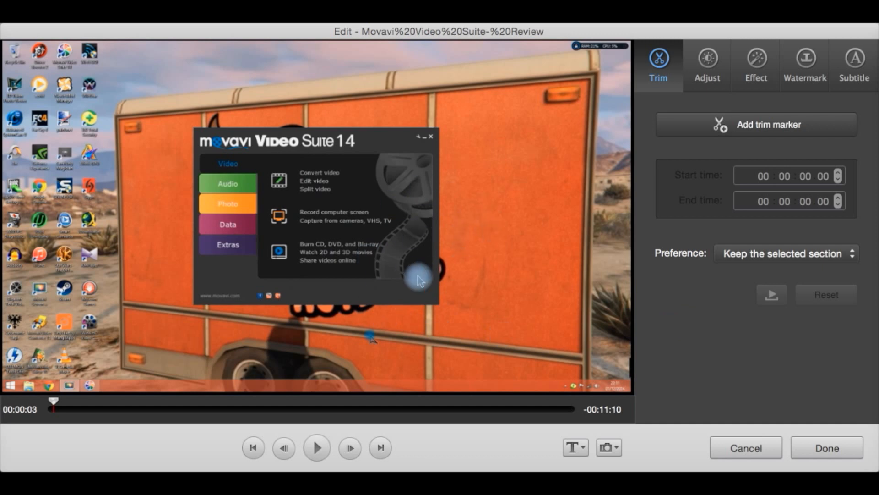
{"action": "mouse_move", "coordinate": [300, 457]}
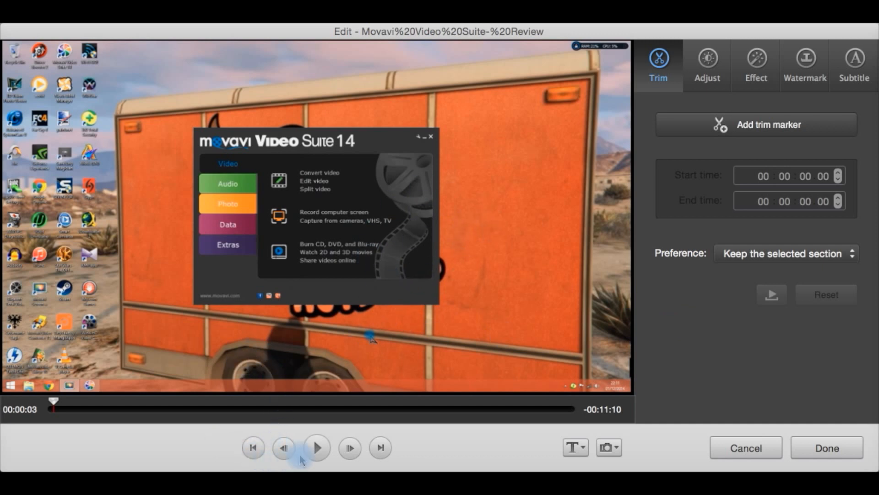
{"action": "mouse_move", "coordinate": [379, 447]}
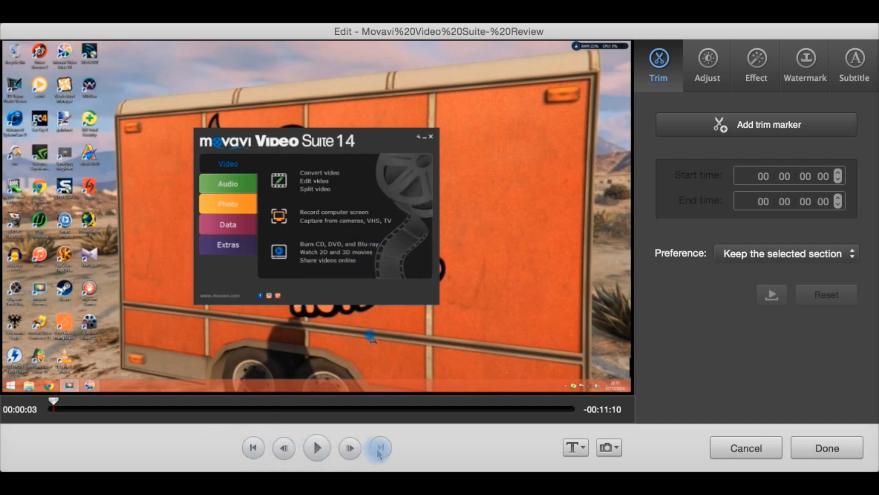
{"action": "left_click", "coordinate": [575, 447]}
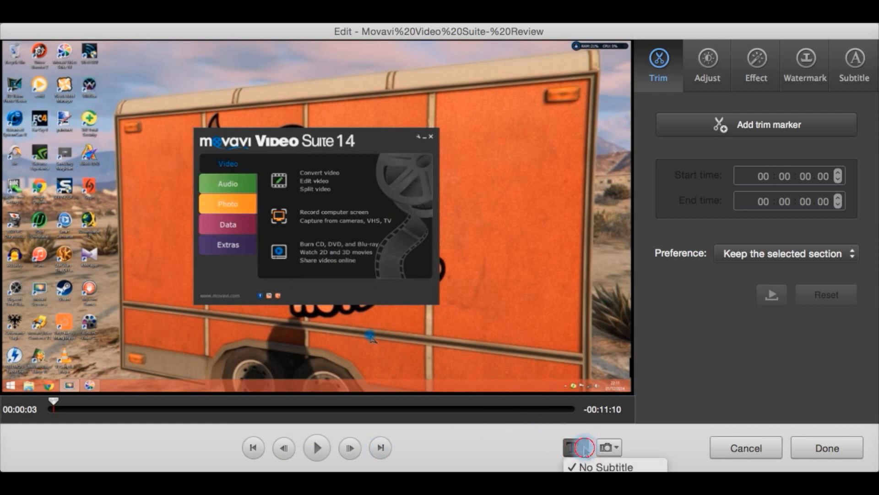
{"action": "left_click", "coordinate": [608, 447]}
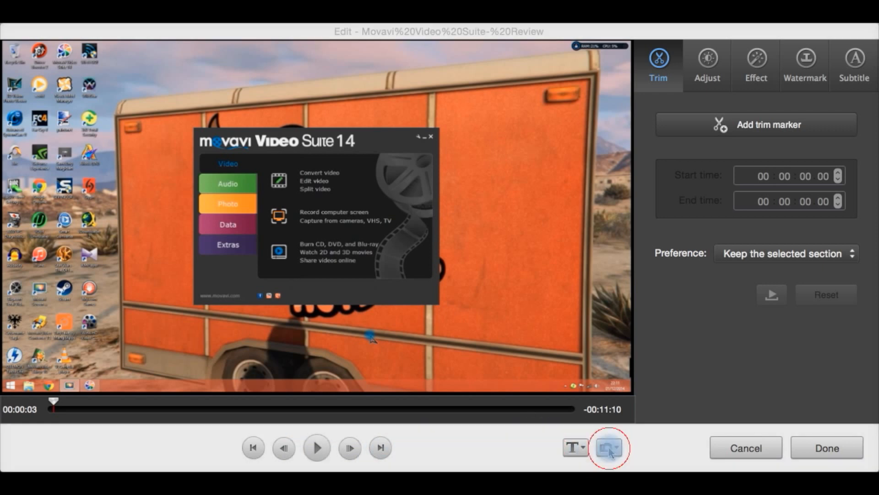
{"action": "left_click", "coordinate": [609, 447]}
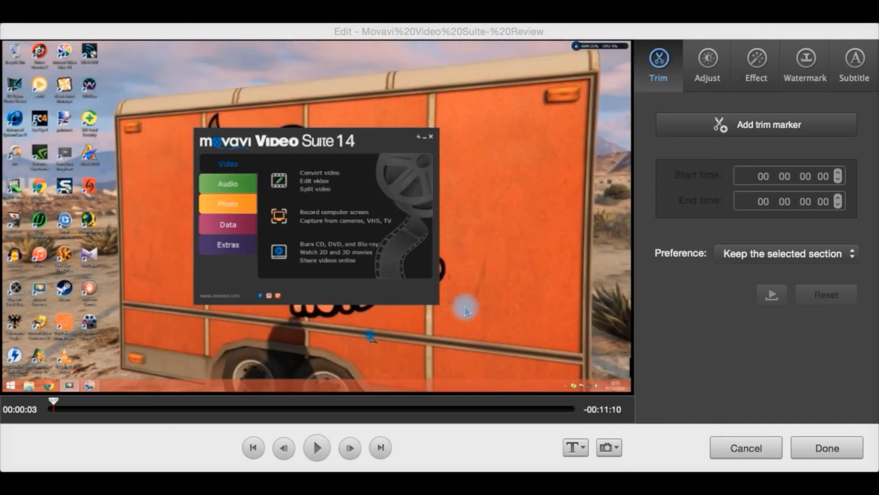
{"action": "left_click", "coordinate": [620, 447]}
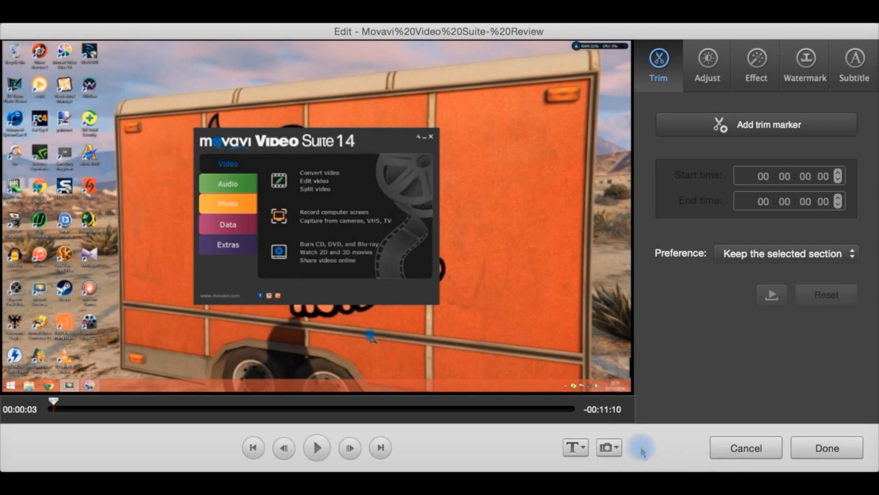
{"action": "mouse_move", "coordinate": [665, 295]}
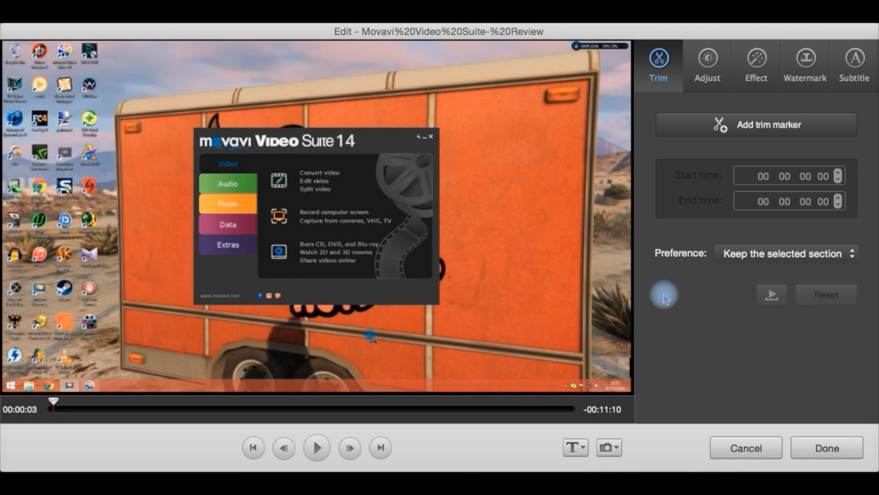
{"action": "mouse_move", "coordinate": [780, 128]}
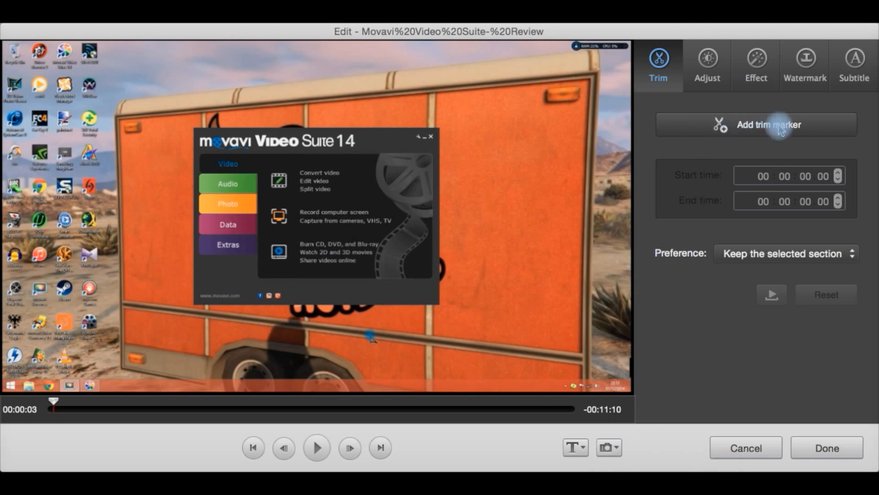
{"action": "mouse_move", "coordinate": [705, 301]}
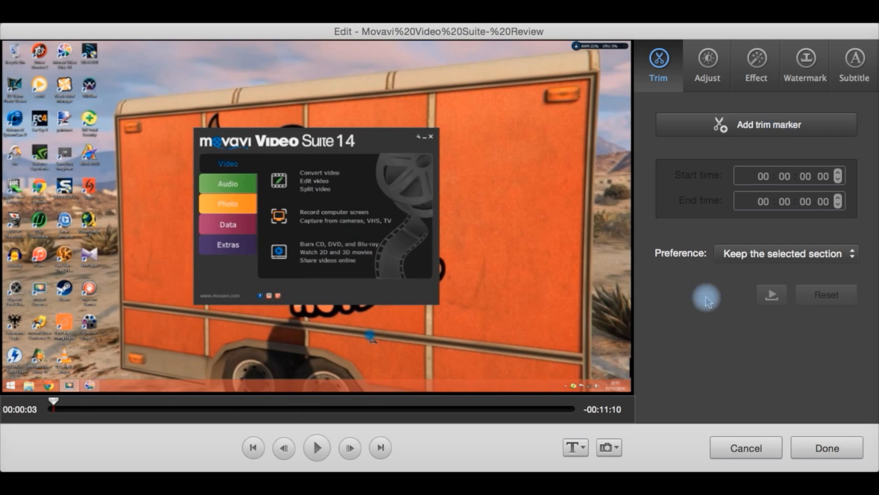
{"action": "mouse_move", "coordinate": [779, 259]}
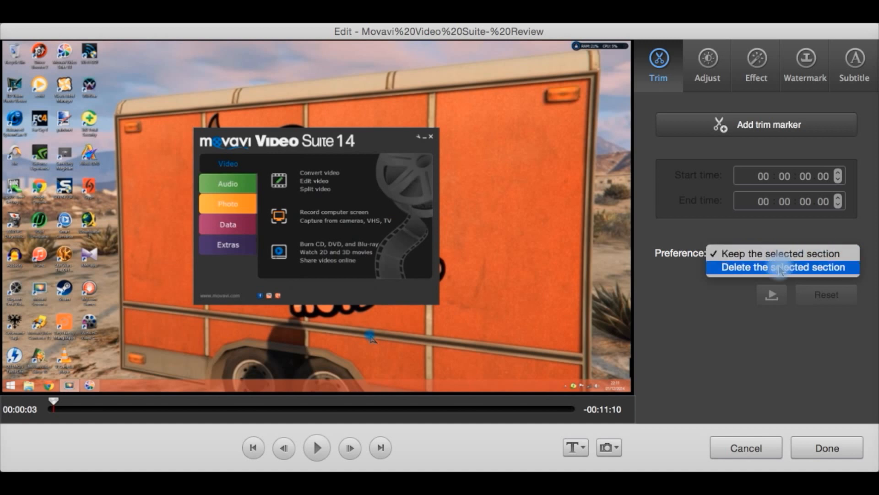
{"action": "left_click", "coordinate": [780, 253]}
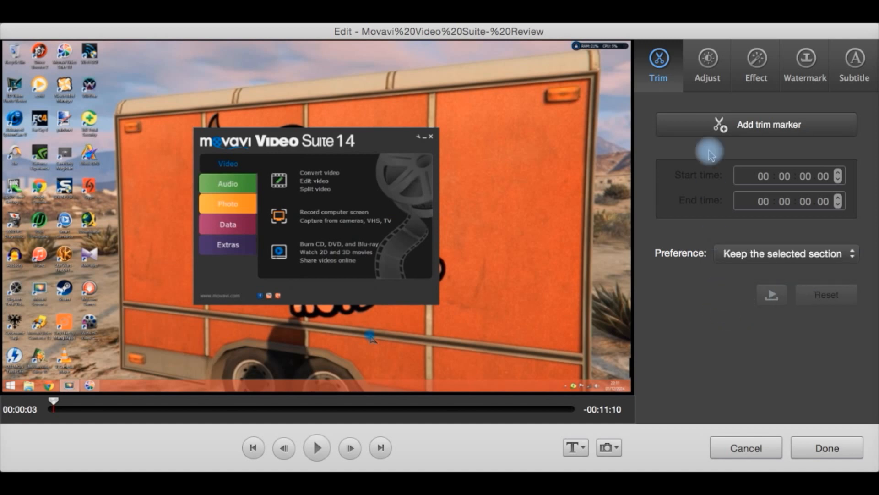
{"action": "left_click", "coordinate": [706, 62]}
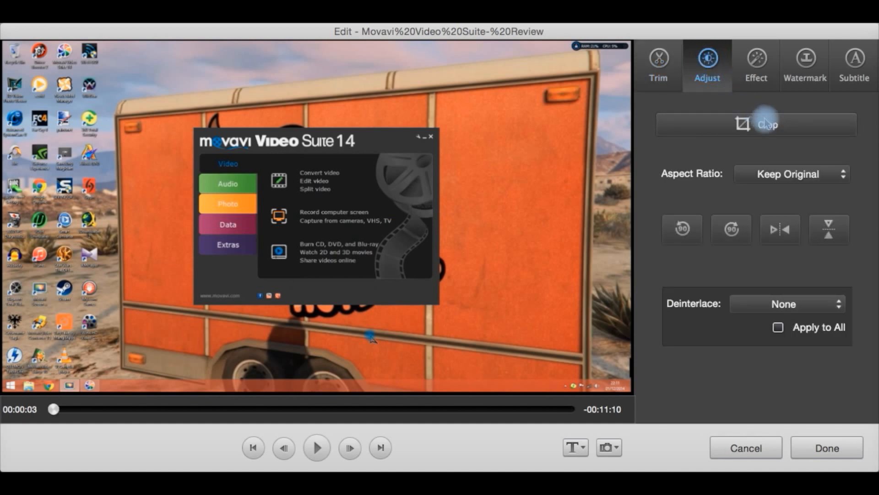
{"action": "mouse_move", "coordinate": [703, 190]}
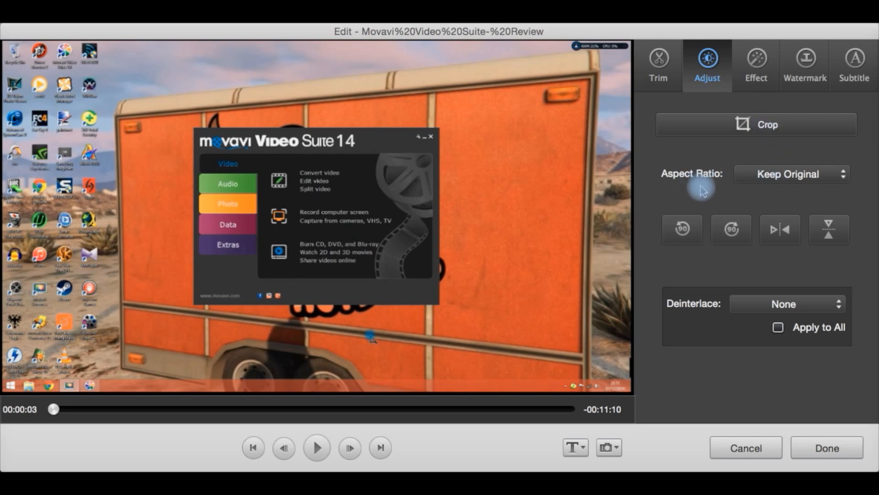
Step: Leave aspect ratio Keep Original and deinterlace None, then show the Effect settings
{"action": "left_click", "coordinate": [791, 174]}
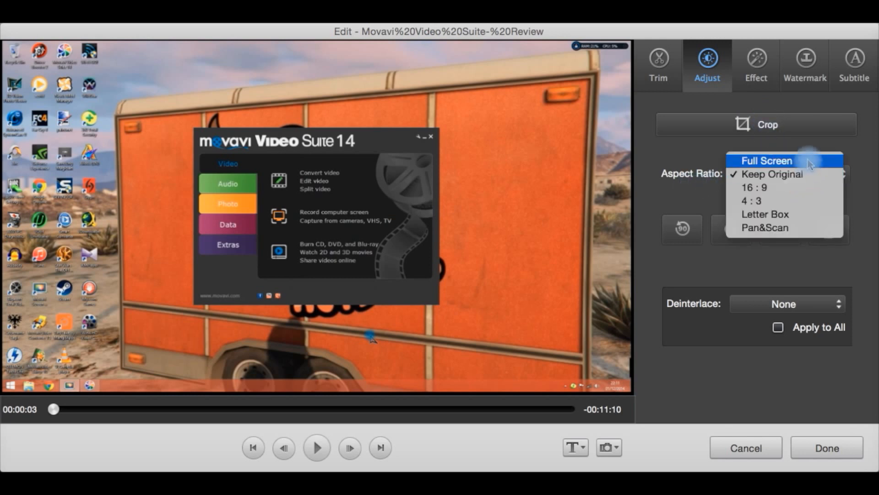
{"action": "mouse_move", "coordinate": [793, 201]}
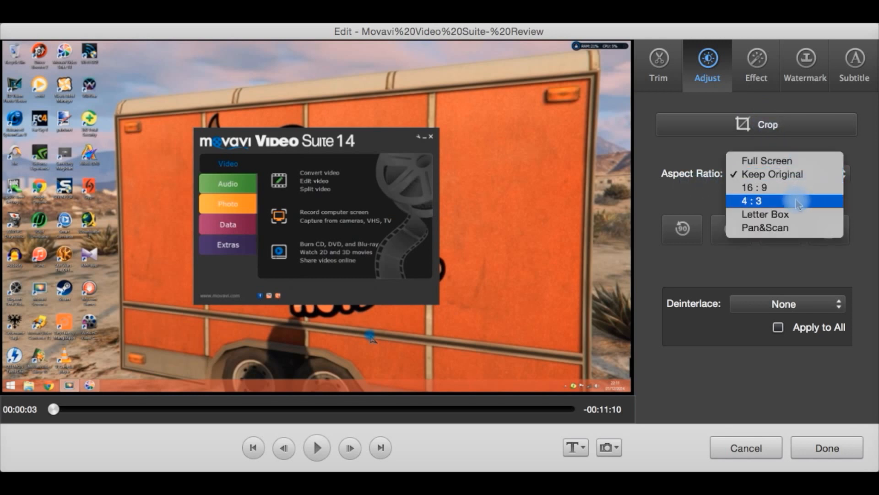
{"action": "mouse_move", "coordinate": [775, 259]}
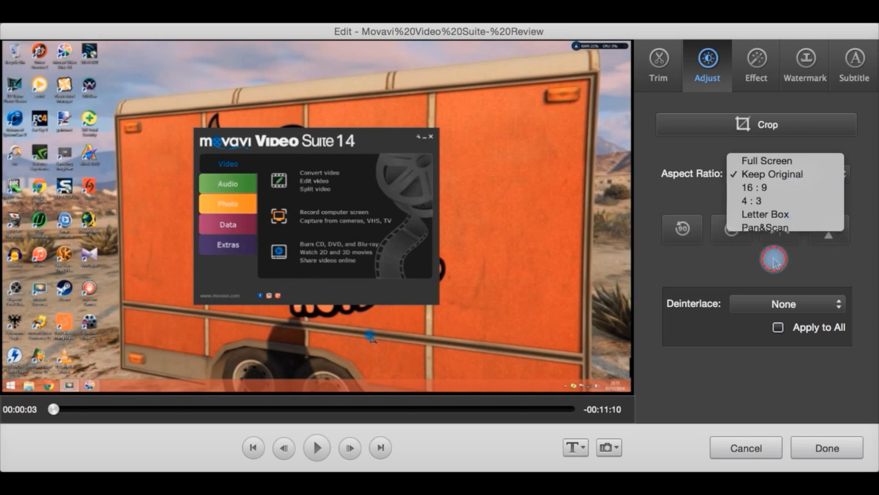
{"action": "left_click", "coordinate": [773, 174]}
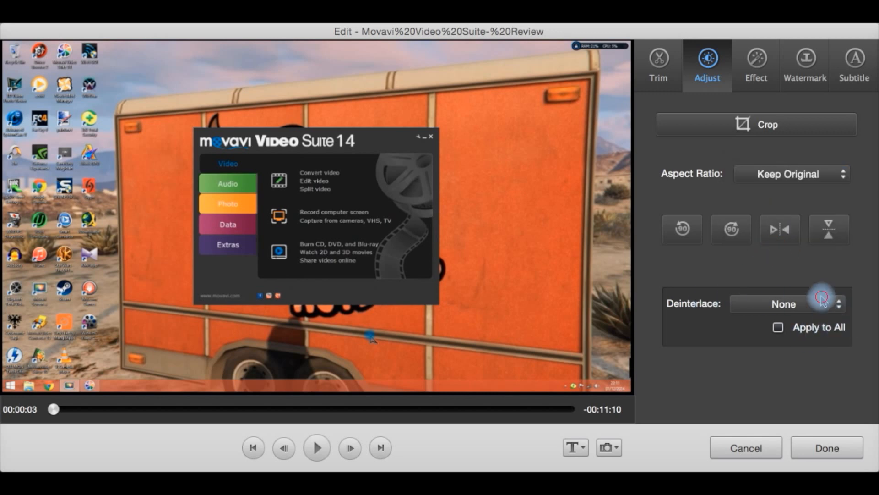
{"action": "left_click", "coordinate": [819, 304]}
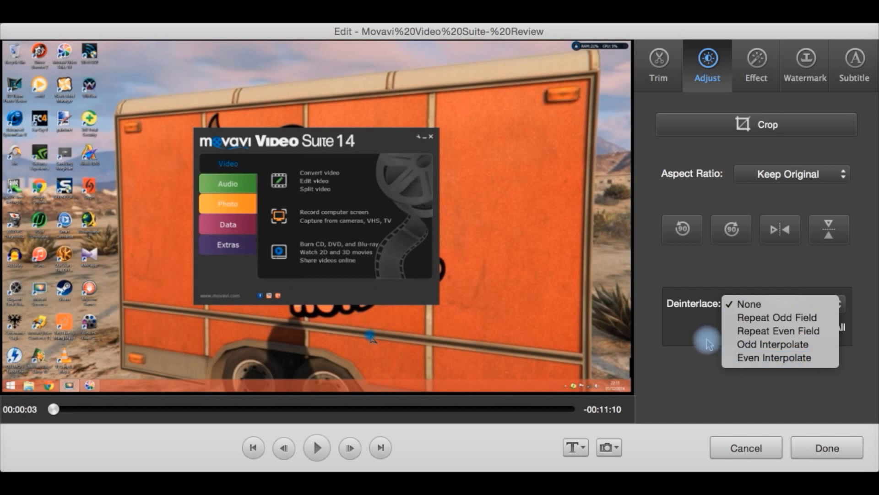
{"action": "left_click", "coordinate": [749, 303]}
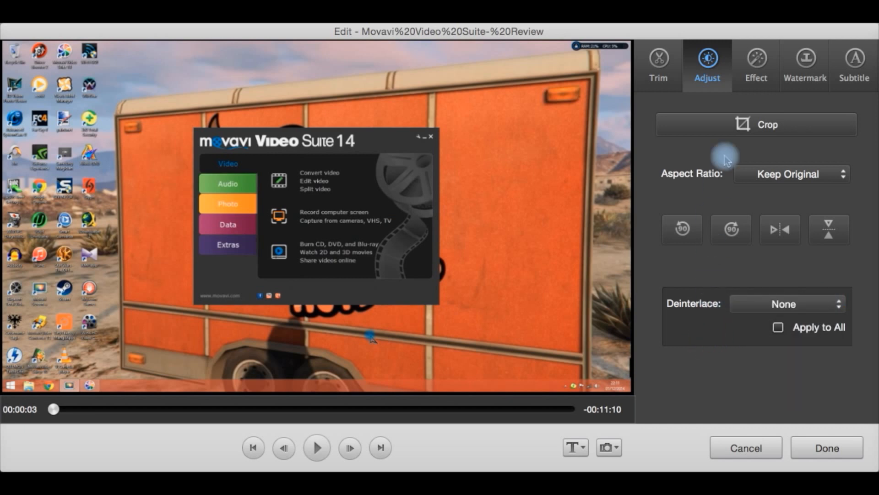
{"action": "left_click", "coordinate": [756, 64]}
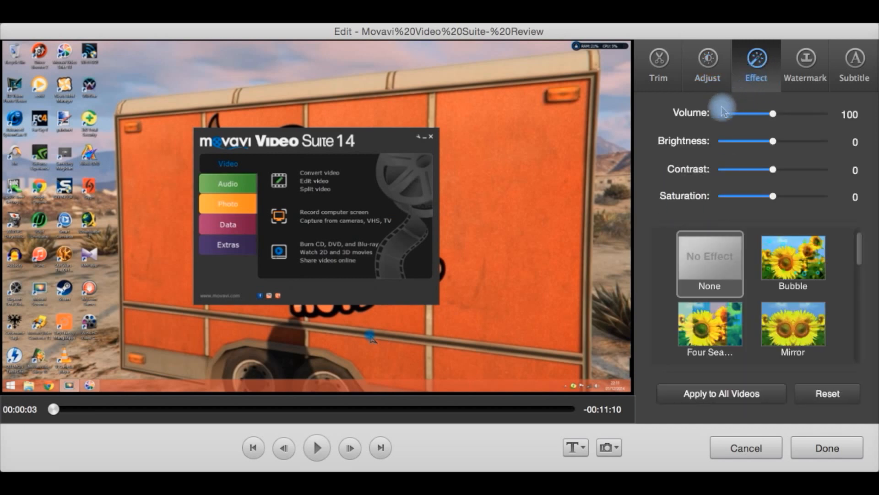
{"action": "mouse_move", "coordinate": [829, 114]}
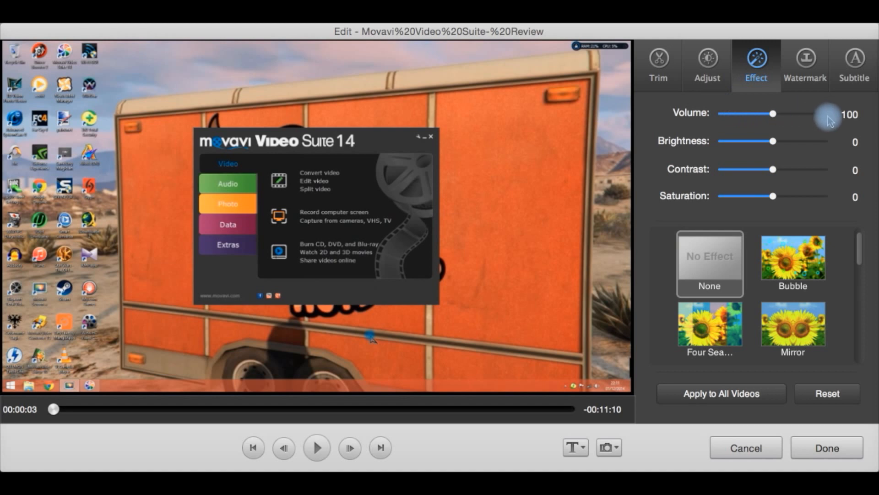
{"action": "mouse_move", "coordinate": [735, 119]}
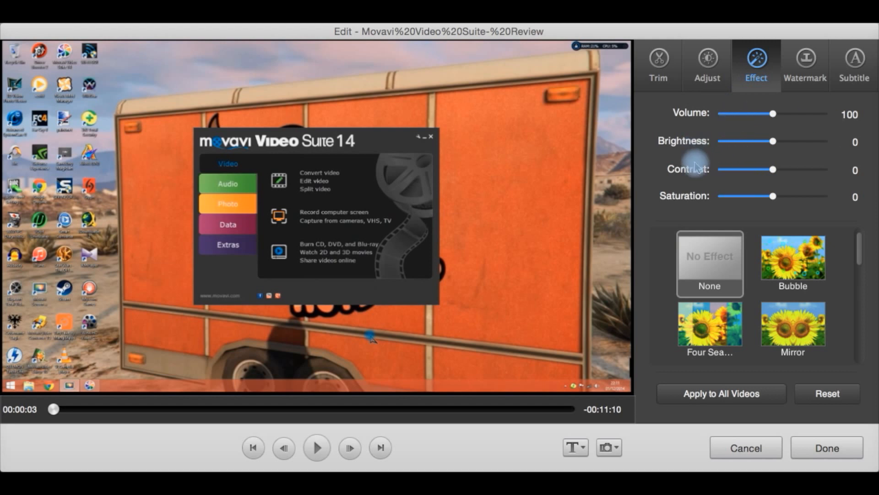
{"action": "mouse_move", "coordinate": [716, 238]}
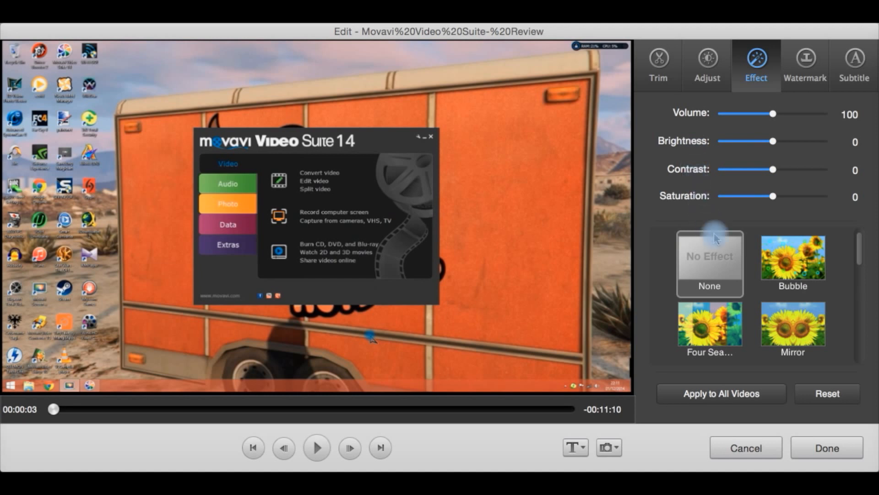
{"action": "mouse_move", "coordinate": [754, 278]}
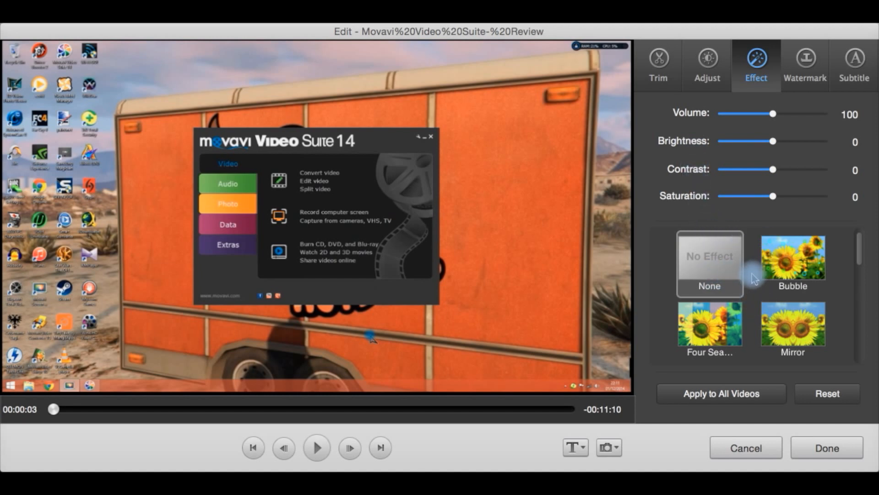
{"action": "mouse_move", "coordinate": [813, 298]}
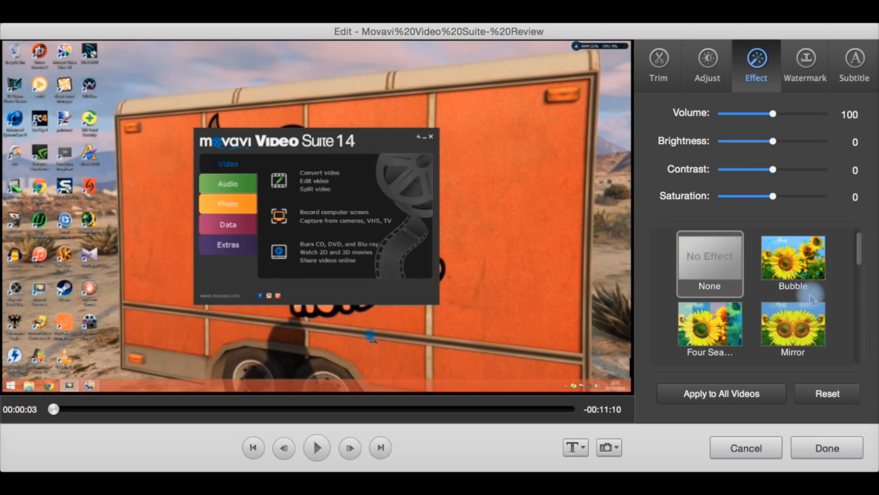
Step: Scroll through the effect filter thumbnails, staying on No Effect, then show Watermark settings
{"action": "scroll", "scroll_direction": "down", "scroll_amount": 3}
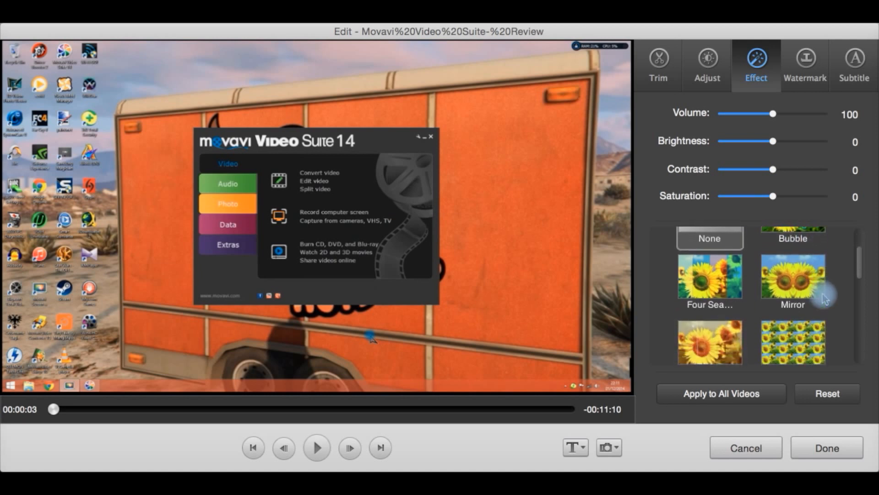
{"action": "scroll", "scroll_direction": "down", "scroll_amount": 3}
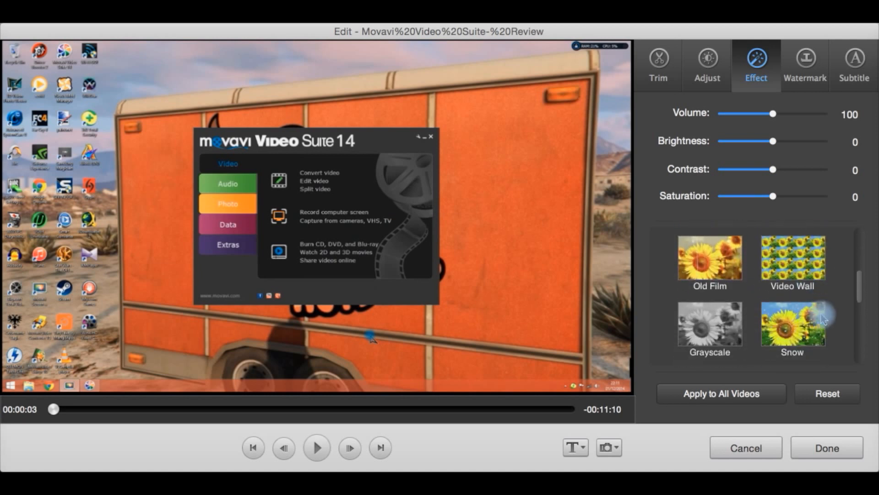
{"action": "scroll", "scroll_direction": "down", "scroll_amount": 3}
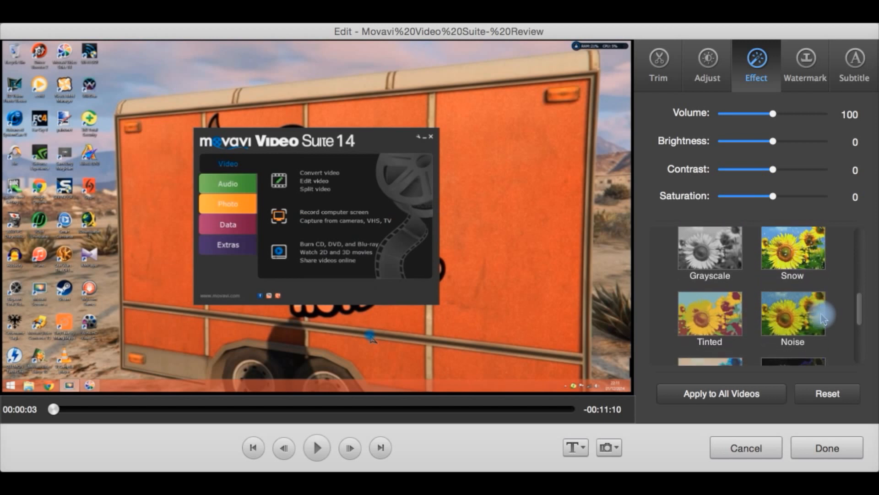
{"action": "scroll", "scroll_direction": "down", "scroll_amount": 3}
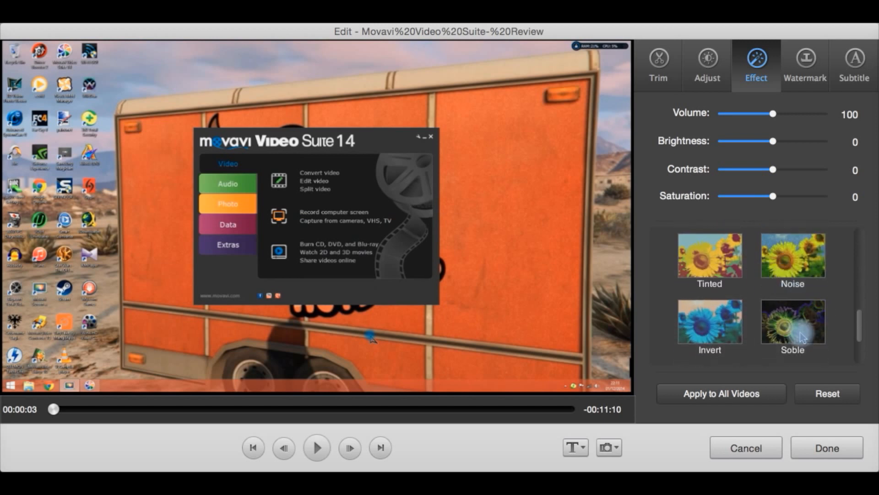
{"action": "scroll", "scroll_direction": "down", "scroll_amount": 3}
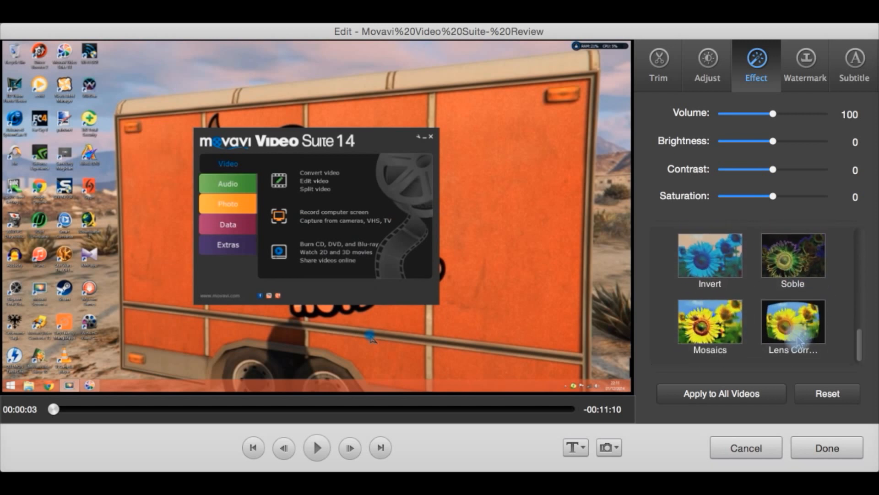
{"action": "scroll", "scroll_direction": "up", "scroll_amount": 3}
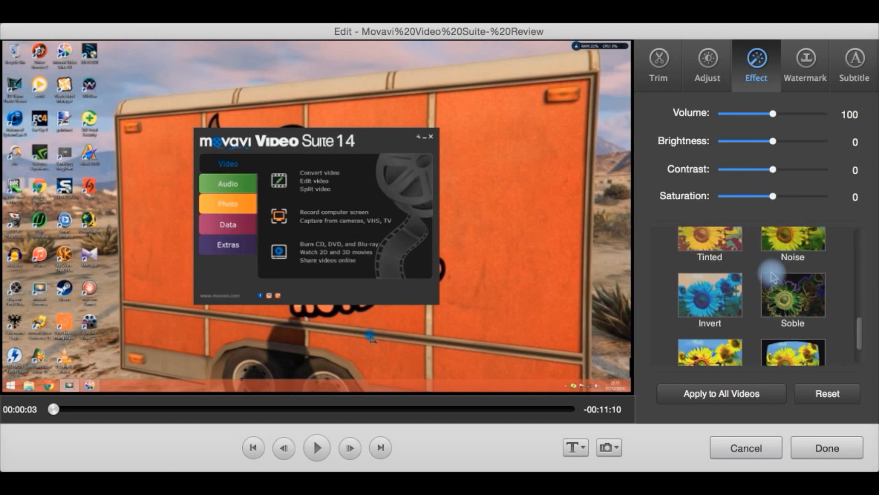
{"action": "scroll", "scroll_direction": "up", "scroll_amount": 3}
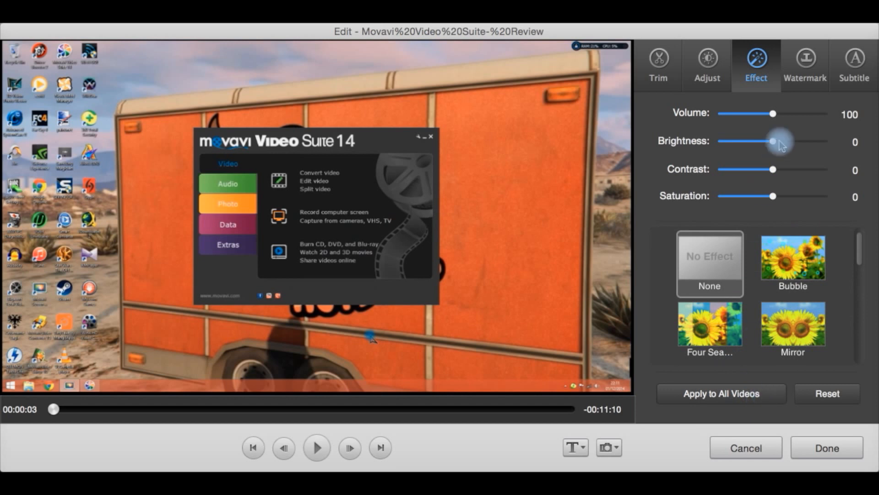
{"action": "left_click", "coordinate": [805, 65]}
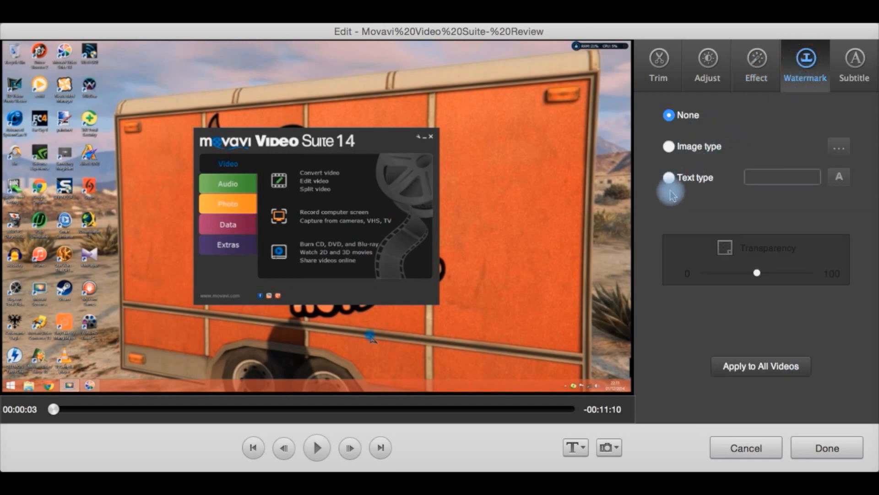
{"action": "mouse_move", "coordinate": [768, 373]}
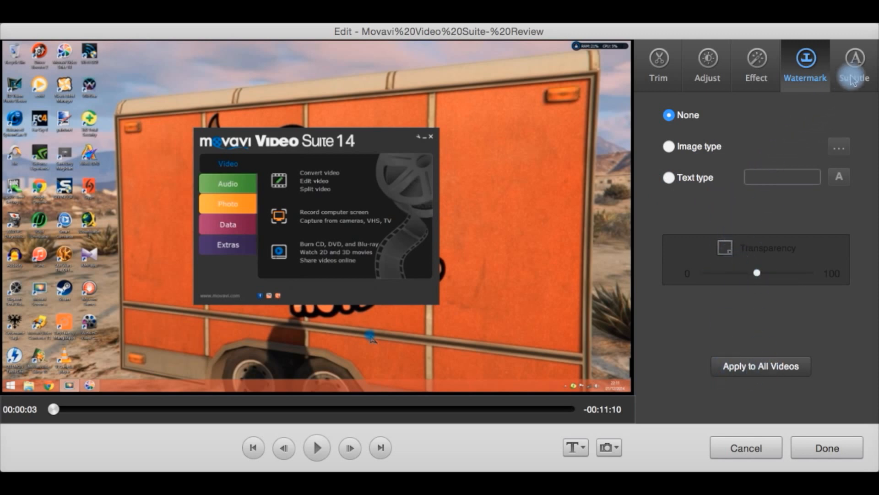
Step: Check the clip's Subtitle settings, keep No Subtitle, and return to the Trim options
{"action": "left_click", "coordinate": [855, 64]}
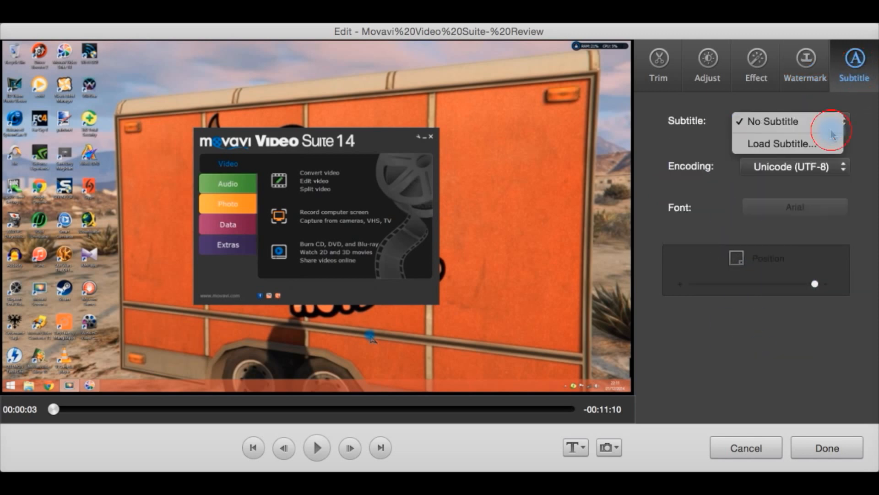
{"action": "mouse_move", "coordinate": [785, 144]}
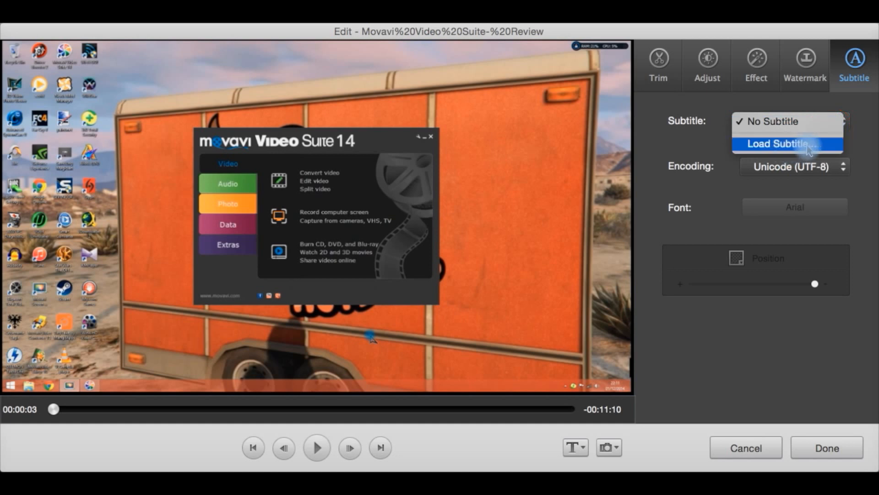
{"action": "left_click", "coordinate": [794, 121]}
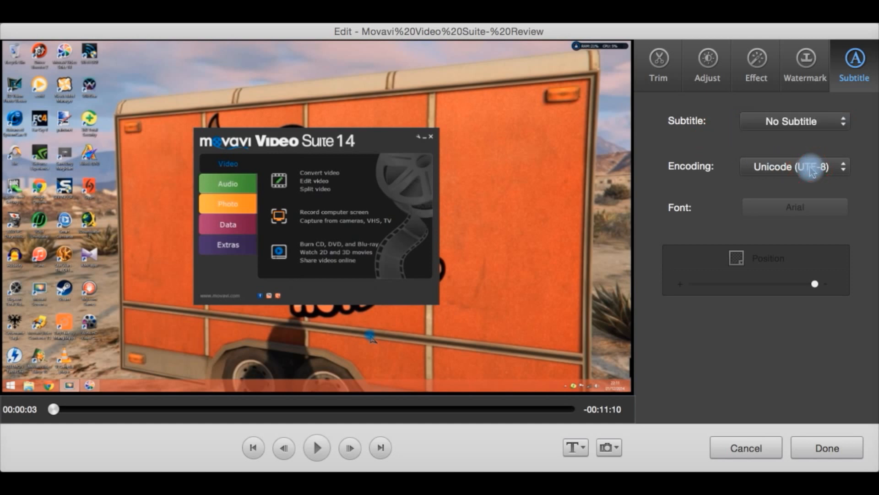
{"action": "mouse_move", "coordinate": [750, 244]}
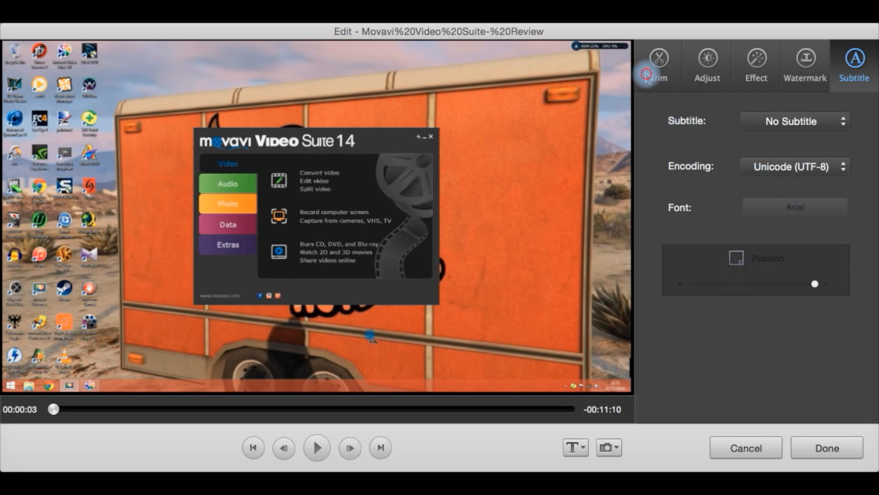
{"action": "left_click", "coordinate": [658, 61]}
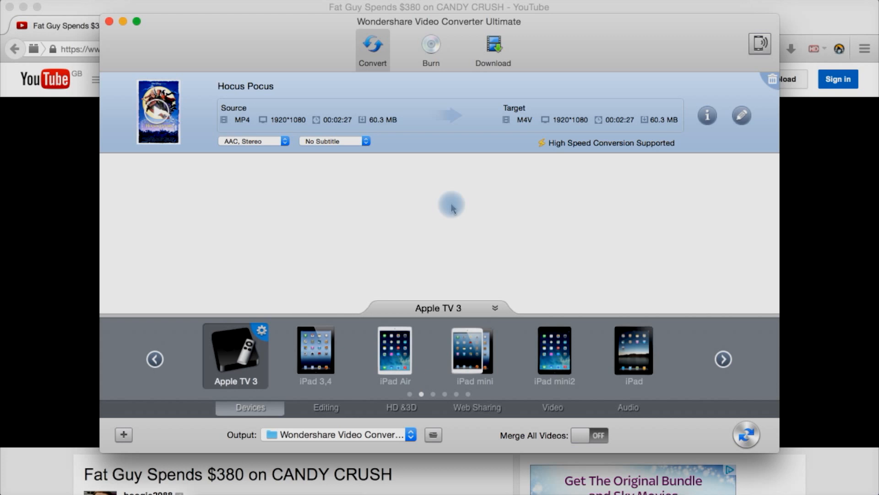
{"action": "mouse_move", "coordinate": [760, 43]}
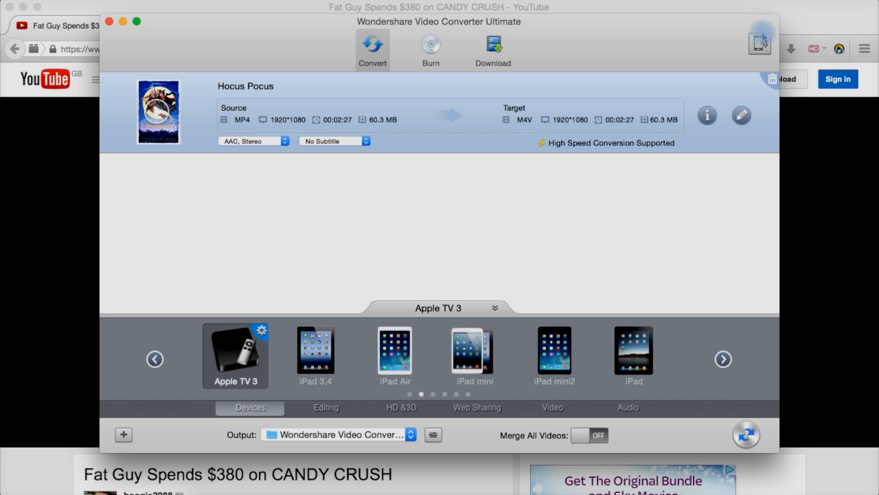
{"action": "mouse_move", "coordinate": [760, 44]}
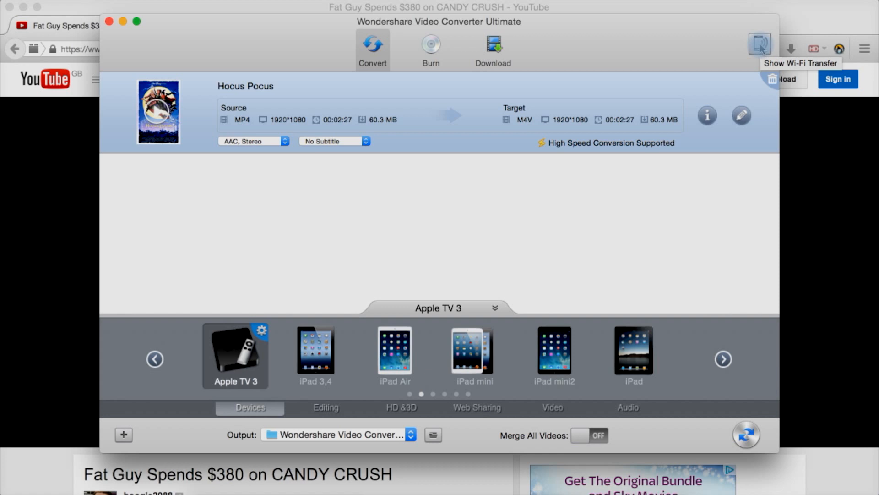
{"action": "mouse_move", "coordinate": [711, 51]}
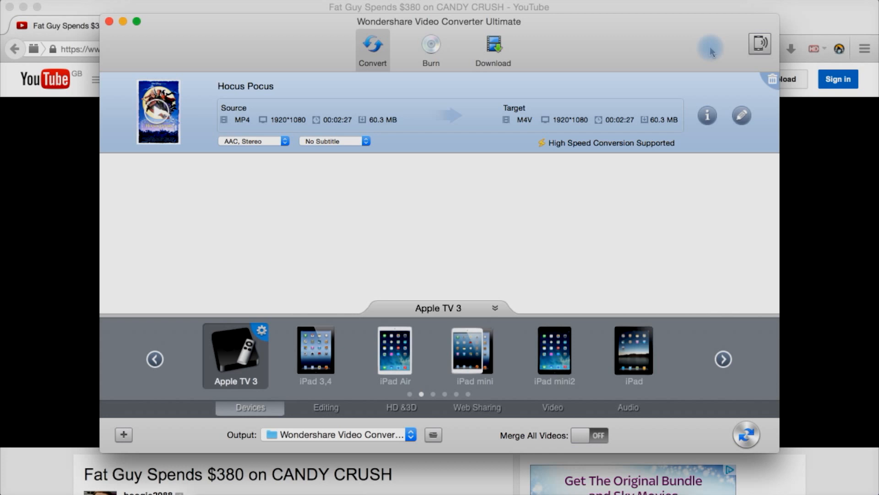
{"action": "mouse_move", "coordinate": [322, 92]}
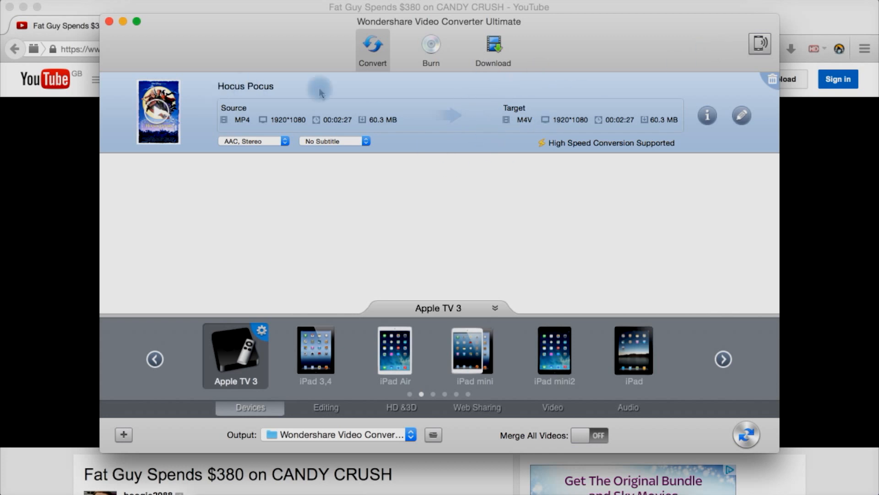
{"action": "mouse_move", "coordinate": [439, 144]}
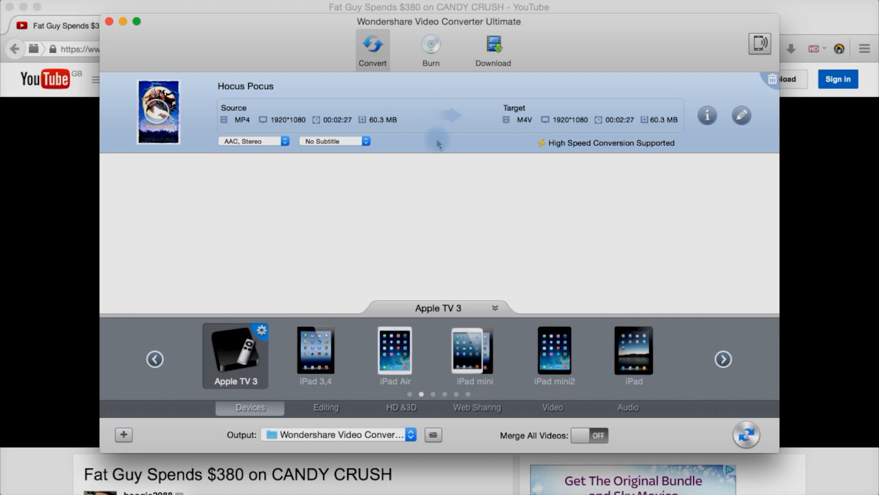
{"action": "mouse_move", "coordinate": [537, 153]}
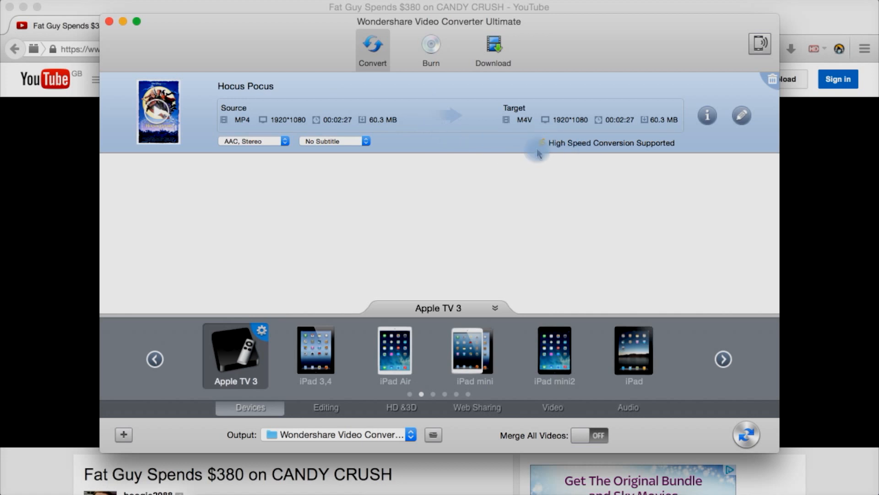